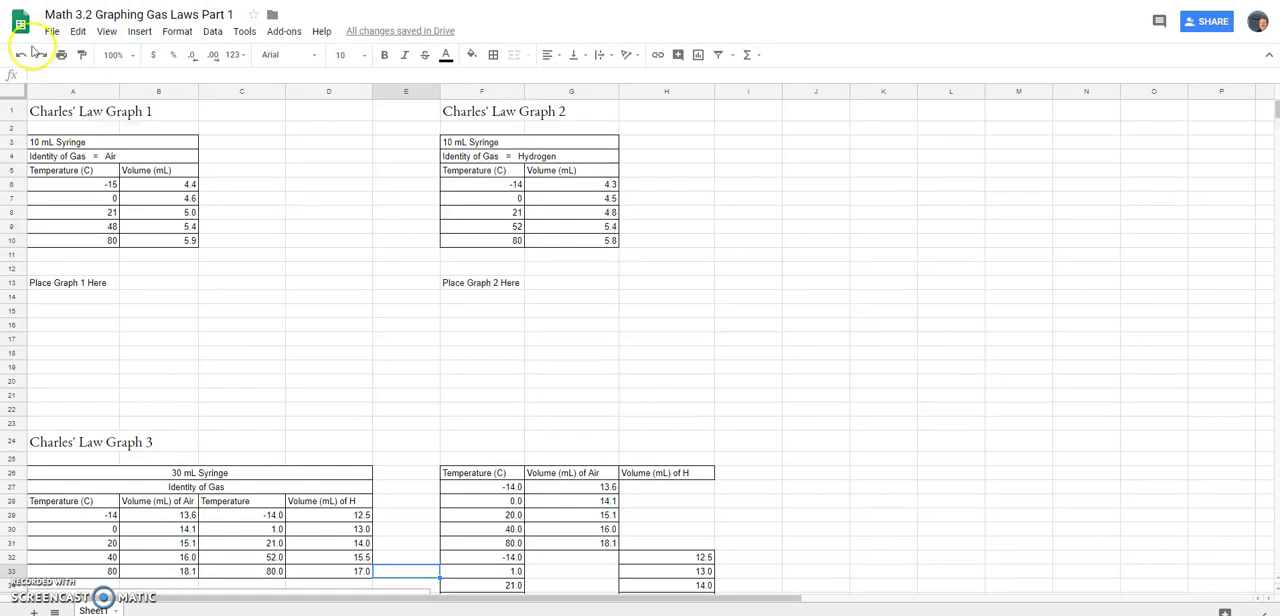
{"action": "mouse_move", "coordinate": [62, 118]}
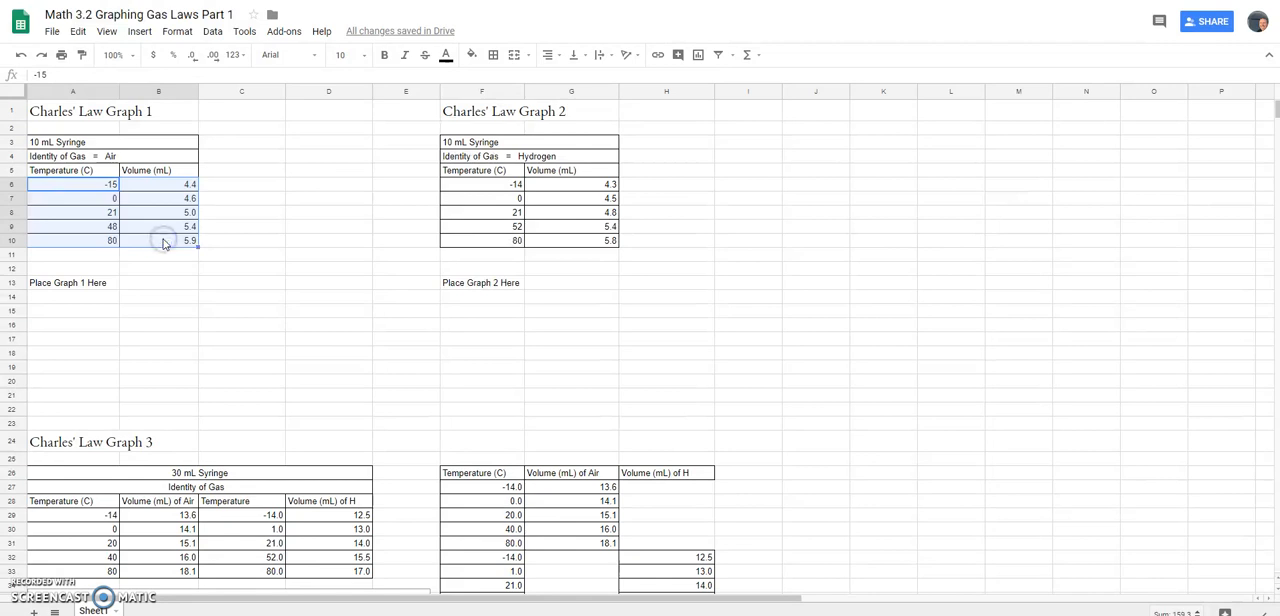
{"action": "mouse_move", "coordinate": [156, 218]}
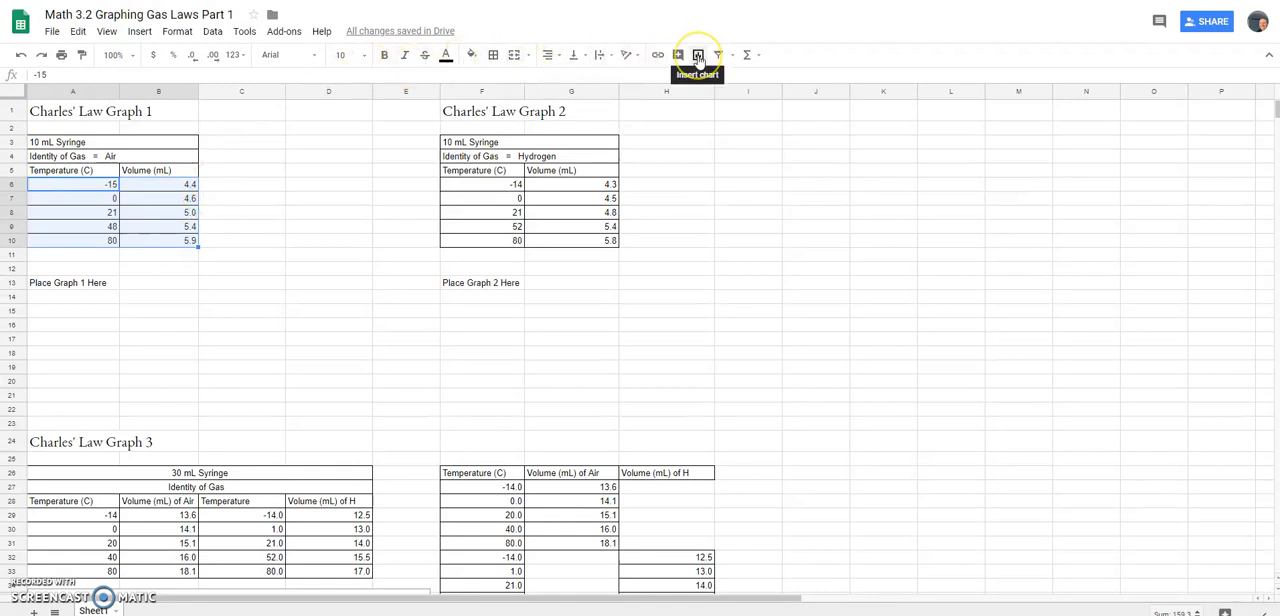
{"action": "mouse_move", "coordinate": [748, 56]}
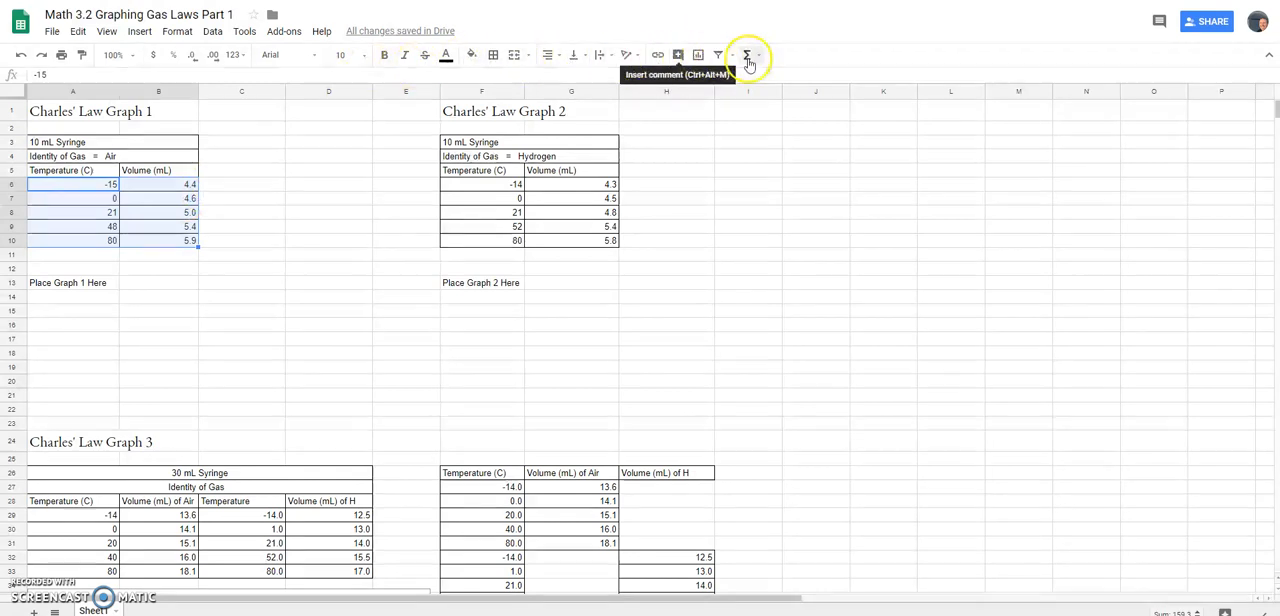
{"action": "mouse_move", "coordinate": [718, 56]}
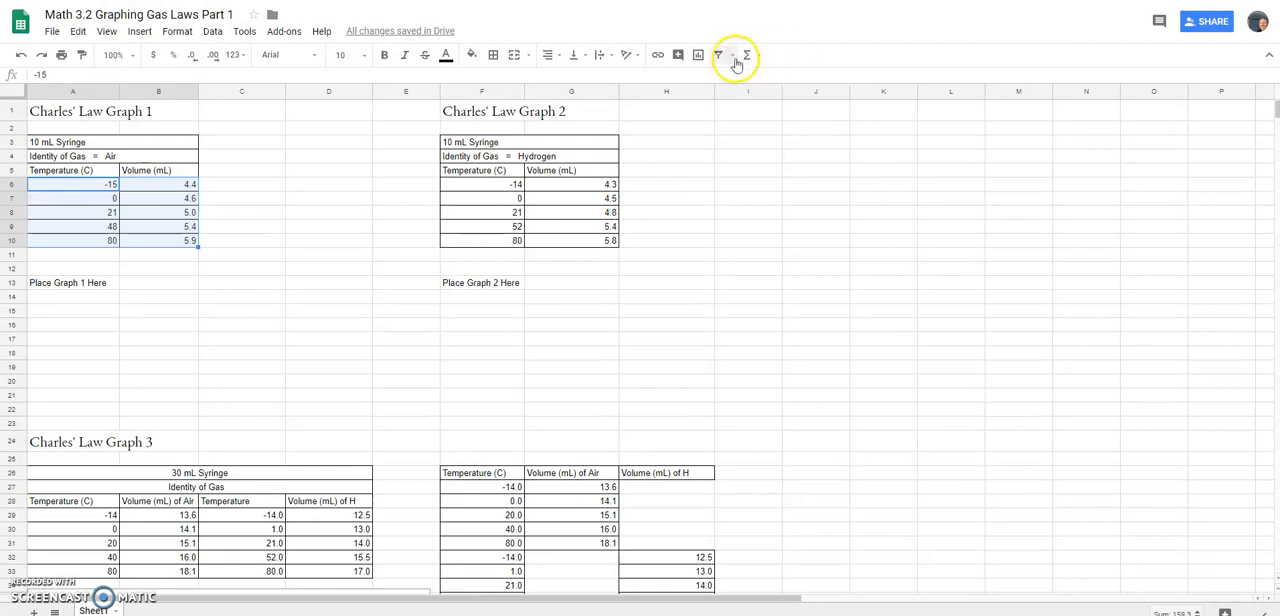
{"action": "mouse_move", "coordinate": [696, 56]}
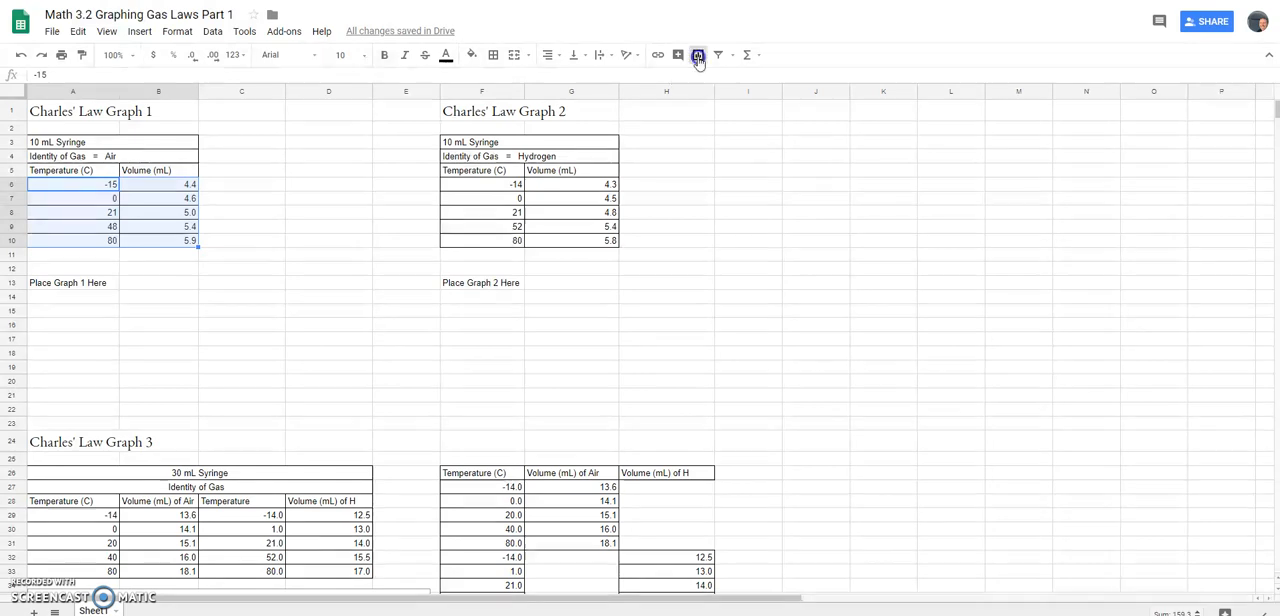
- Insert a chart from the Graph 1 data and make it a scatter chart
{"action": "left_click", "coordinate": [698, 56]}
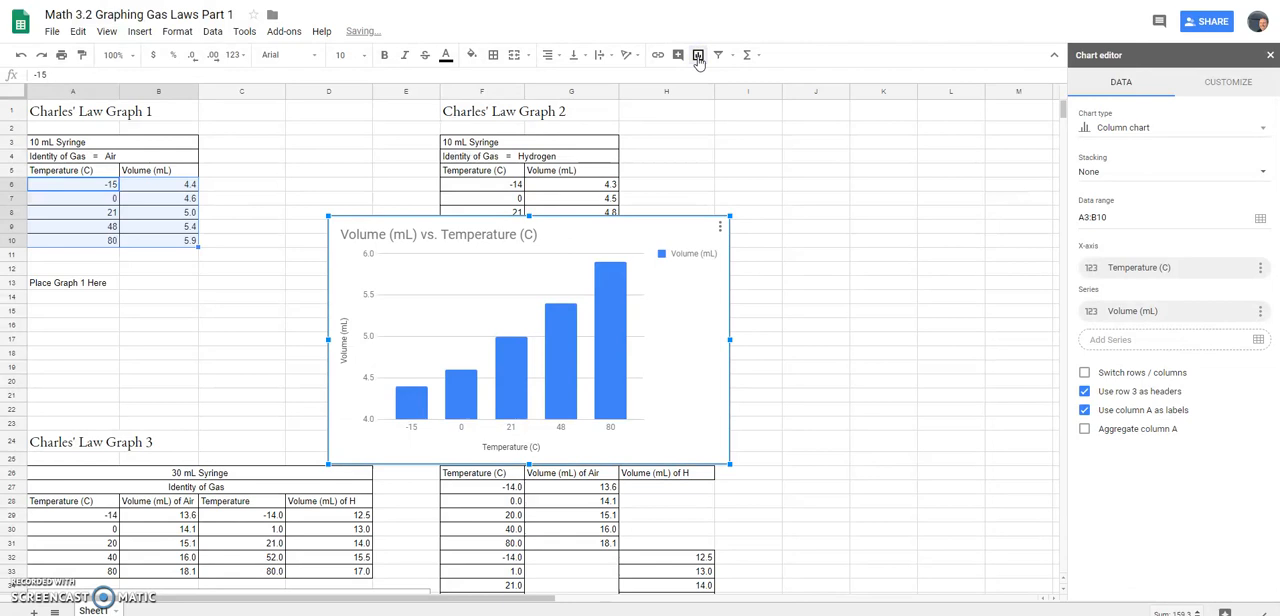
{"action": "mouse_move", "coordinate": [684, 304]}
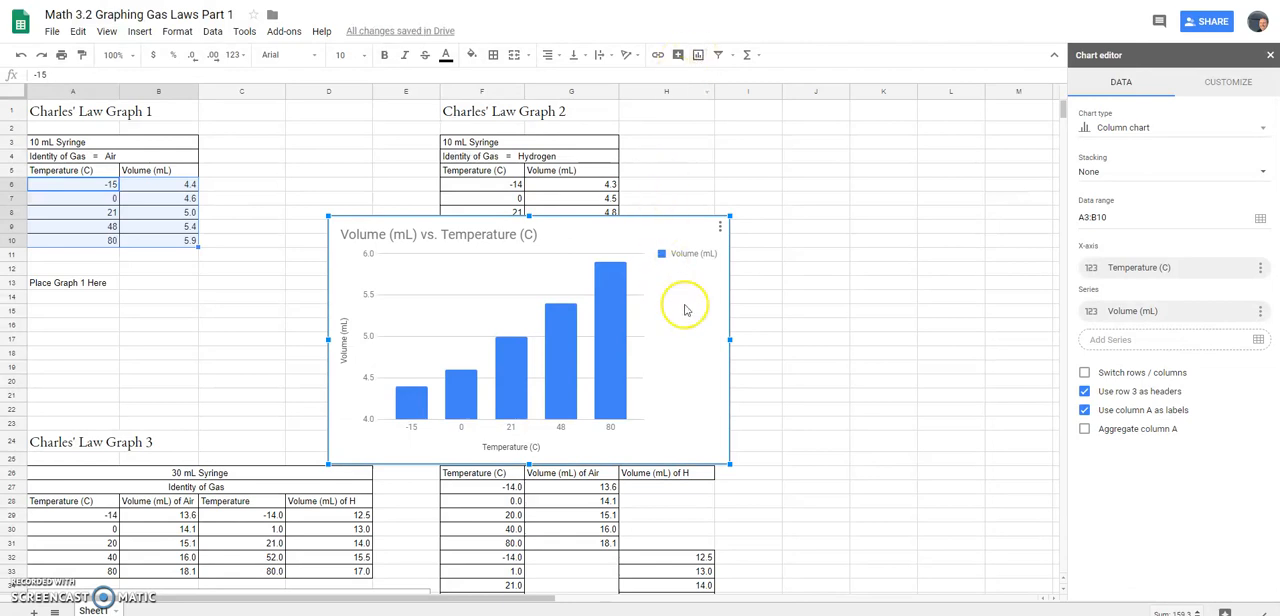
{"action": "mouse_move", "coordinate": [680, 324]}
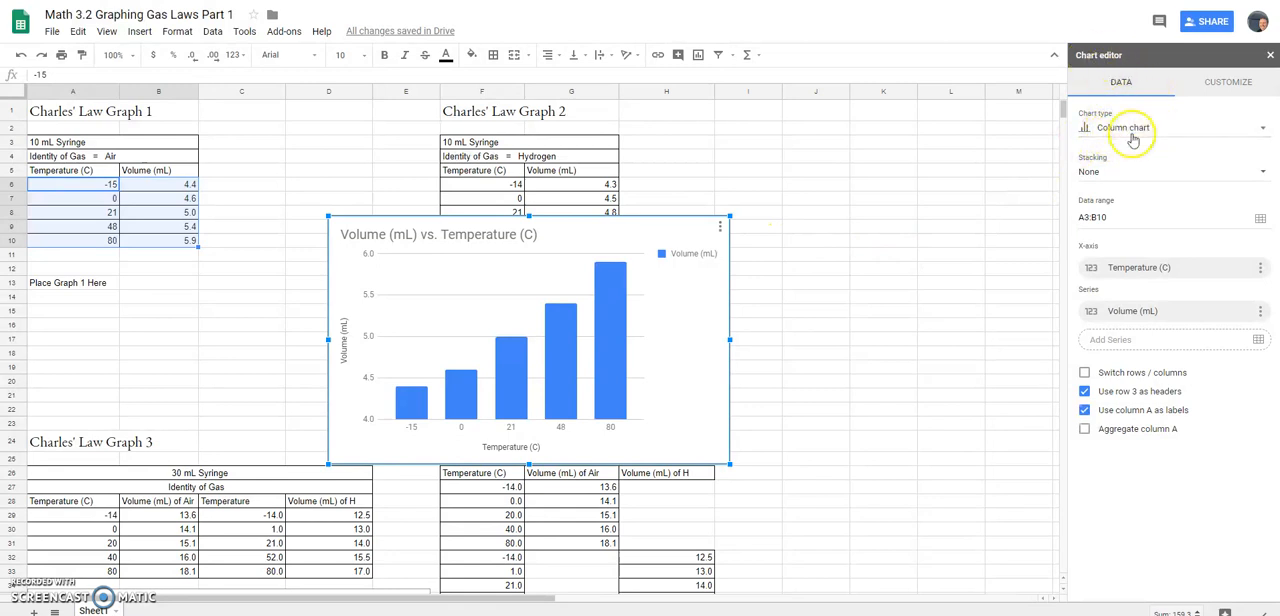
{"action": "mouse_move", "coordinate": [1124, 128]}
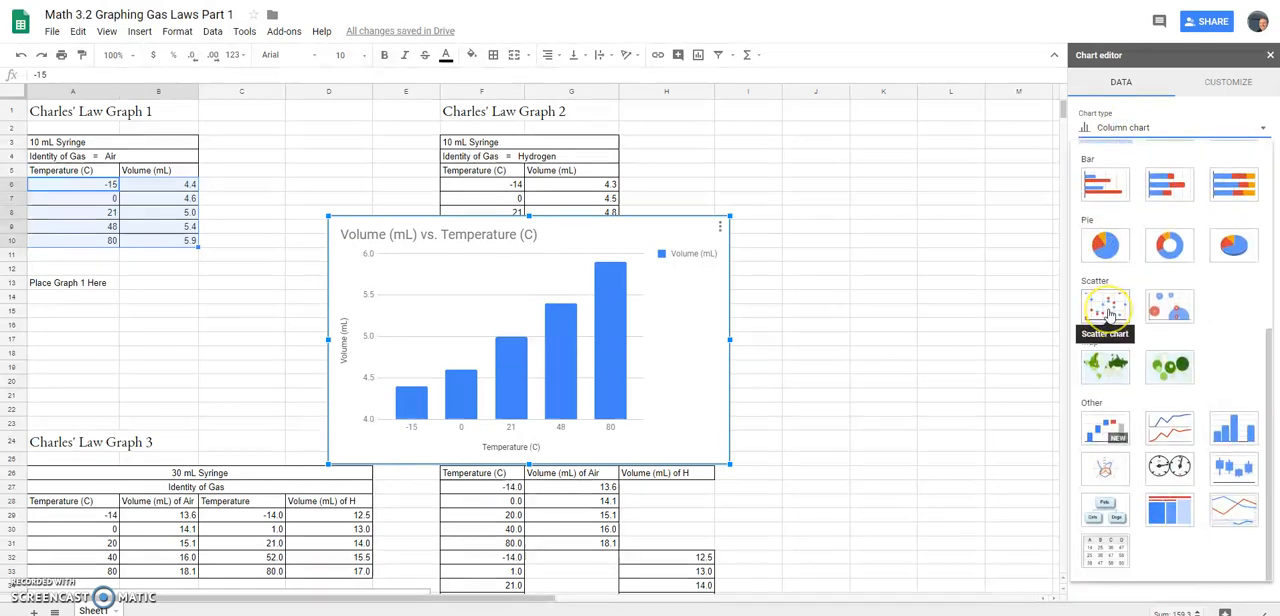
{"action": "left_click", "coordinate": [1104, 308]}
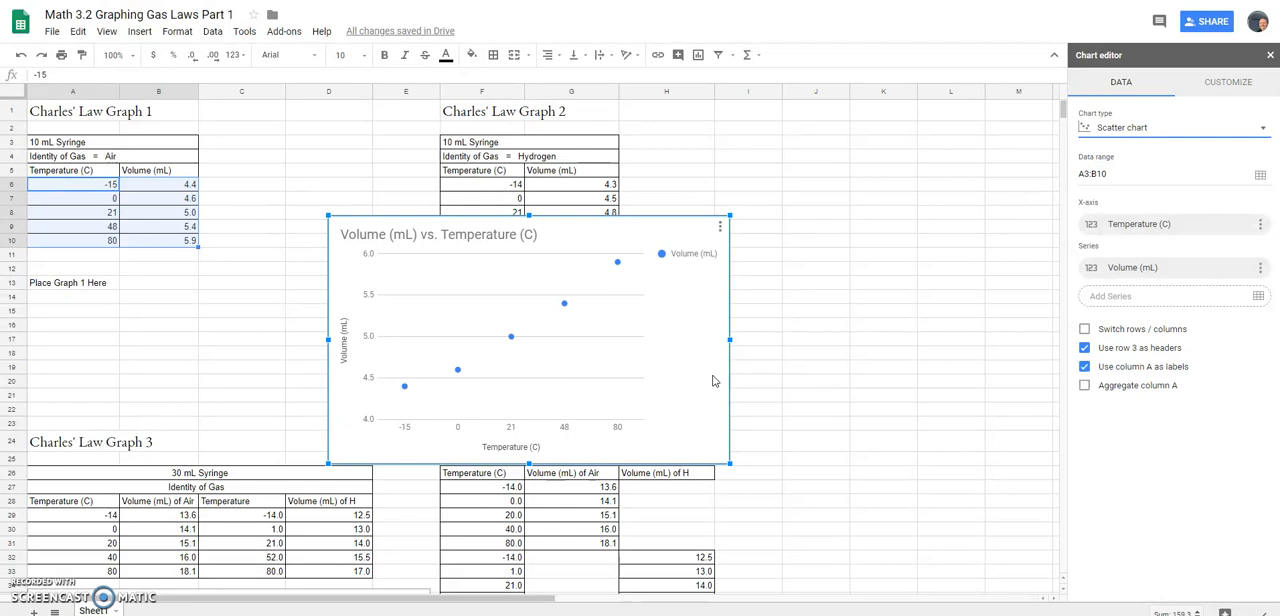
{"action": "mouse_move", "coordinate": [728, 464]}
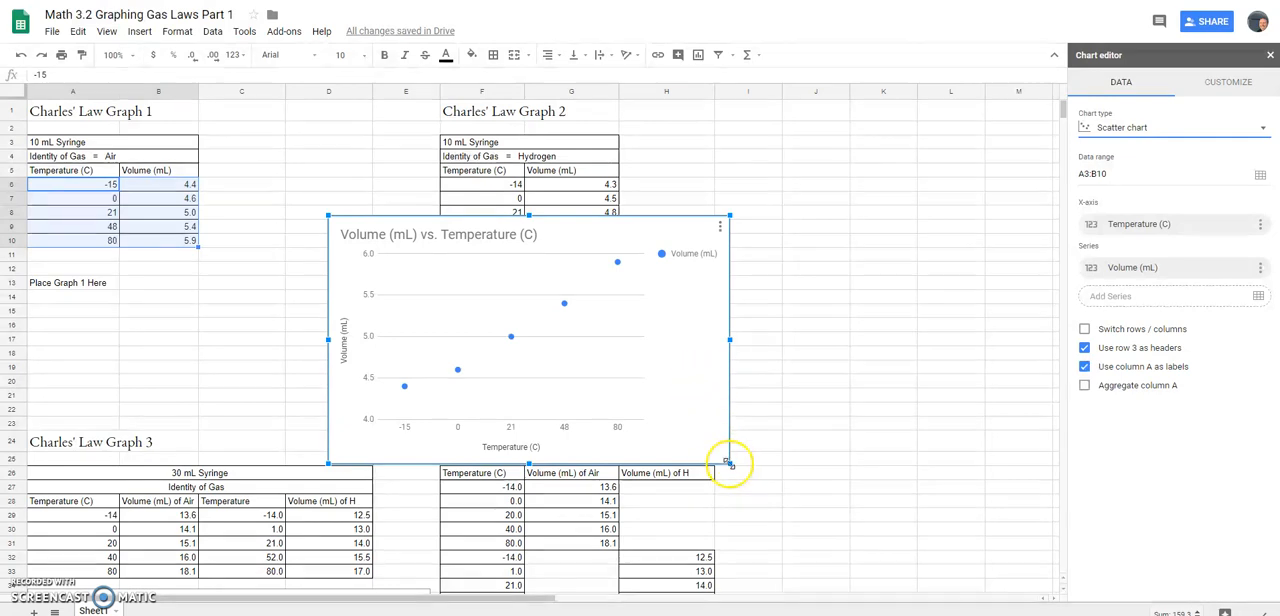
- Narrow the Graph 1 chart and switch it to a line chart, browsing other chart types
{"action": "left_click_drag", "start_coordinate": [728, 462], "coordinate": [652, 412]}
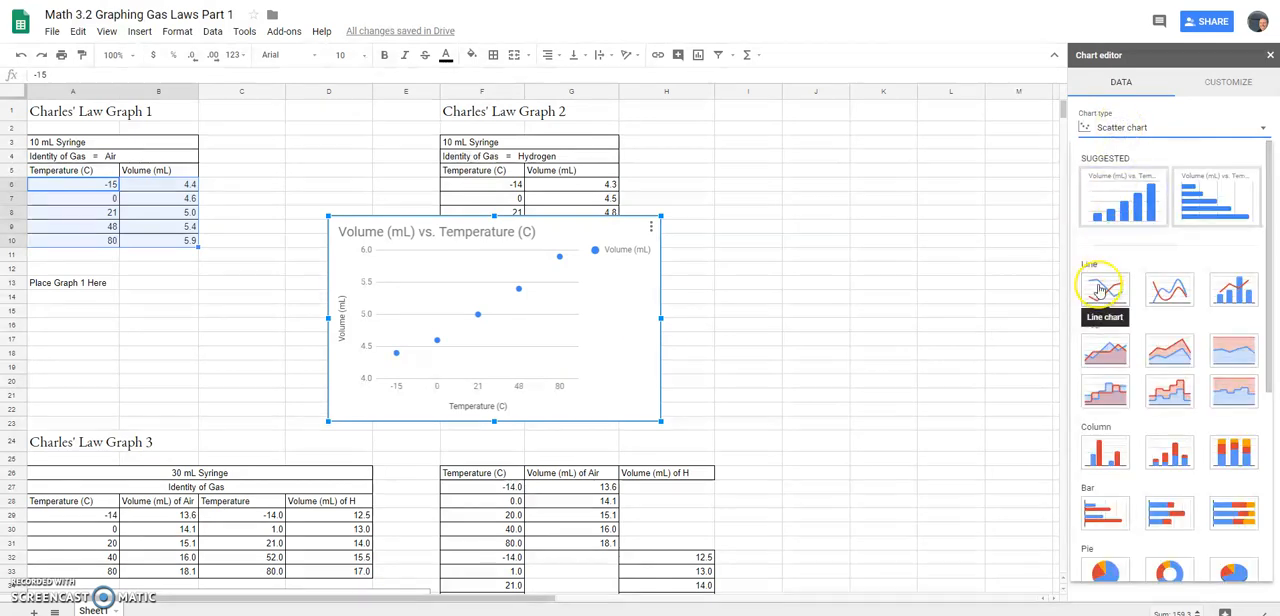
{"action": "left_click", "coordinate": [1104, 290]}
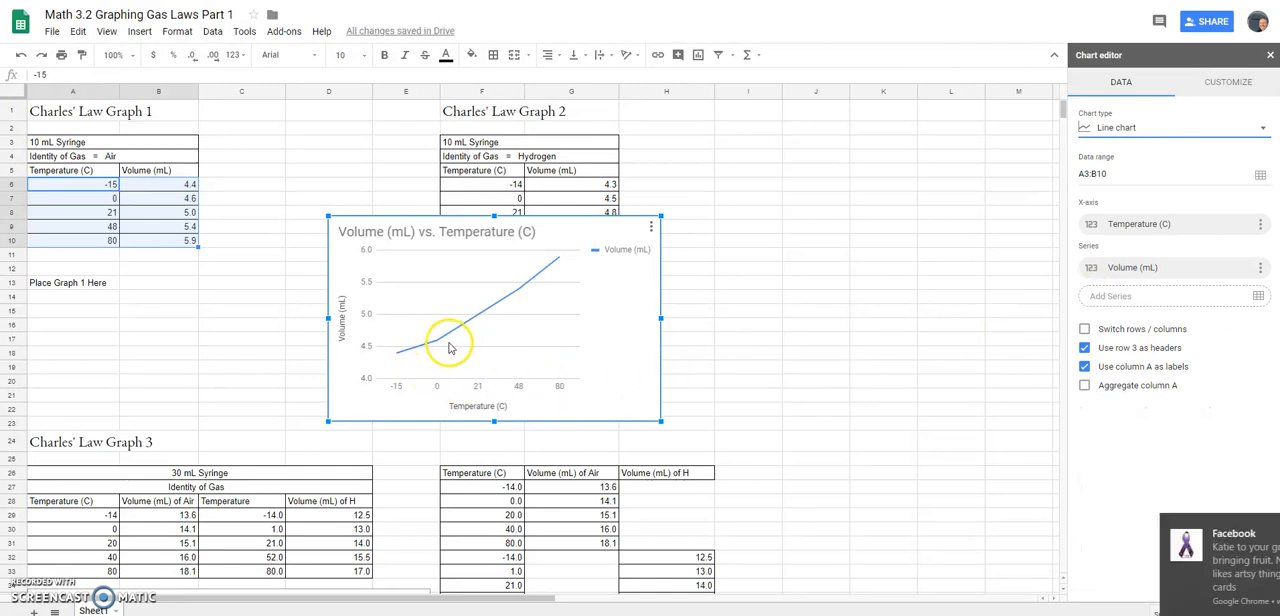
{"action": "mouse_move", "coordinate": [534, 282]}
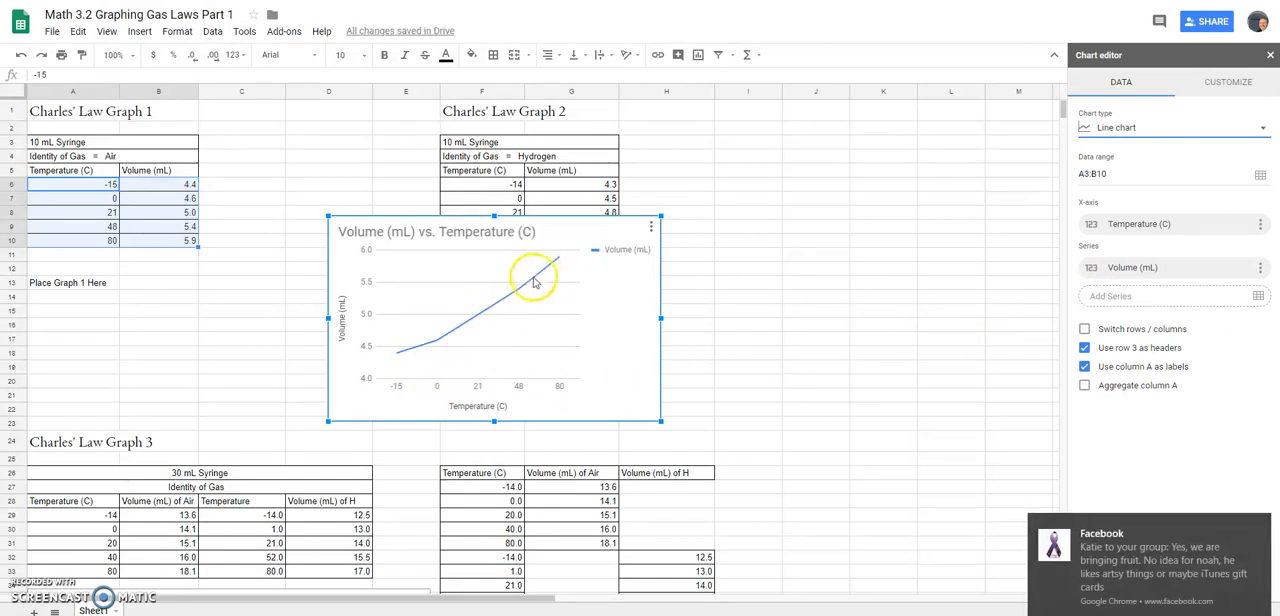
{"action": "mouse_move", "coordinate": [504, 302]}
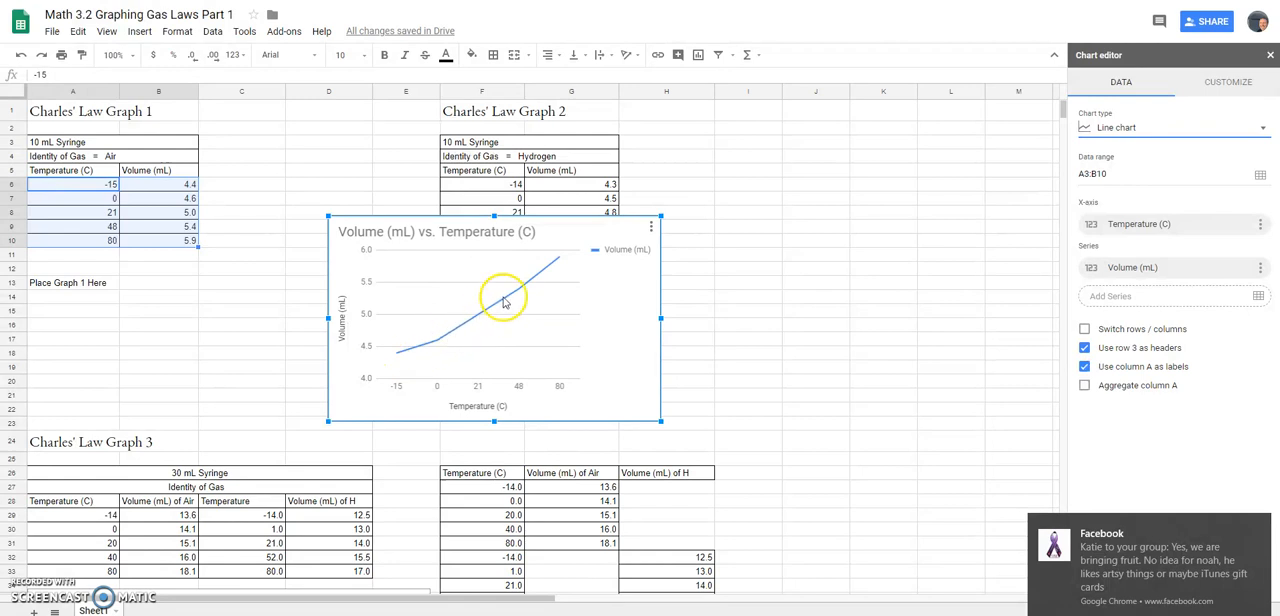
{"action": "mouse_move", "coordinate": [436, 348]}
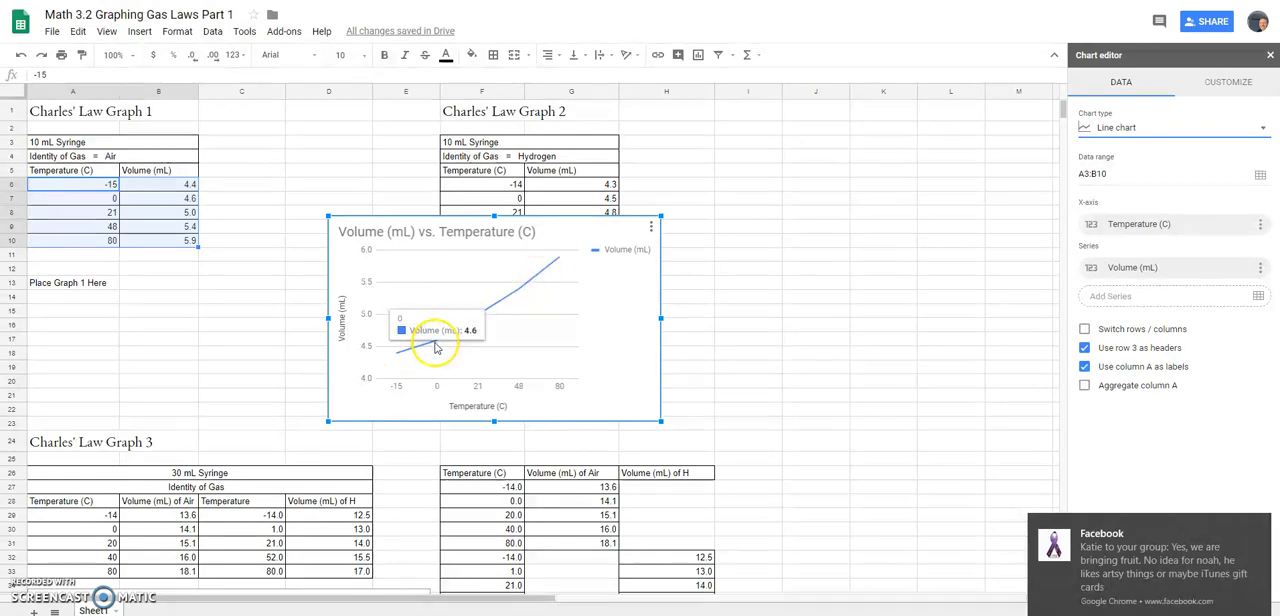
{"action": "mouse_move", "coordinate": [436, 352]}
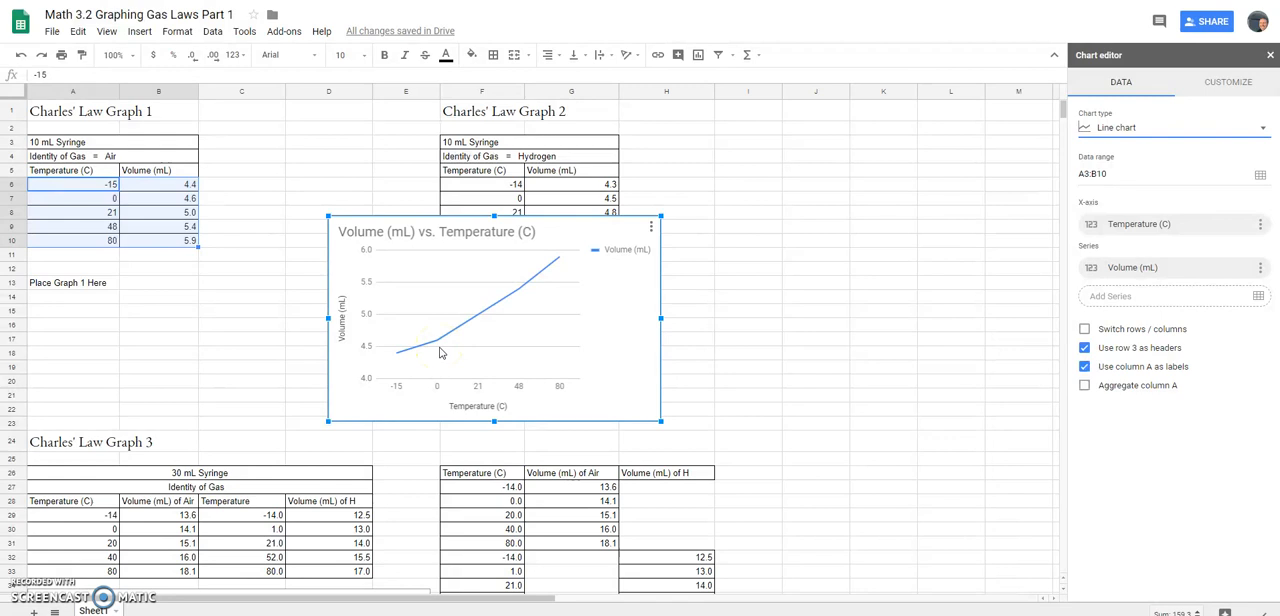
{"action": "mouse_move", "coordinate": [528, 292]}
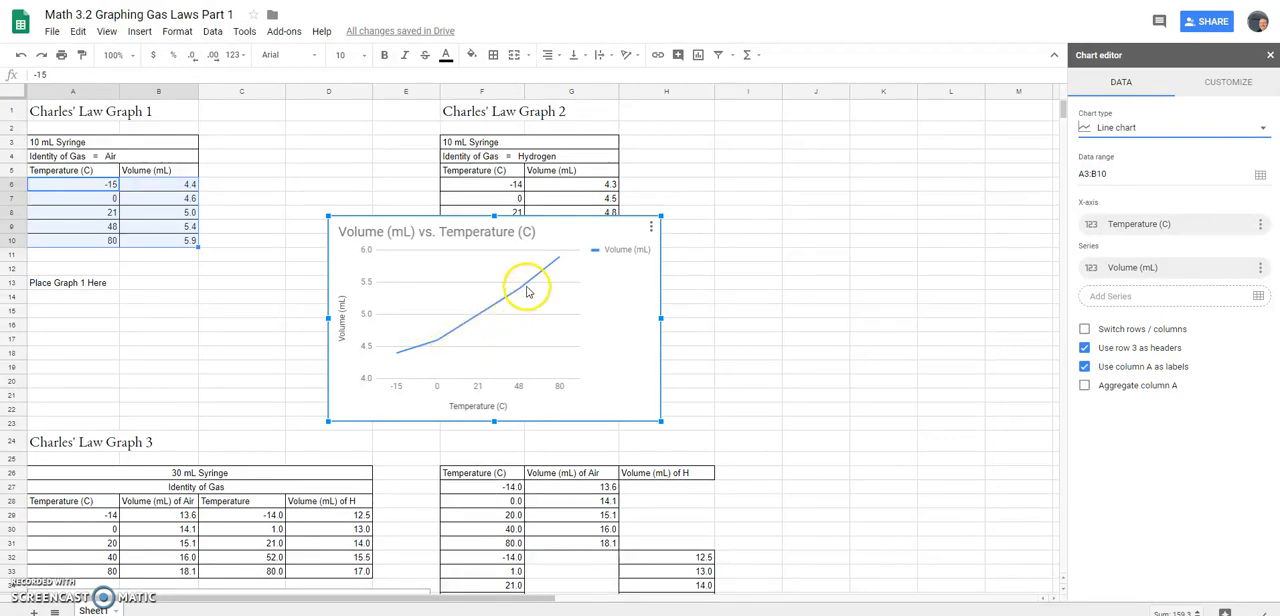
{"action": "mouse_move", "coordinate": [476, 328]}
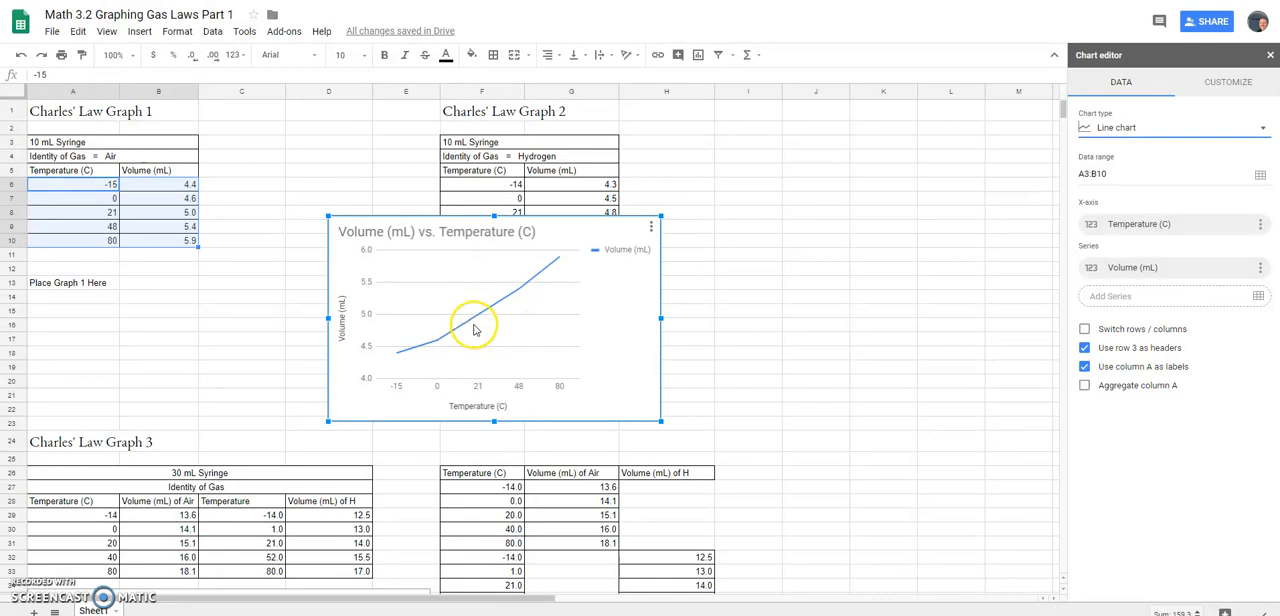
{"action": "mouse_move", "coordinate": [452, 336]}
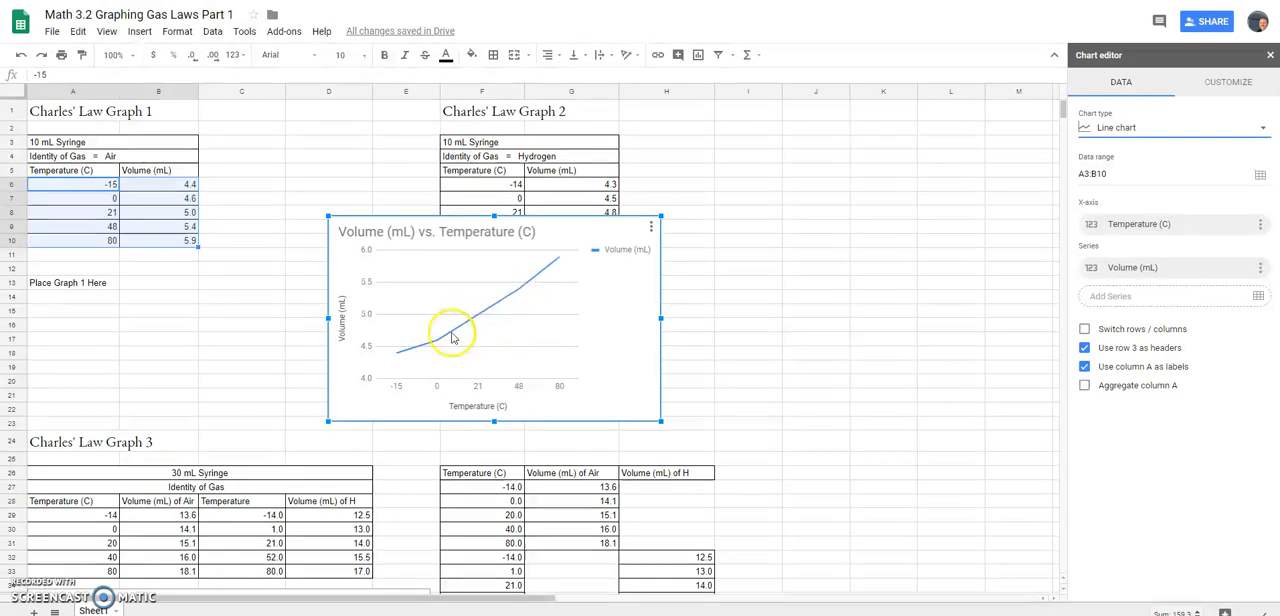
{"action": "mouse_move", "coordinate": [528, 300]}
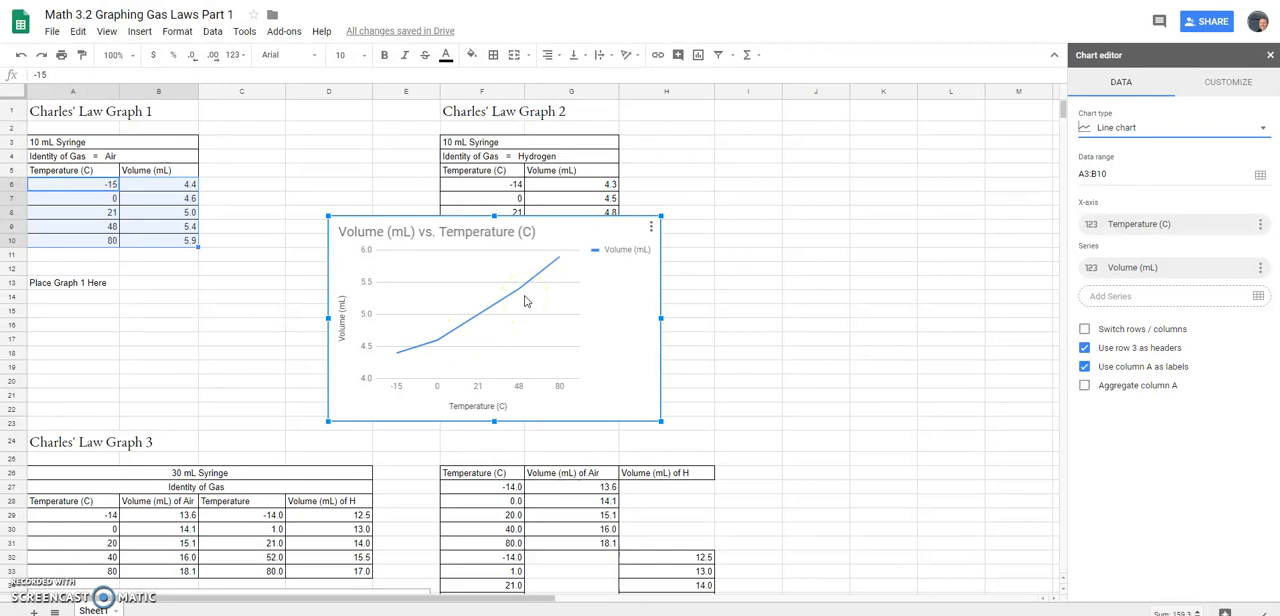
{"action": "mouse_move", "coordinate": [1100, 128]}
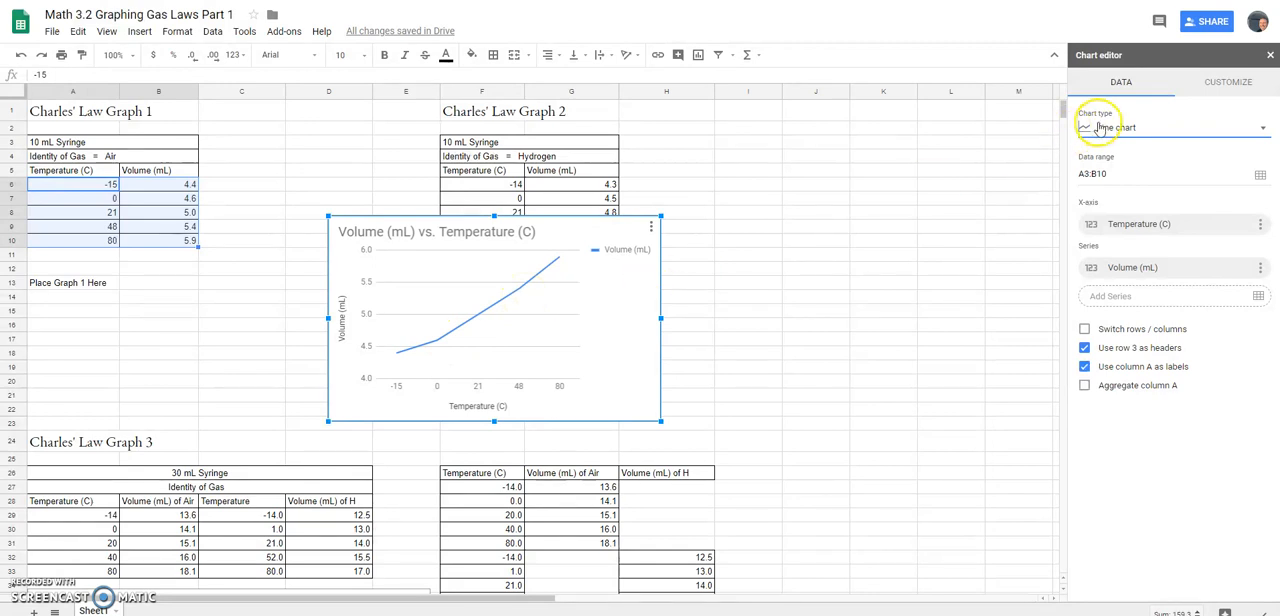
{"action": "mouse_move", "coordinate": [1136, 128]}
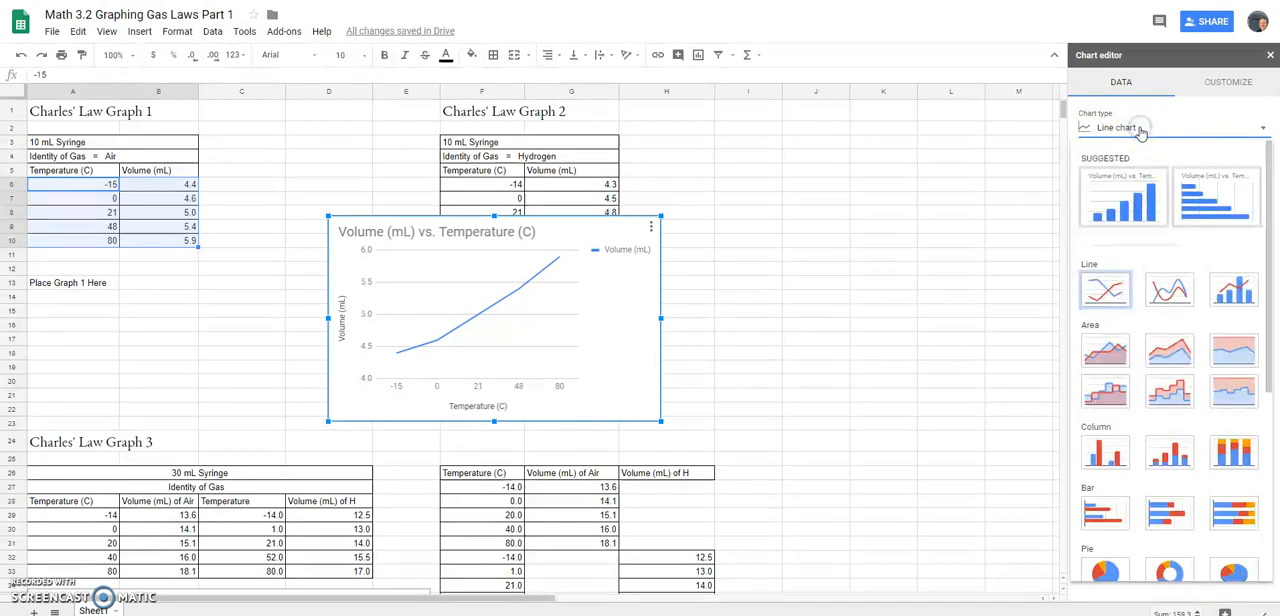
{"action": "scroll", "scroll_direction": "down", "scroll_amount": 3}
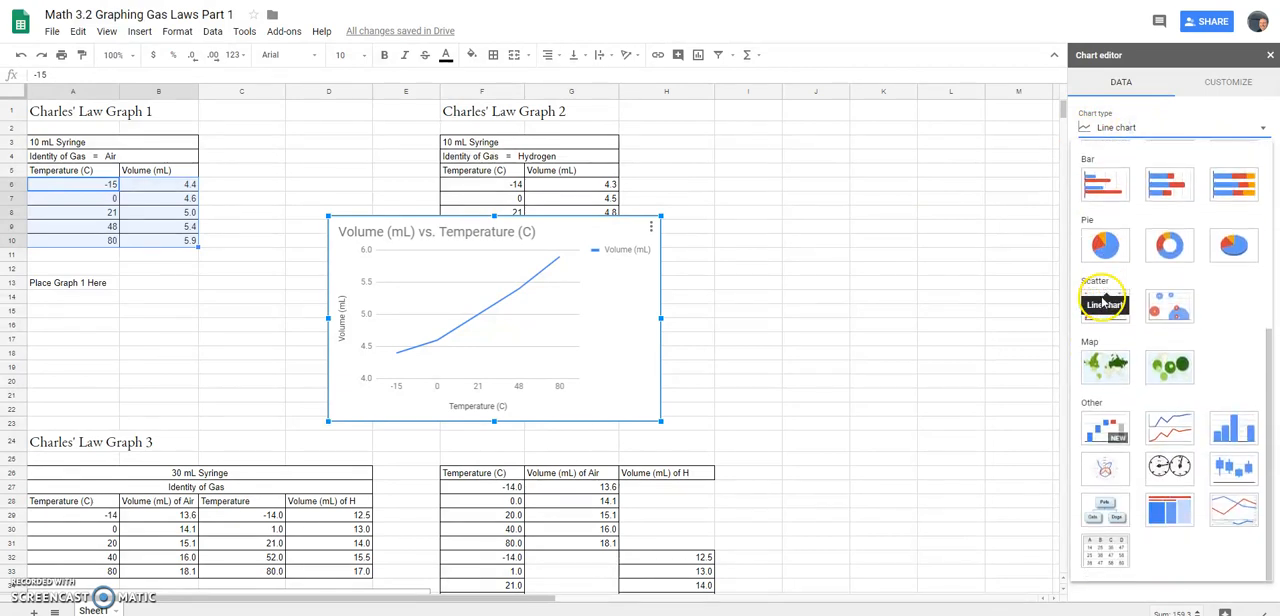
{"action": "mouse_move", "coordinate": [1104, 304]}
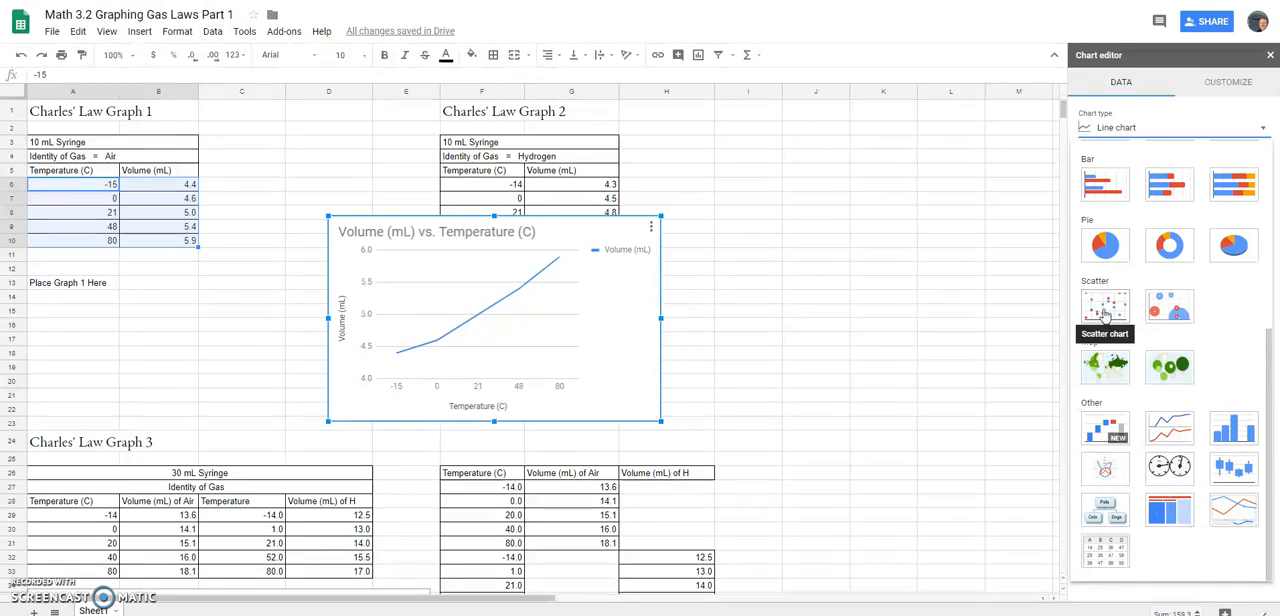
- Change the Graph 1 chart back to a scatter chart
{"action": "left_click", "coordinate": [1104, 308]}
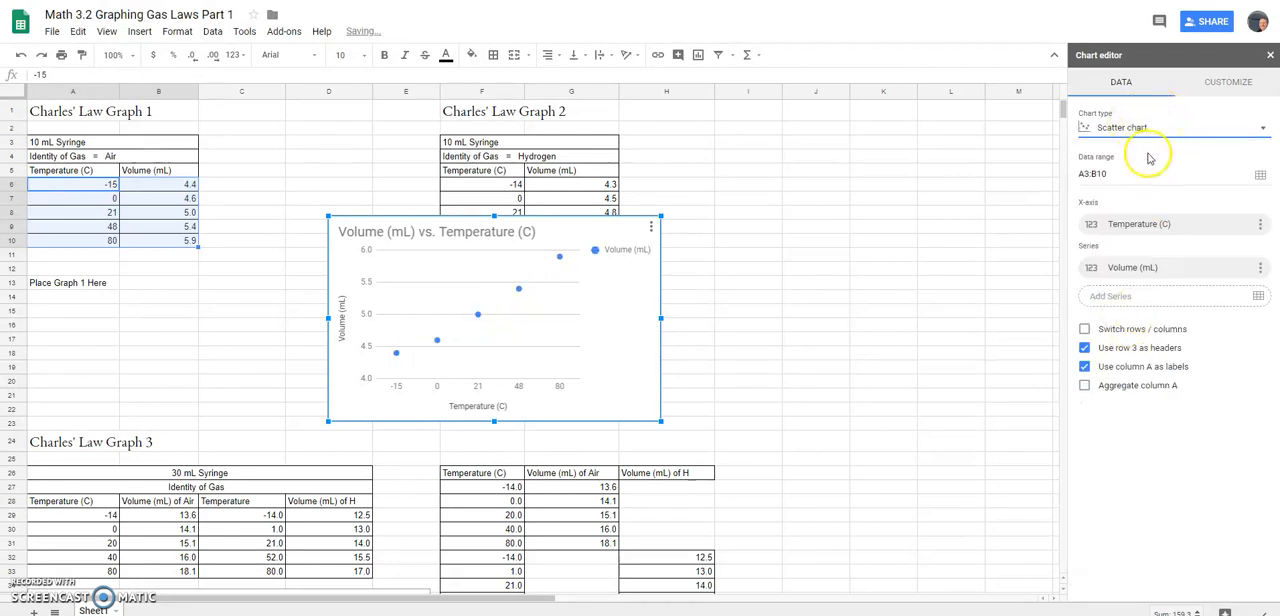
{"action": "mouse_move", "coordinate": [1050, 292]}
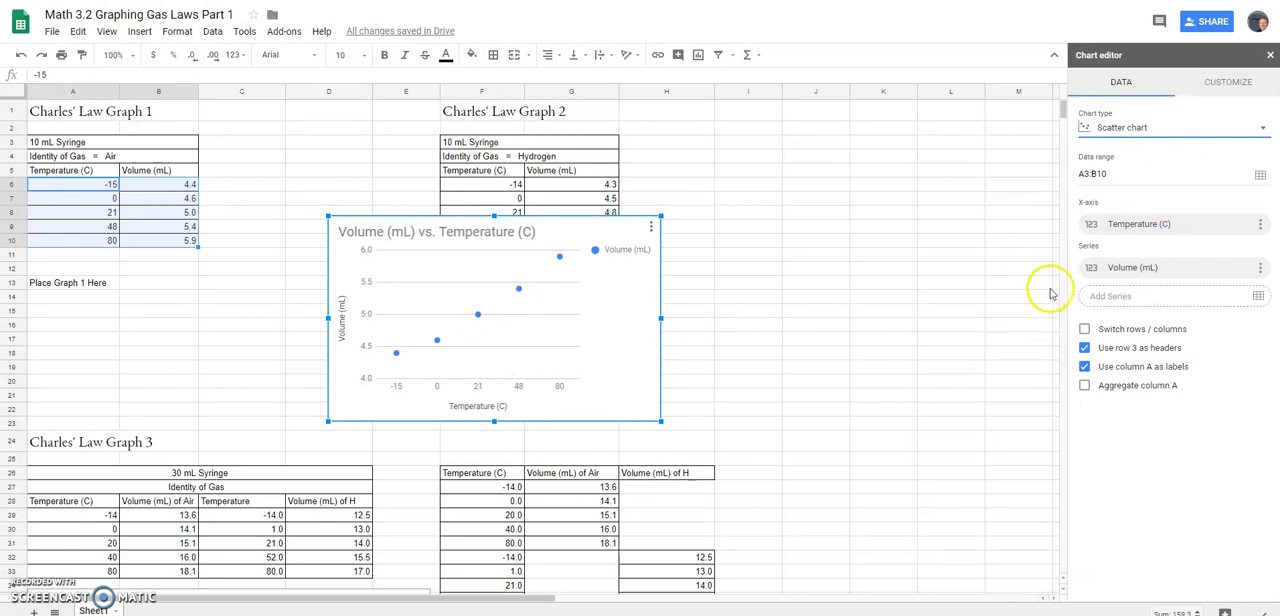
{"action": "mouse_move", "coordinate": [1204, 152]}
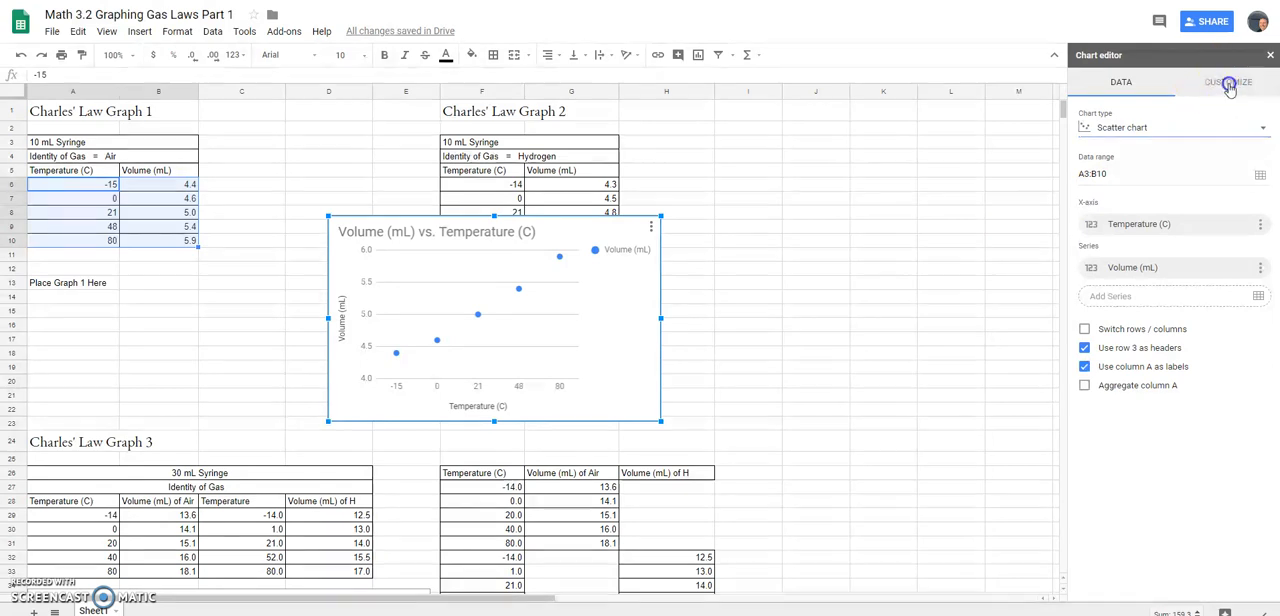
- Show the Volume (mL) series settings in Customize, with 7px circle points
{"action": "left_click", "coordinate": [1228, 82]}
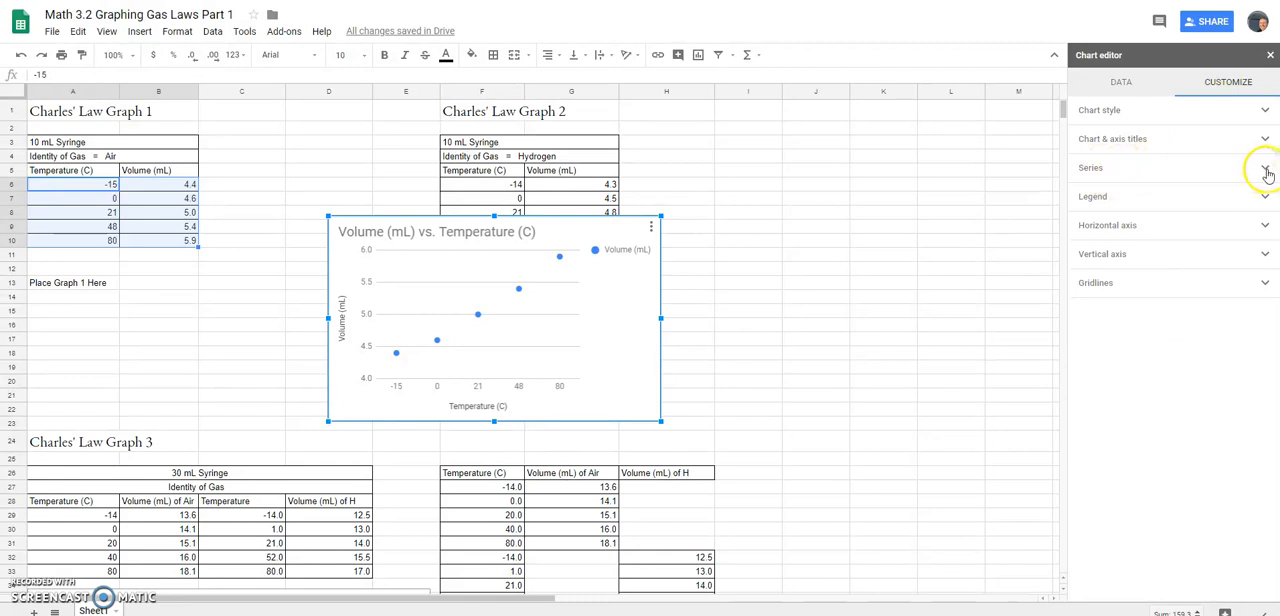
{"action": "left_click", "coordinate": [1264, 168]}
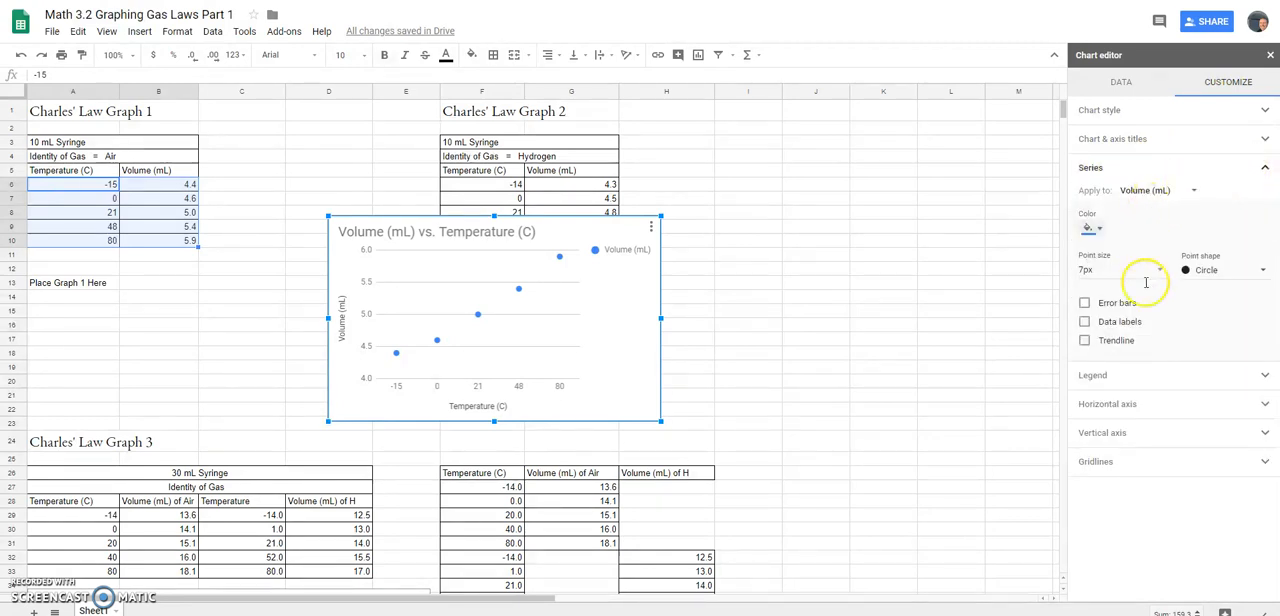
{"action": "mouse_move", "coordinate": [1180, 340]}
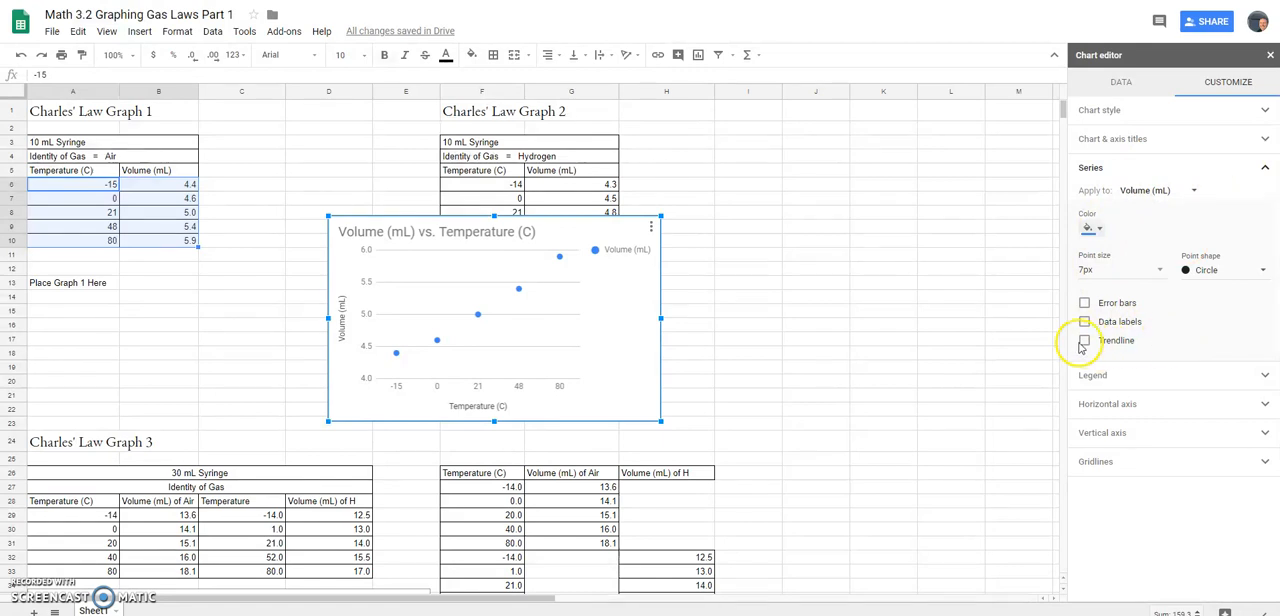
{"action": "mouse_move", "coordinate": [1084, 340]}
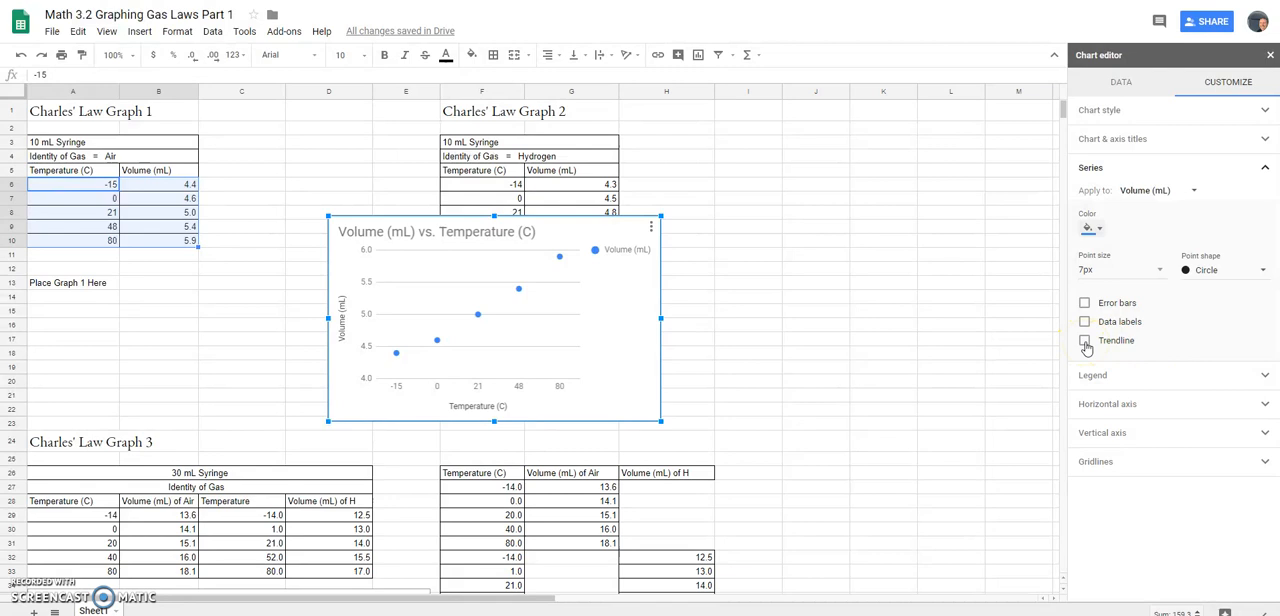
- Add a linear trendline to the Volume (mL) series
{"action": "left_click", "coordinate": [1084, 340]}
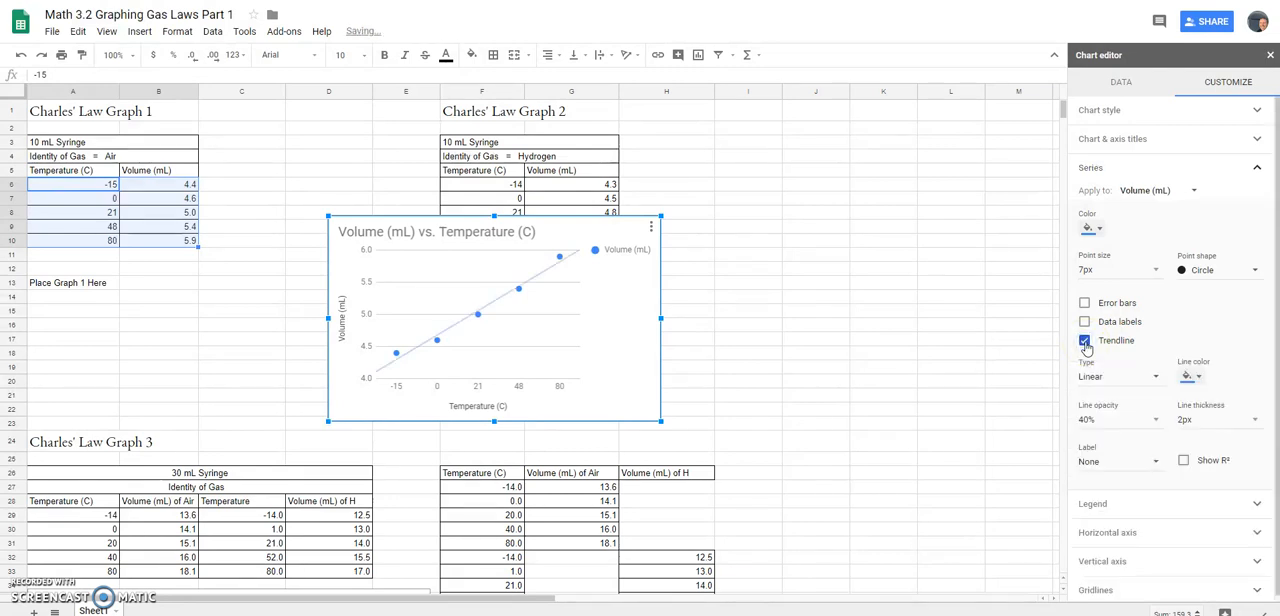
{"action": "left_click", "coordinate": [1084, 340]}
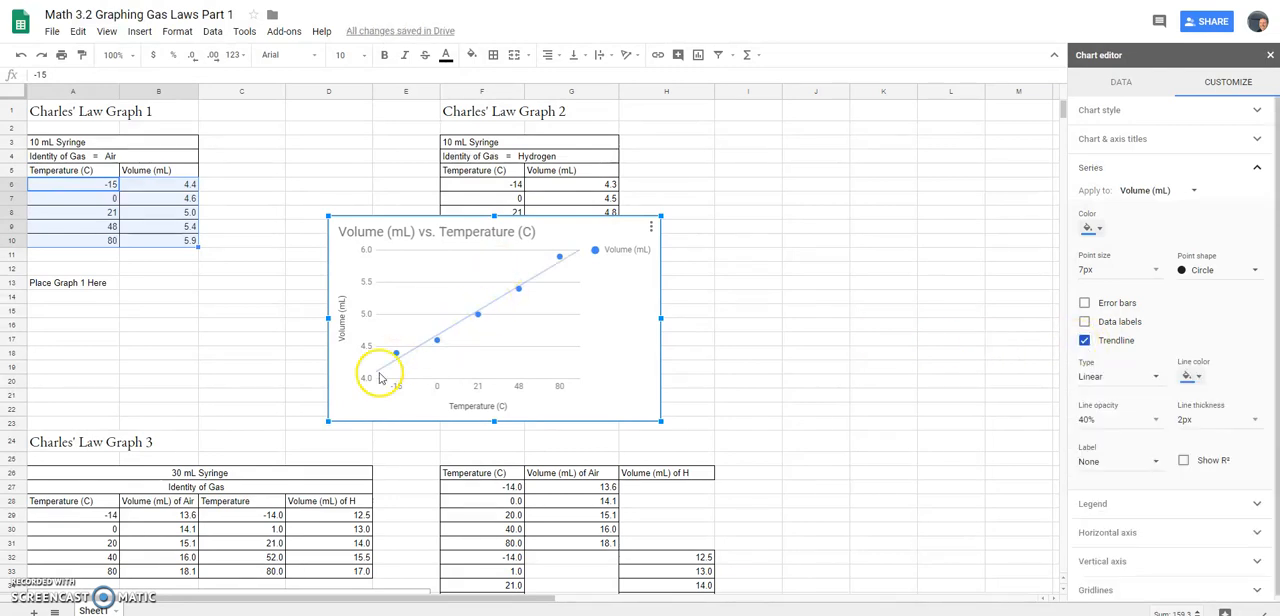
{"action": "mouse_move", "coordinate": [576, 258]}
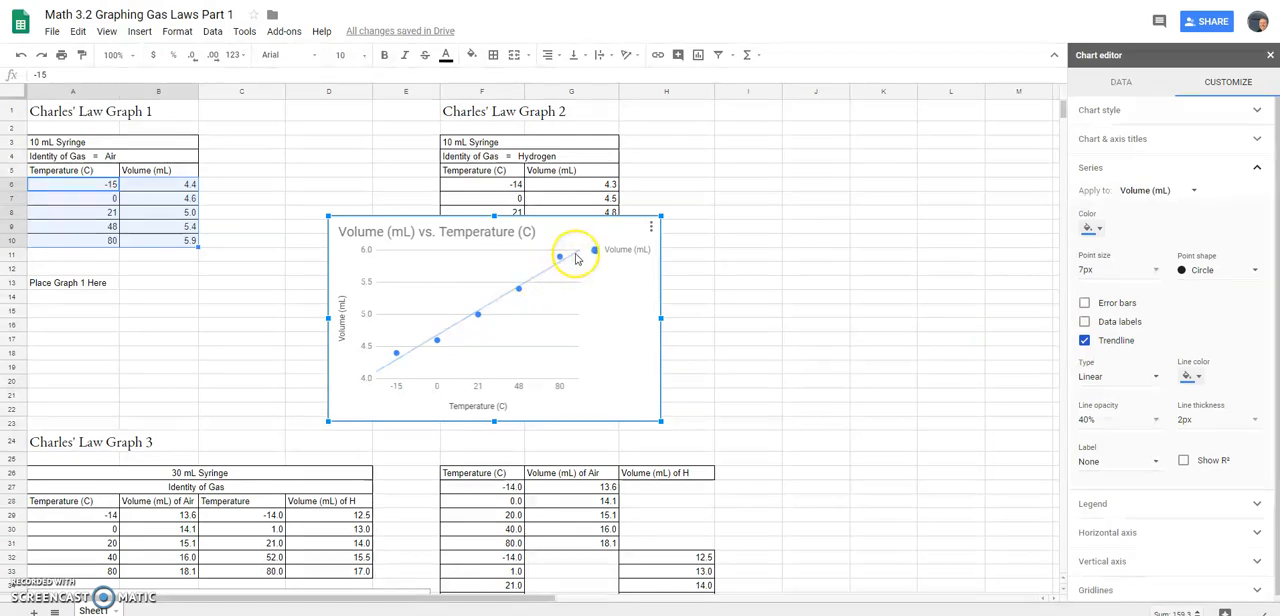
{"action": "mouse_move", "coordinate": [556, 264]}
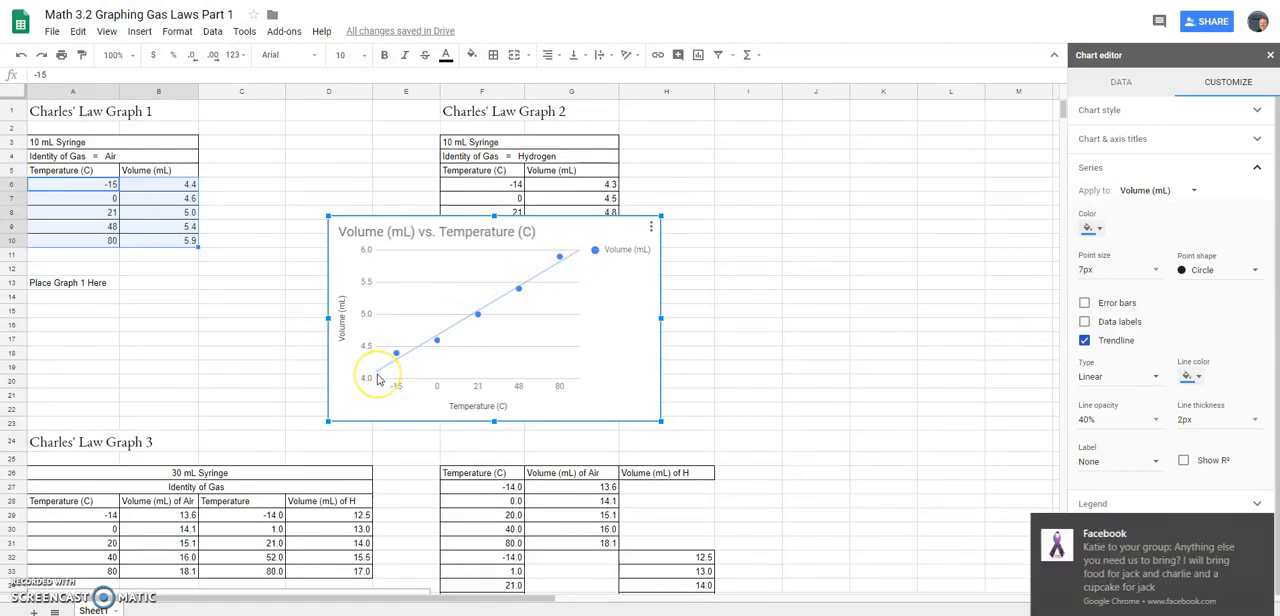
{"action": "mouse_move", "coordinate": [392, 352]}
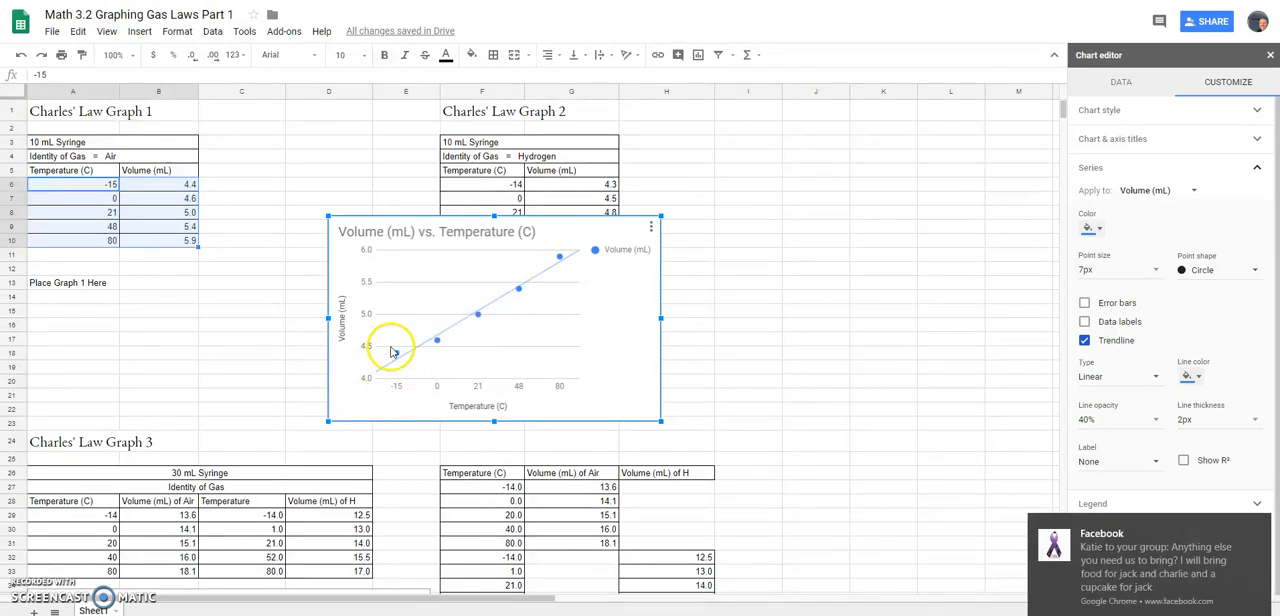
{"action": "mouse_move", "coordinate": [544, 276]}
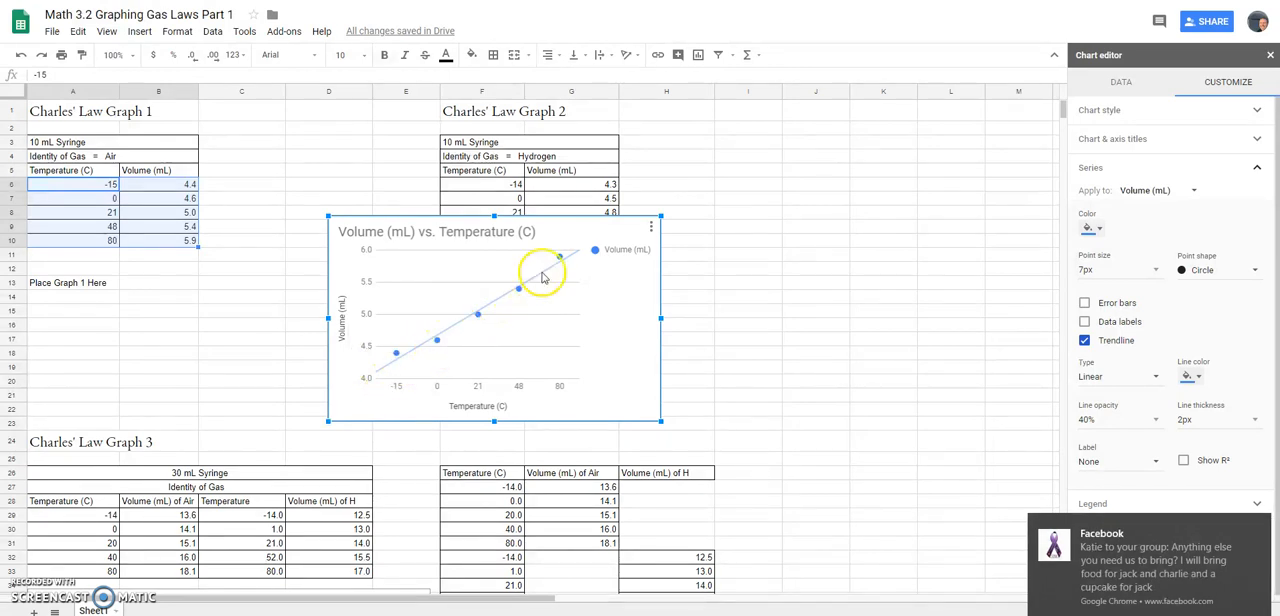
{"action": "mouse_move", "coordinate": [574, 290]}
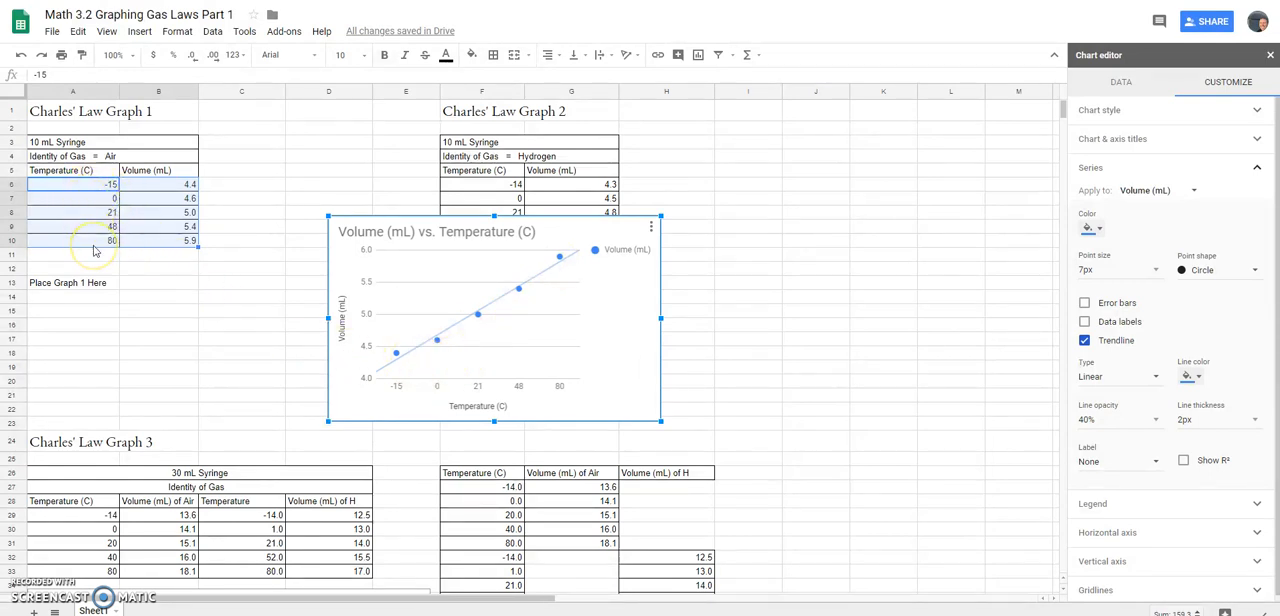
{"action": "mouse_move", "coordinate": [378, 384]}
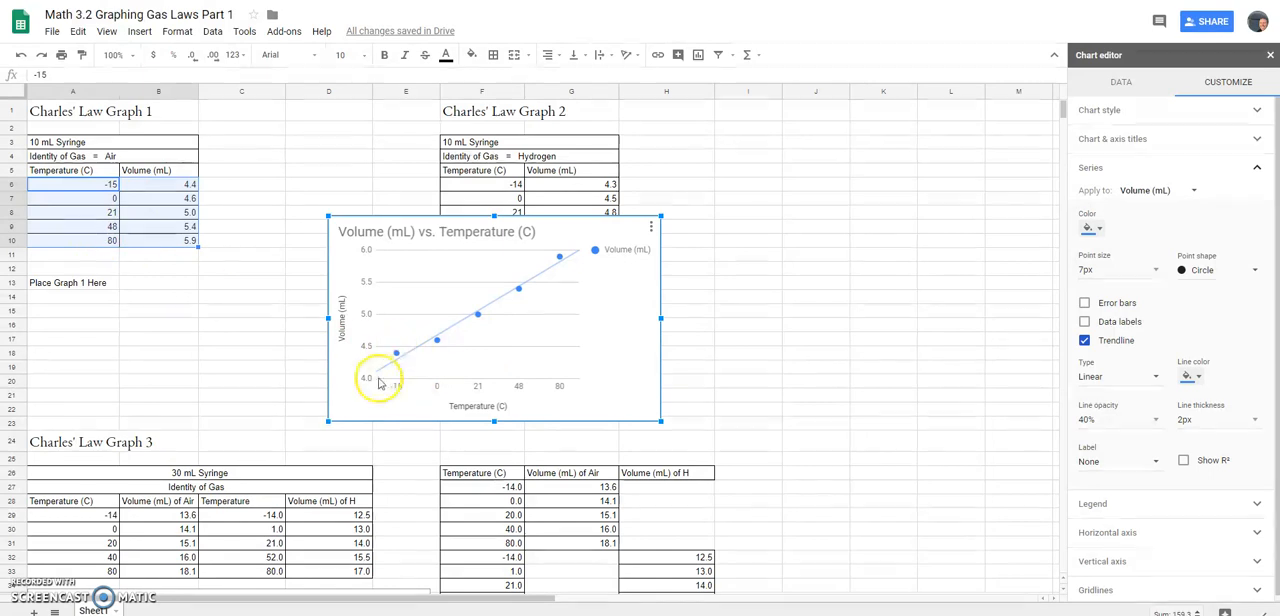
{"action": "mouse_move", "coordinate": [428, 338]}
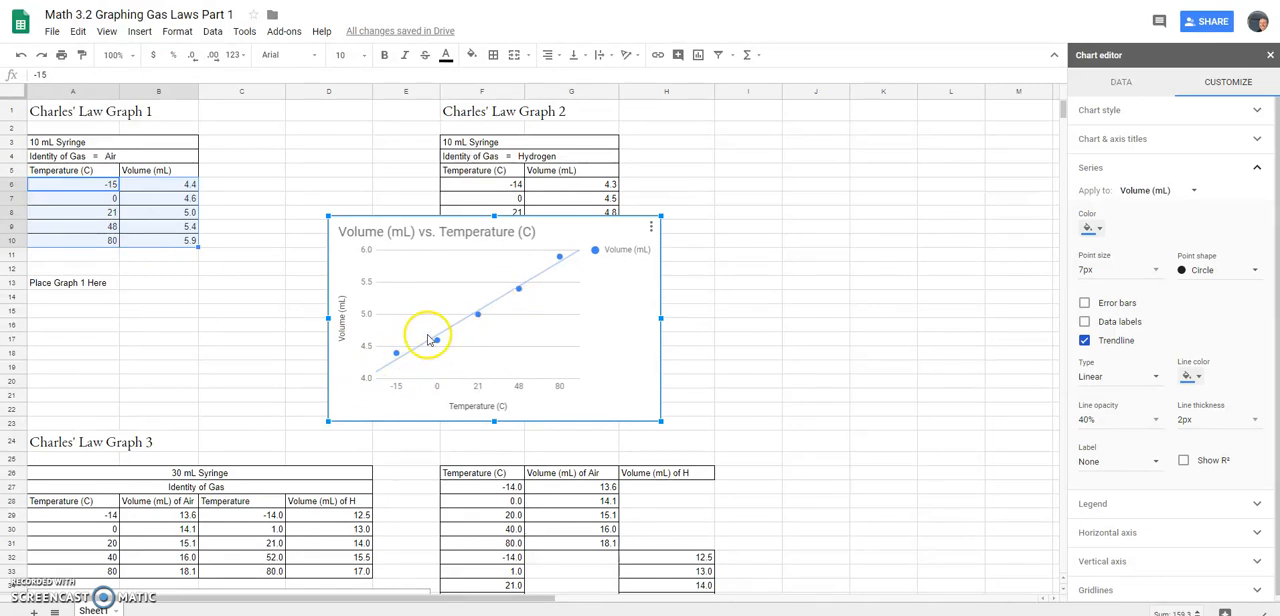
{"action": "mouse_move", "coordinate": [408, 368]}
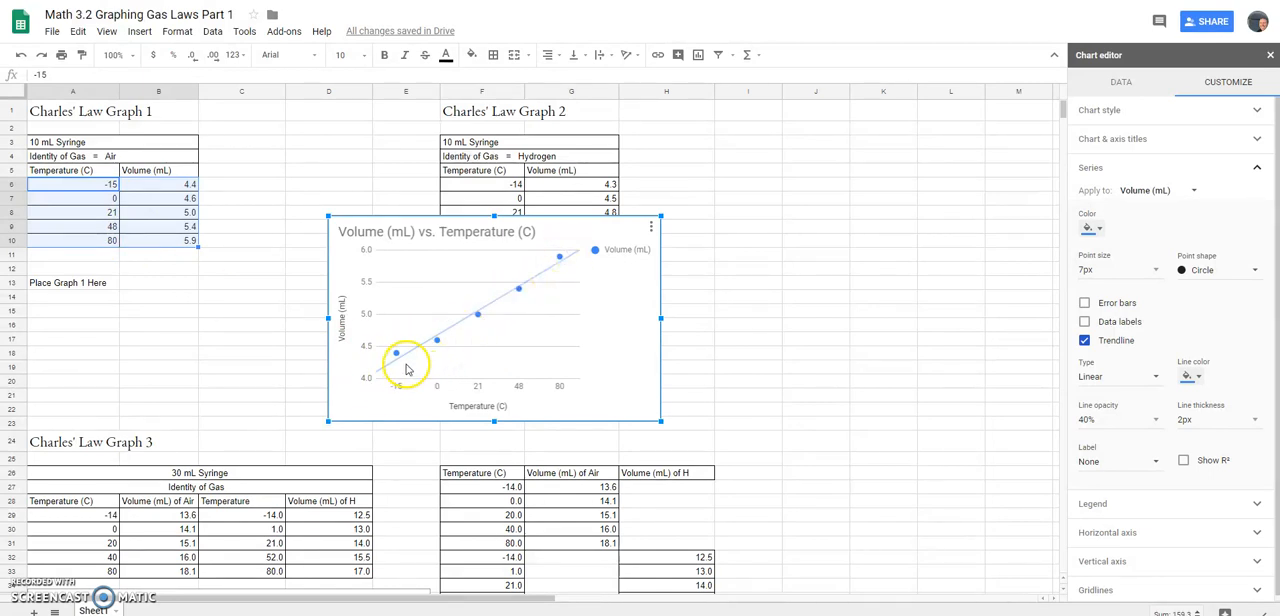
{"action": "mouse_move", "coordinate": [428, 380]}
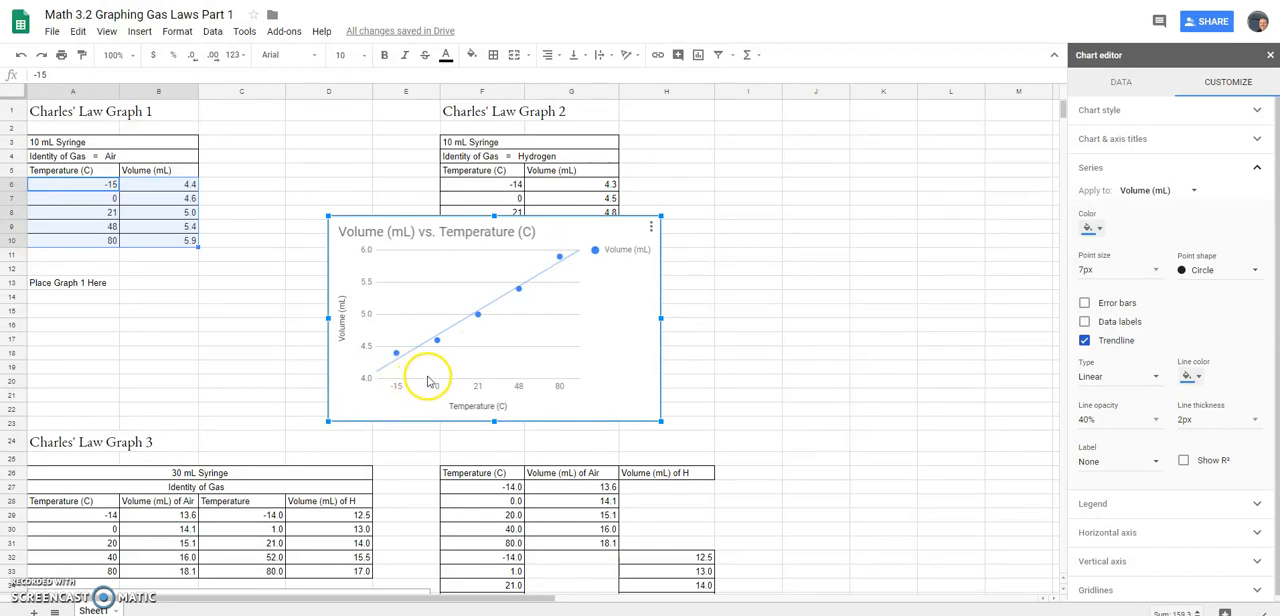
{"action": "mouse_move", "coordinate": [404, 374]}
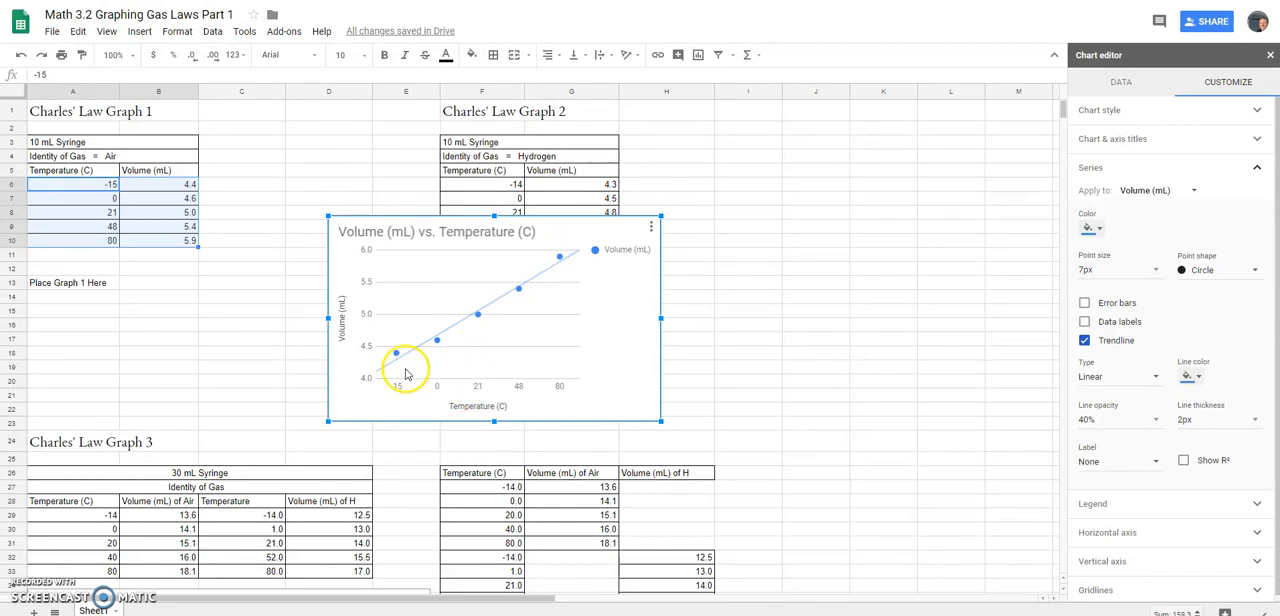
{"action": "mouse_move", "coordinate": [564, 264]}
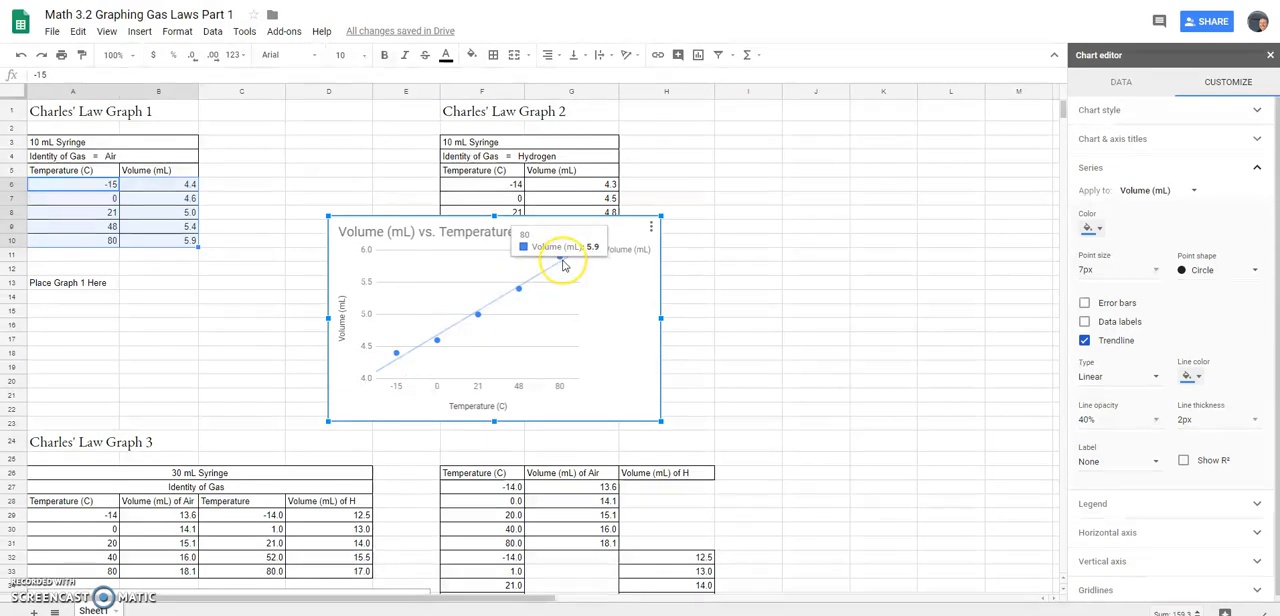
{"action": "mouse_move", "coordinate": [560, 262]}
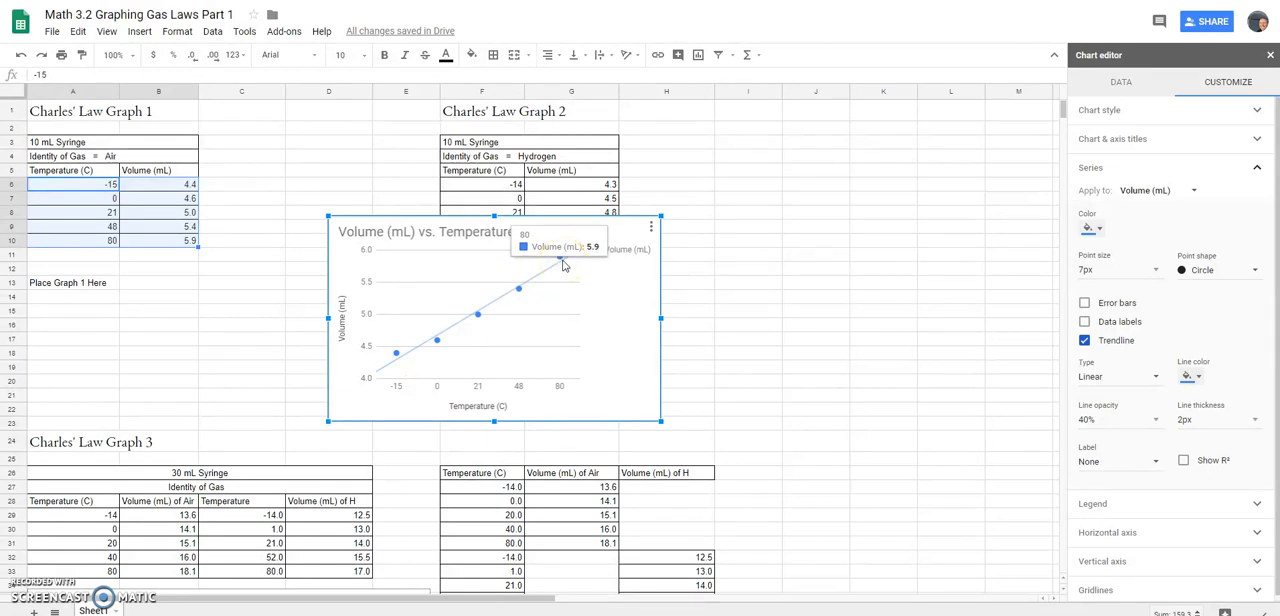
{"action": "mouse_move", "coordinate": [458, 340]}
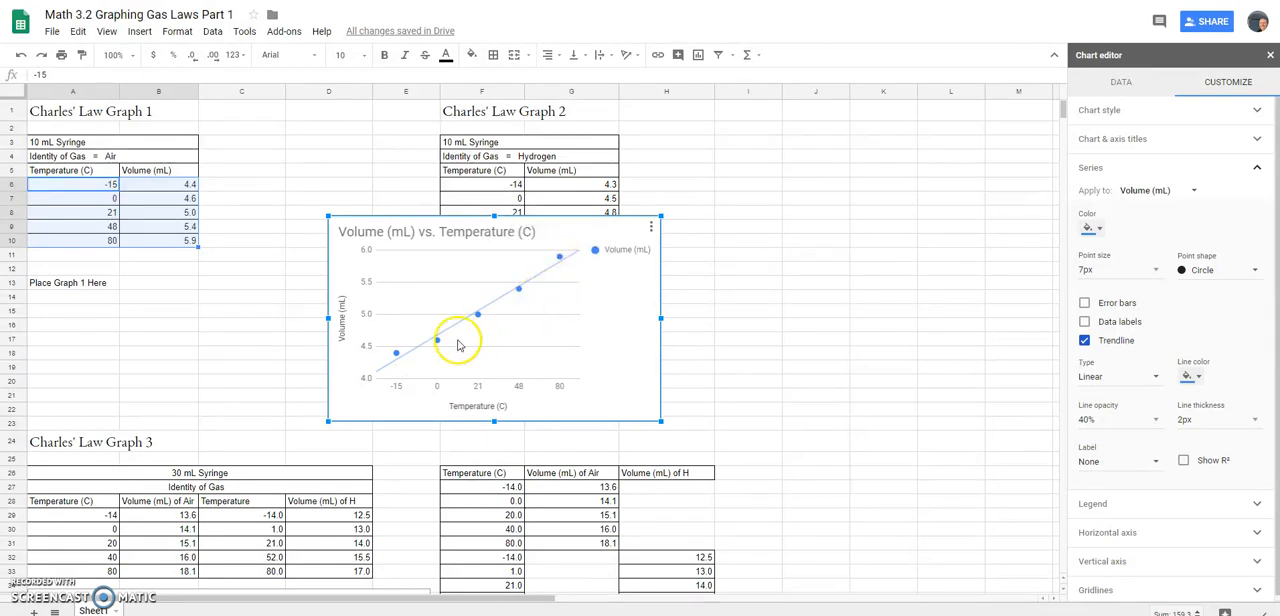
{"action": "mouse_move", "coordinate": [466, 376]}
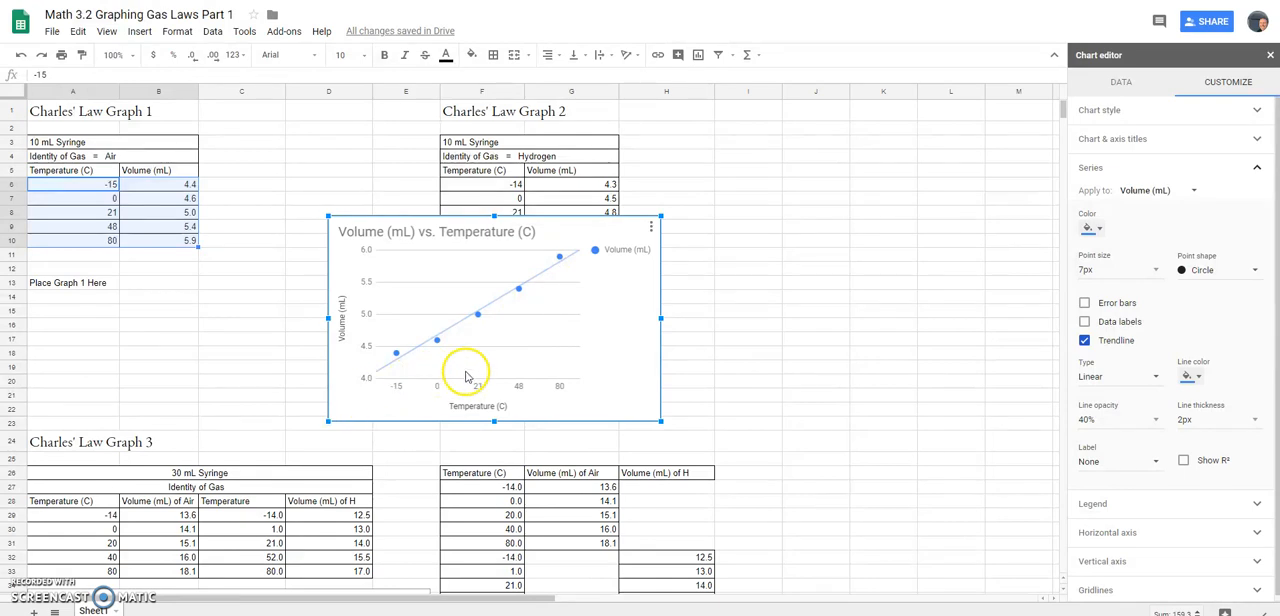
{"action": "mouse_move", "coordinate": [384, 408]}
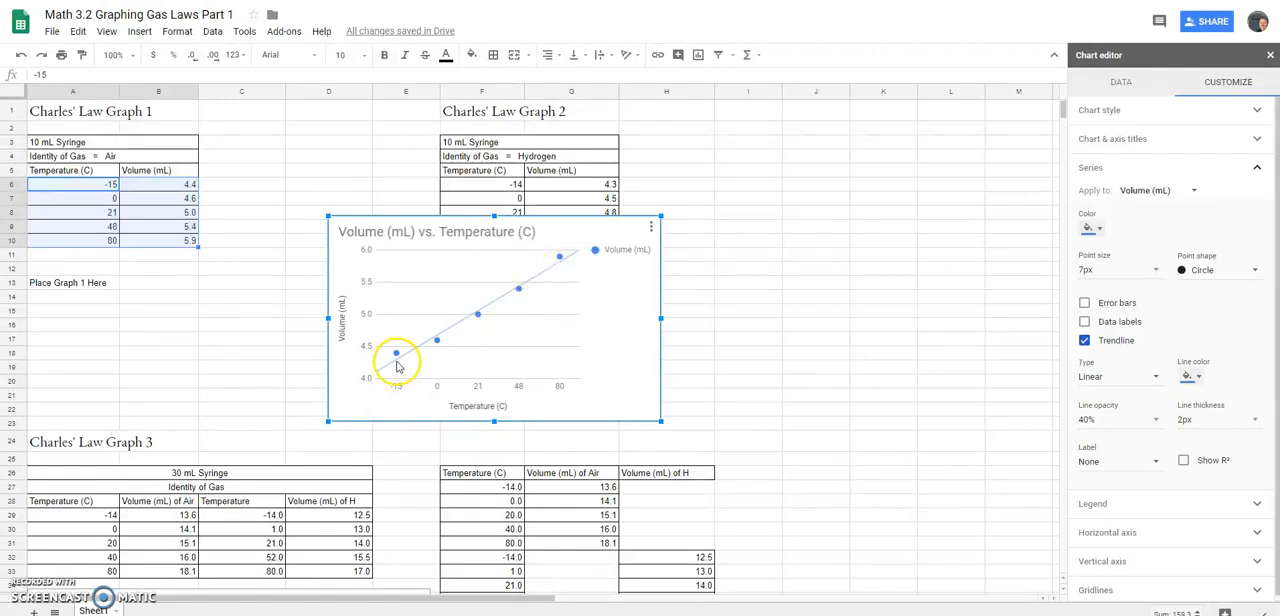
{"action": "mouse_move", "coordinate": [396, 364]}
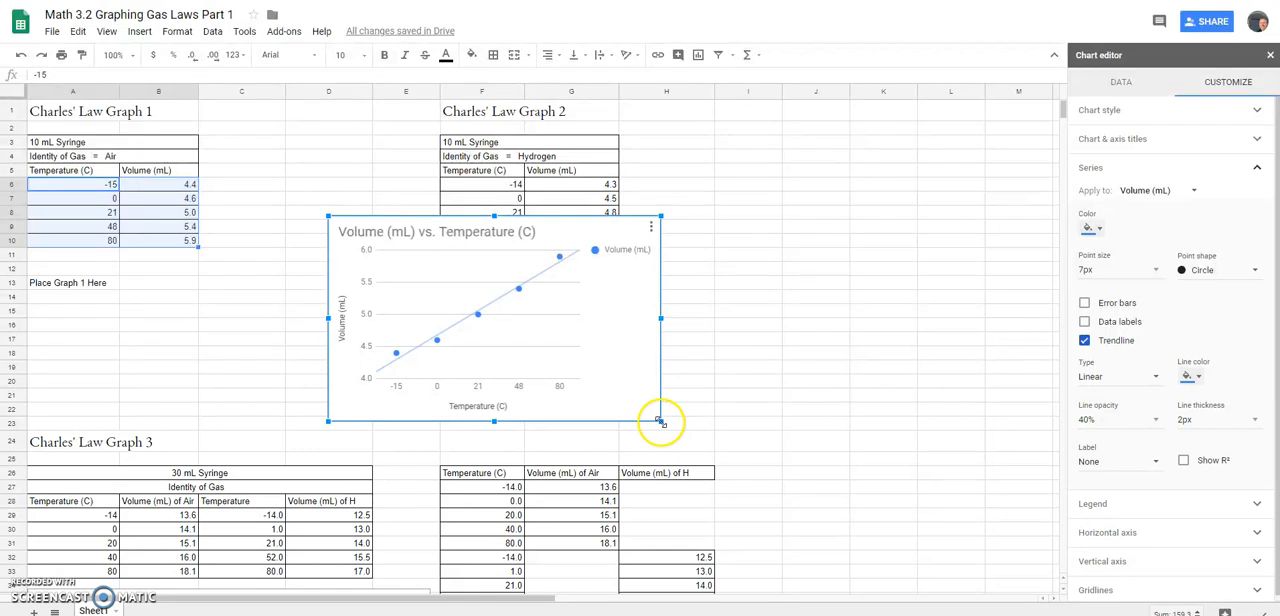
- Shrink the Graph 1 chart and move it into the Place Graph 1 Here spot below the table
{"action": "left_click_drag", "start_coordinate": [660, 420], "coordinate": [592, 378]}
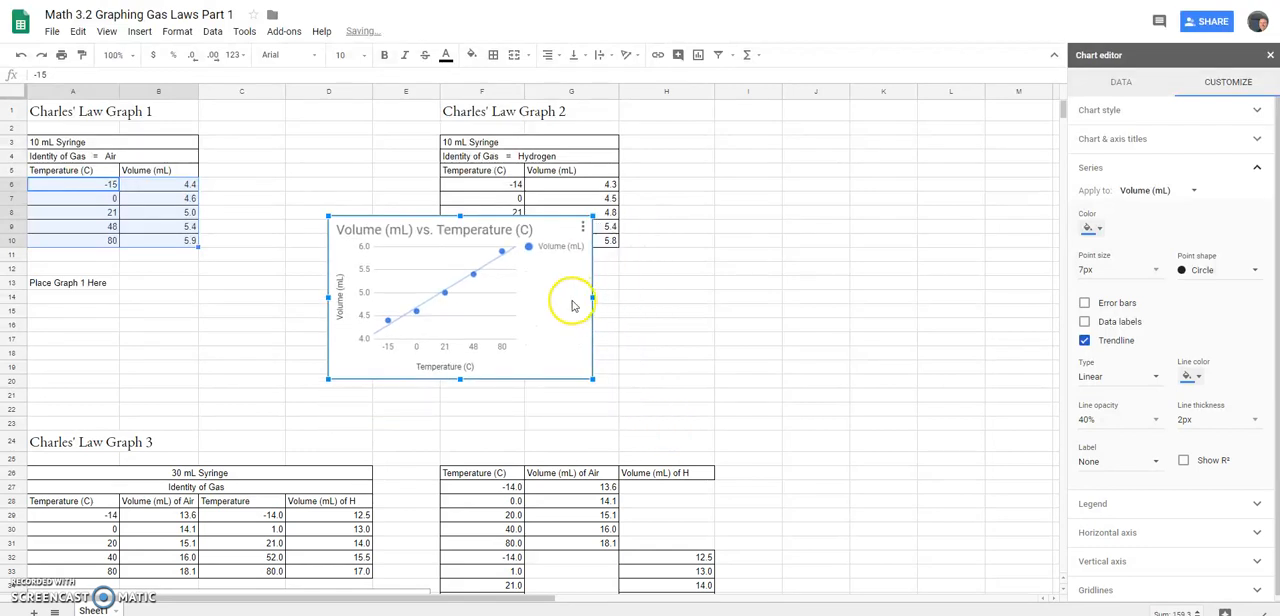
{"action": "left_click_drag", "start_coordinate": [460, 300], "coordinate": [168, 334]}
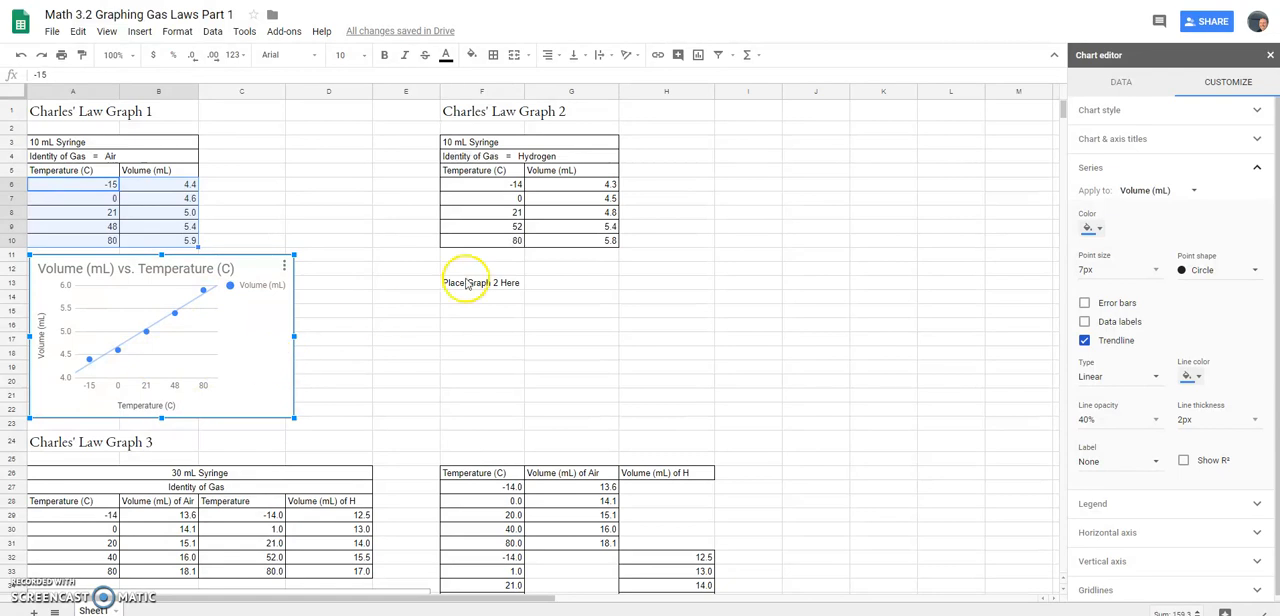
{"action": "mouse_move", "coordinate": [416, 372]}
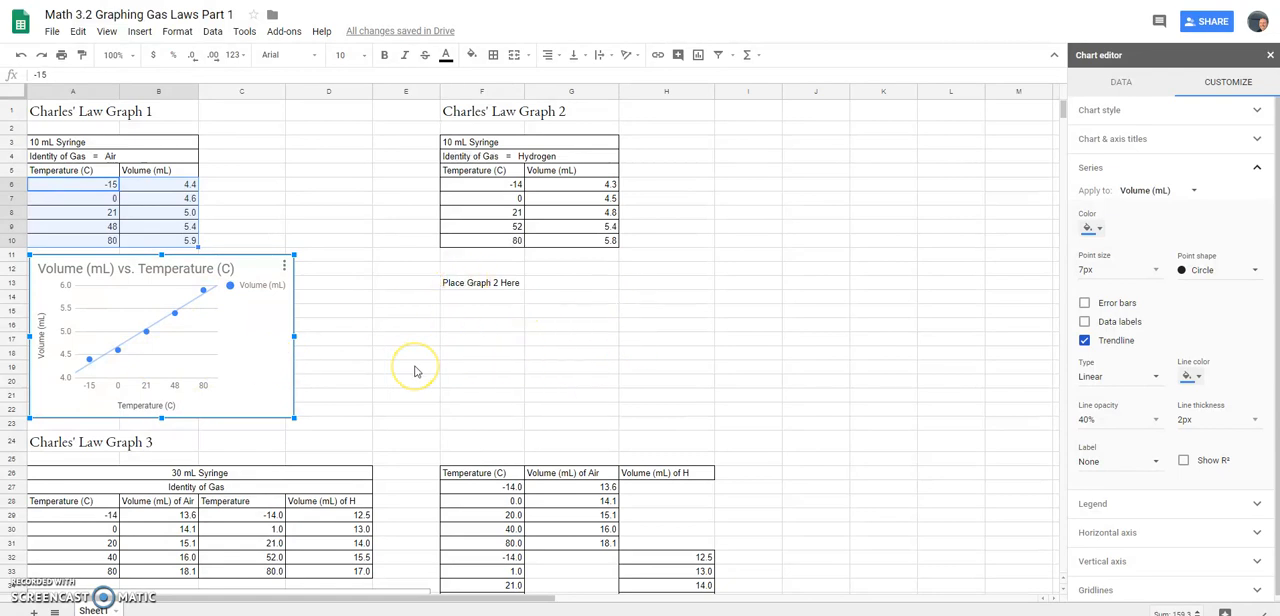
- Scroll down the sheet to the Charles' Law Graph 3 data and chart
{"action": "scroll", "scroll_direction": "down", "scroll_amount": 3}
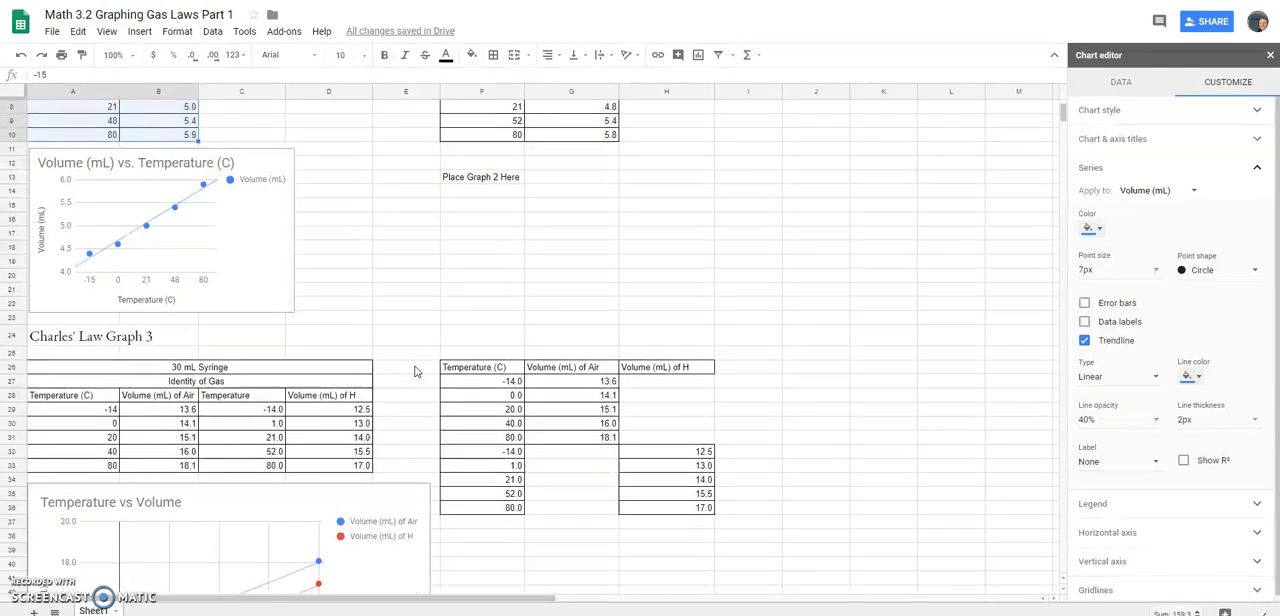
{"action": "scroll", "scroll_direction": "down", "scroll_amount": 3}
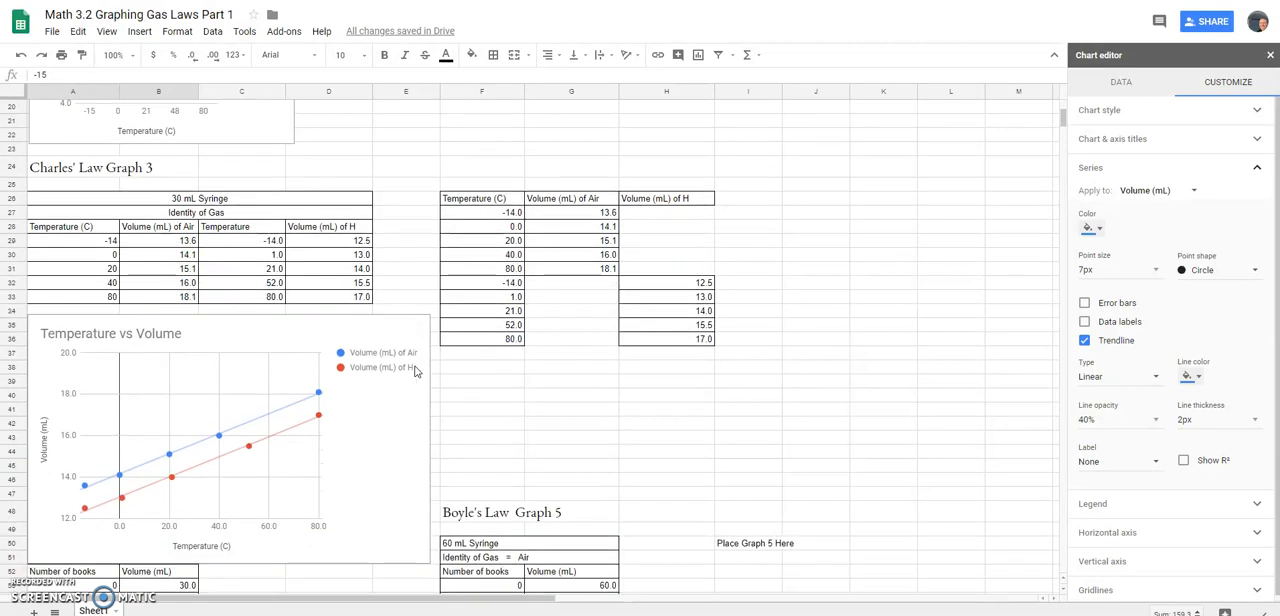
{"action": "mouse_move", "coordinate": [400, 442]}
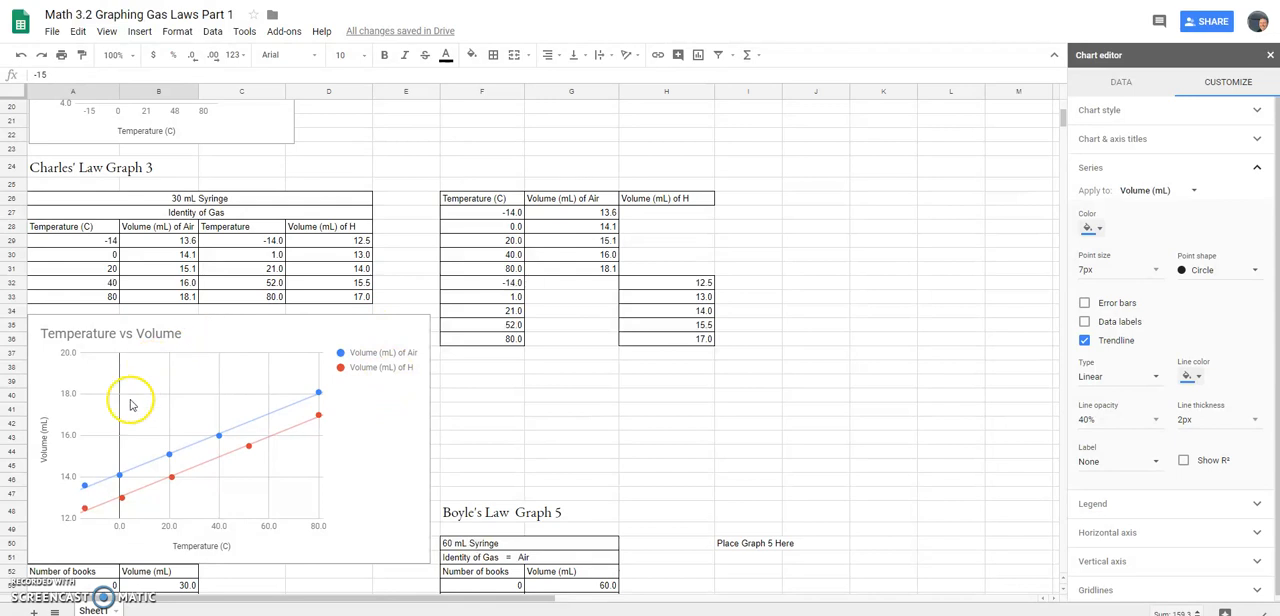
{"action": "mouse_move", "coordinate": [368, 414]}
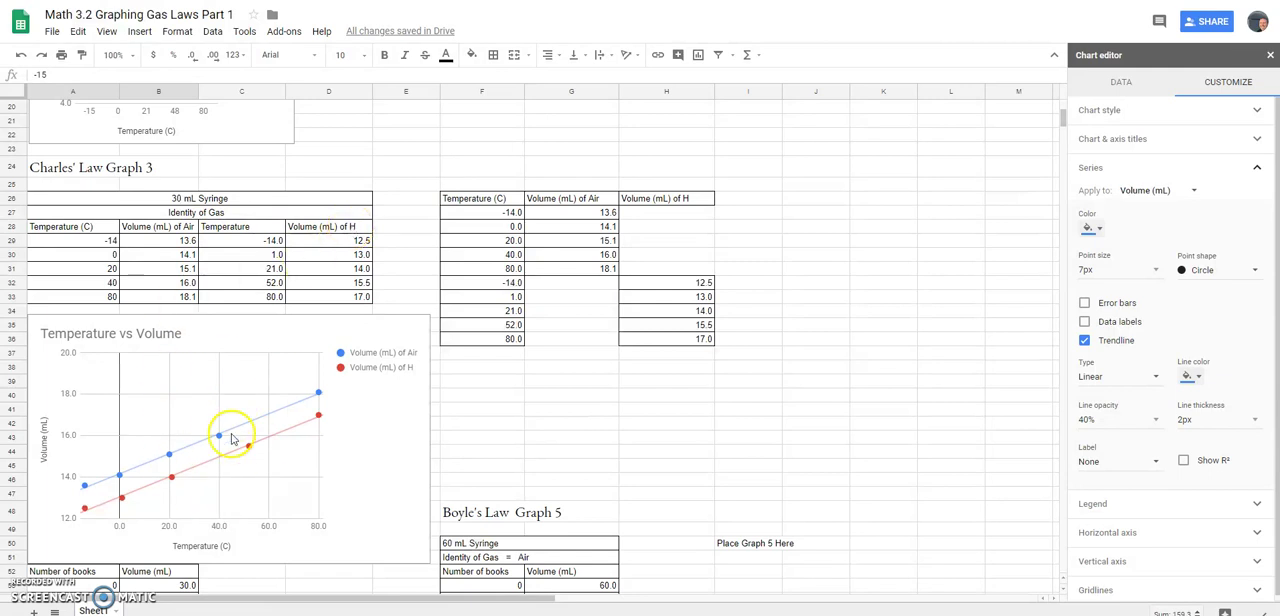
{"action": "mouse_move", "coordinate": [202, 208]}
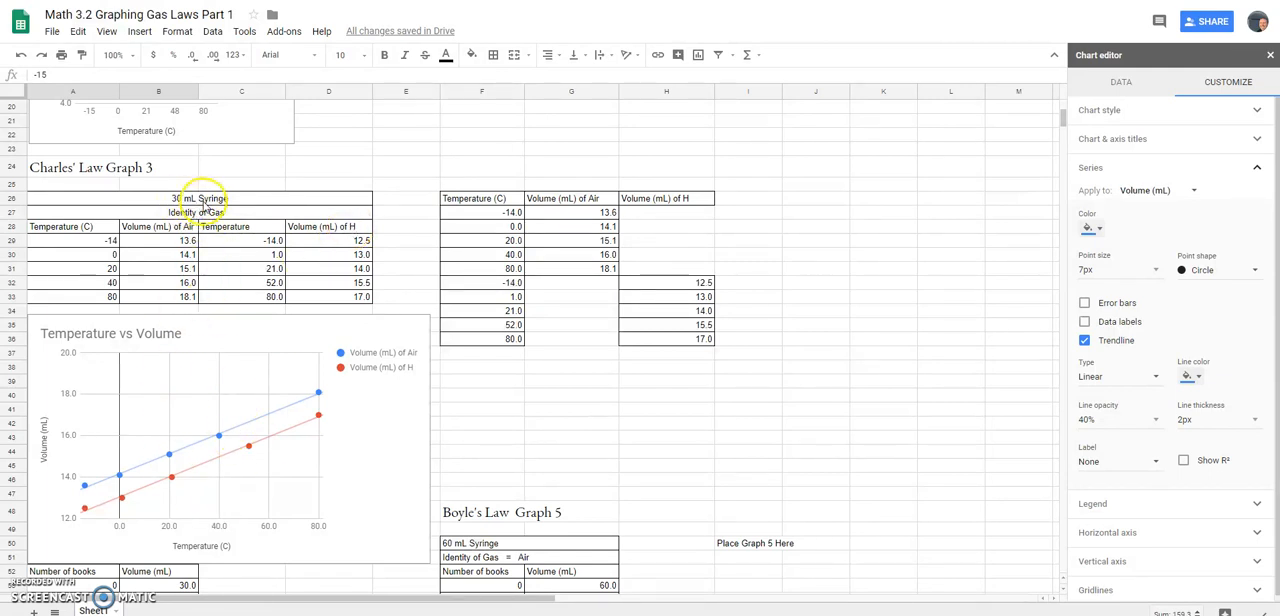
{"action": "mouse_move", "coordinate": [230, 480]}
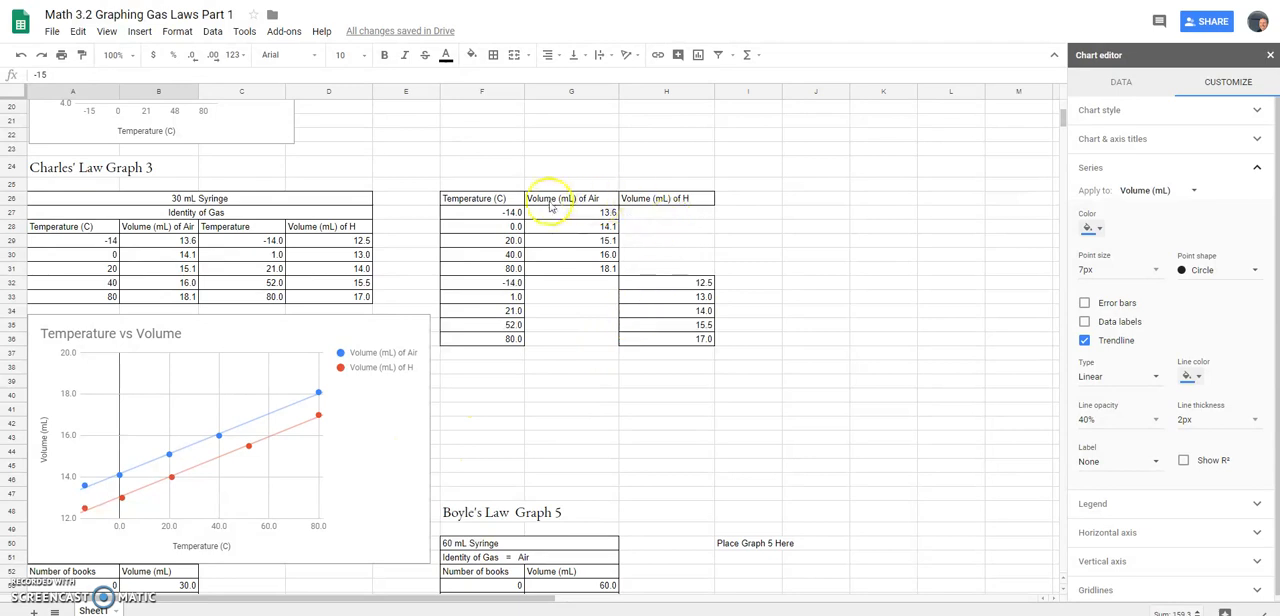
{"action": "mouse_move", "coordinate": [624, 200]}
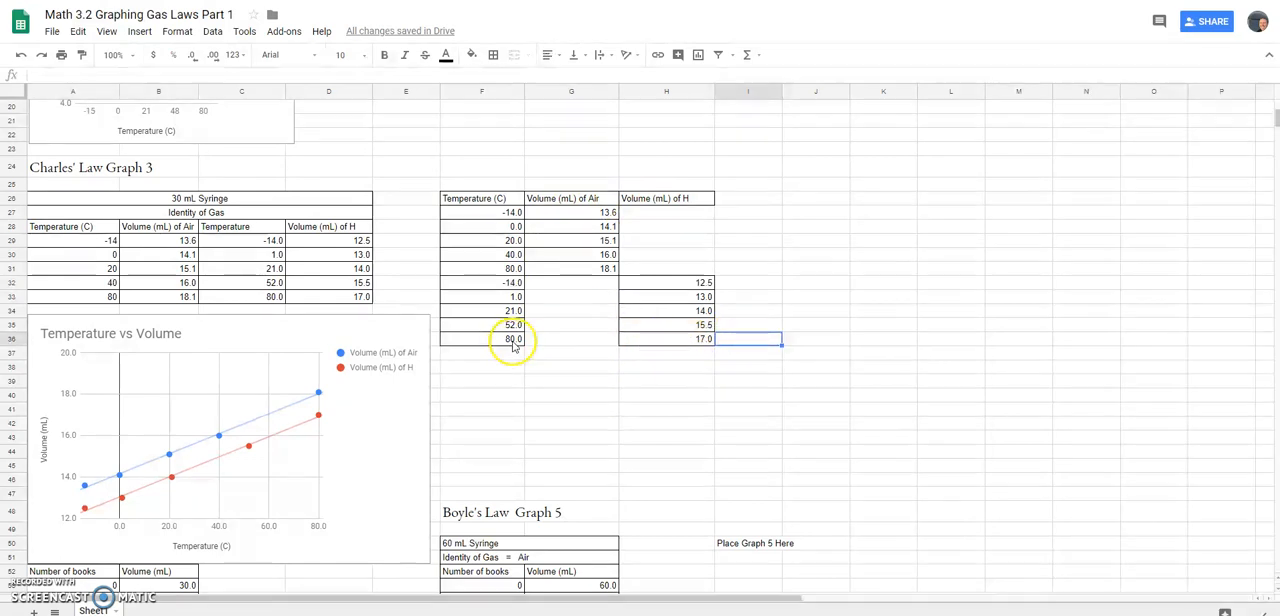
- Insert a new chart beside the Temperature/Volume table and make it a scatter chart
{"action": "left_click", "coordinate": [748, 368]}
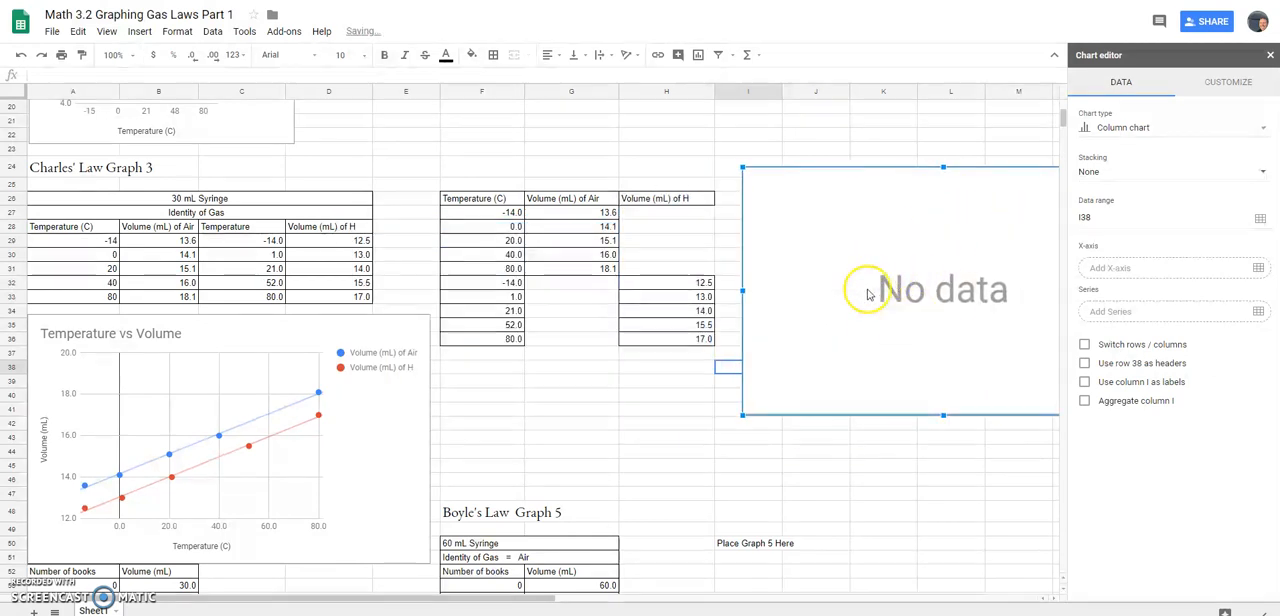
{"action": "mouse_move", "coordinate": [1130, 144]}
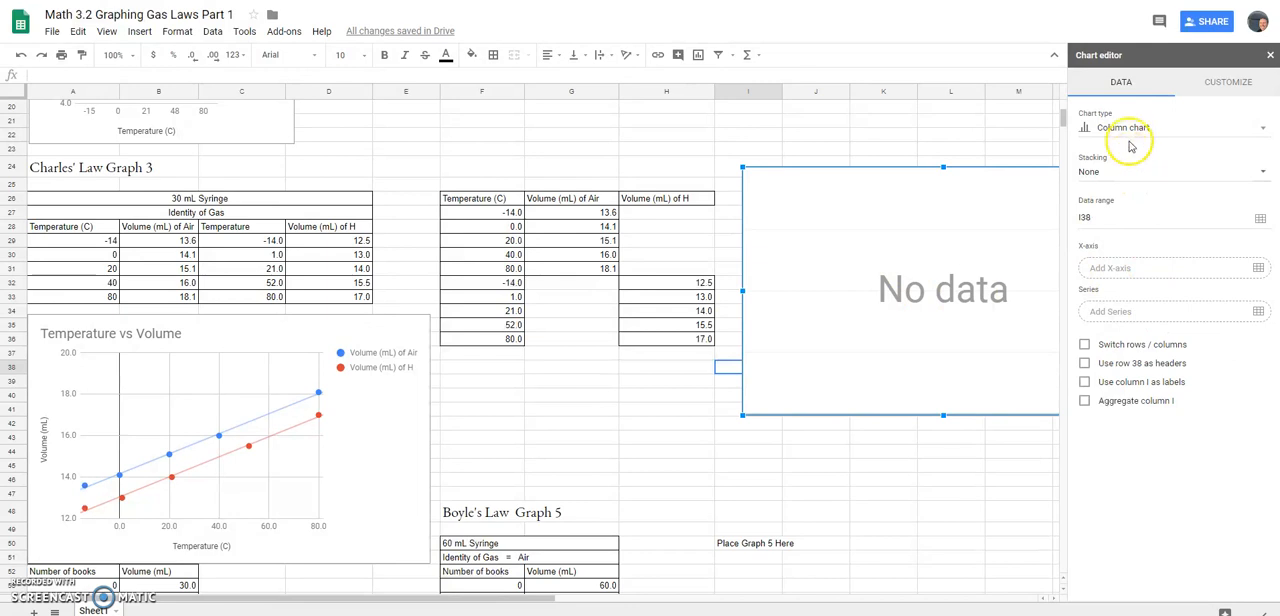
{"action": "left_click", "coordinate": [1170, 128]}
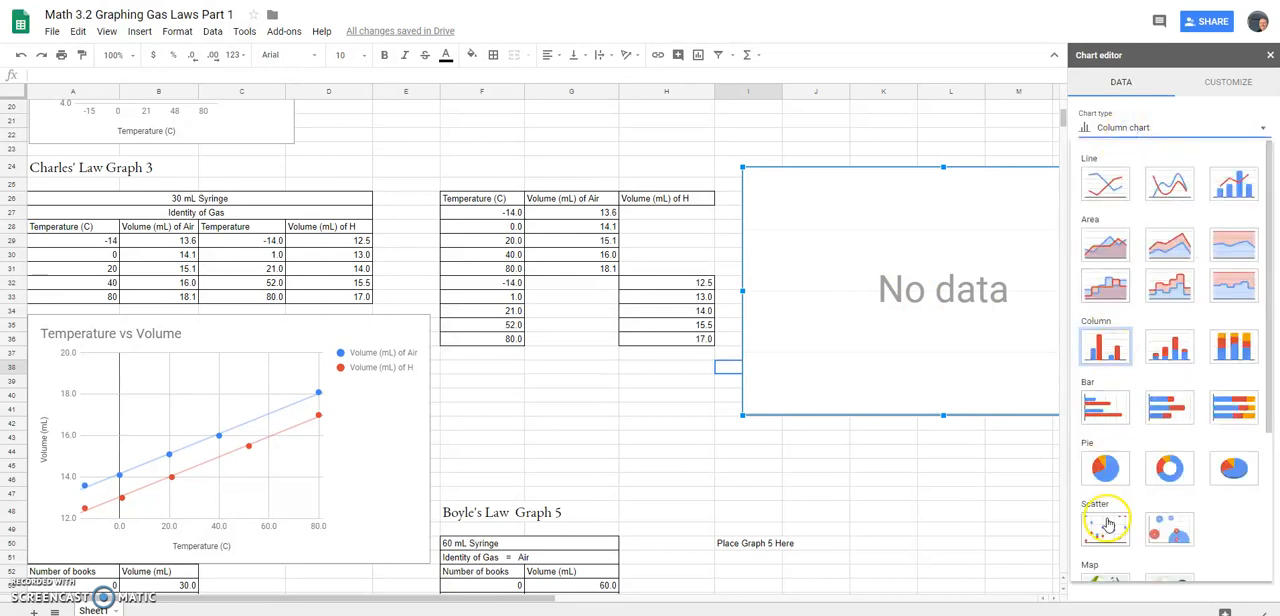
{"action": "left_click", "coordinate": [1104, 524]}
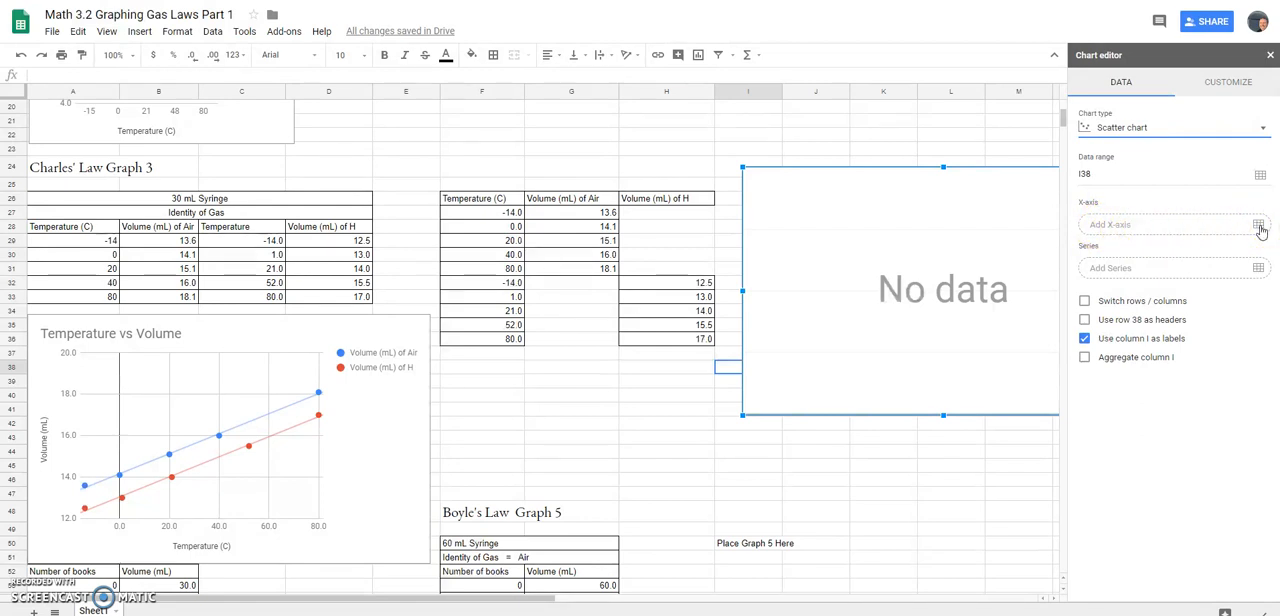
- Use Temperature F26:F36 as the chart's series and its X-axis range
{"action": "left_click", "coordinate": [1260, 224]}
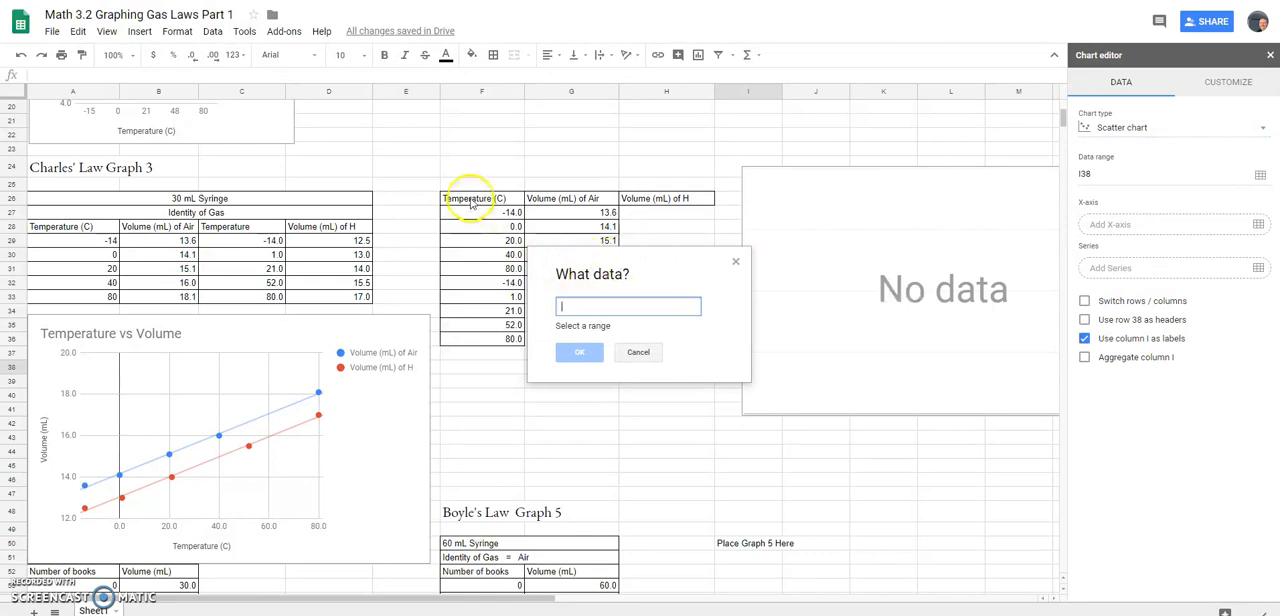
{"action": "left_click_drag", "start_coordinate": [480, 198], "coordinate": [480, 340]}
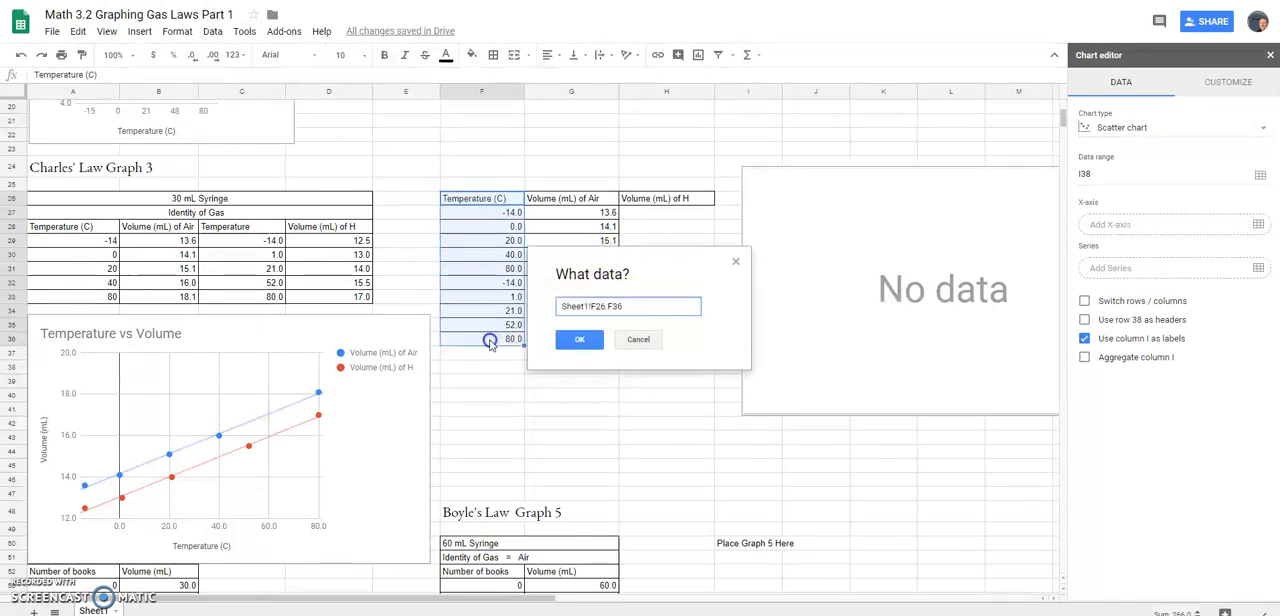
{"action": "mouse_move", "coordinate": [478, 340]}
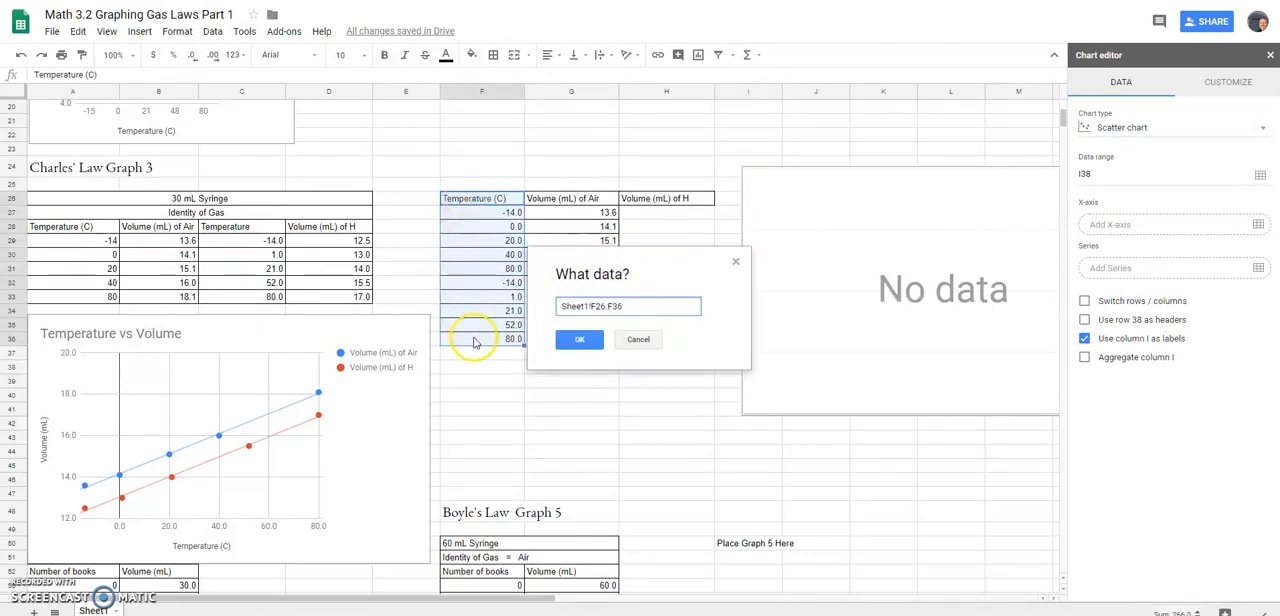
{"action": "mouse_move", "coordinate": [580, 340]}
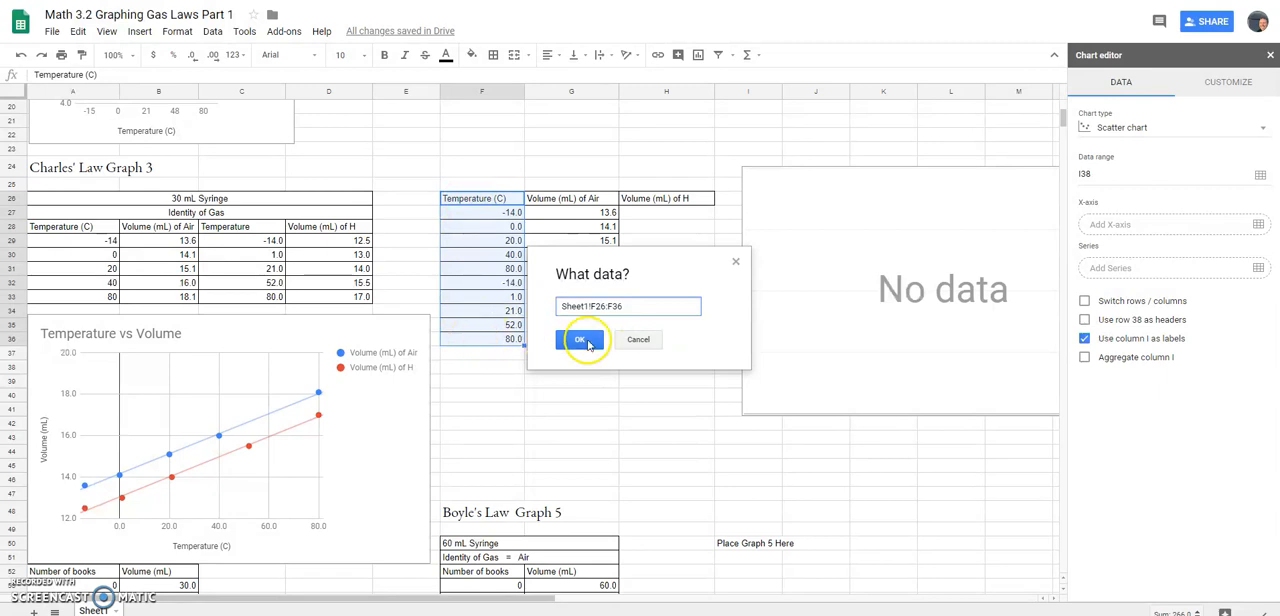
{"action": "left_click", "coordinate": [580, 340]}
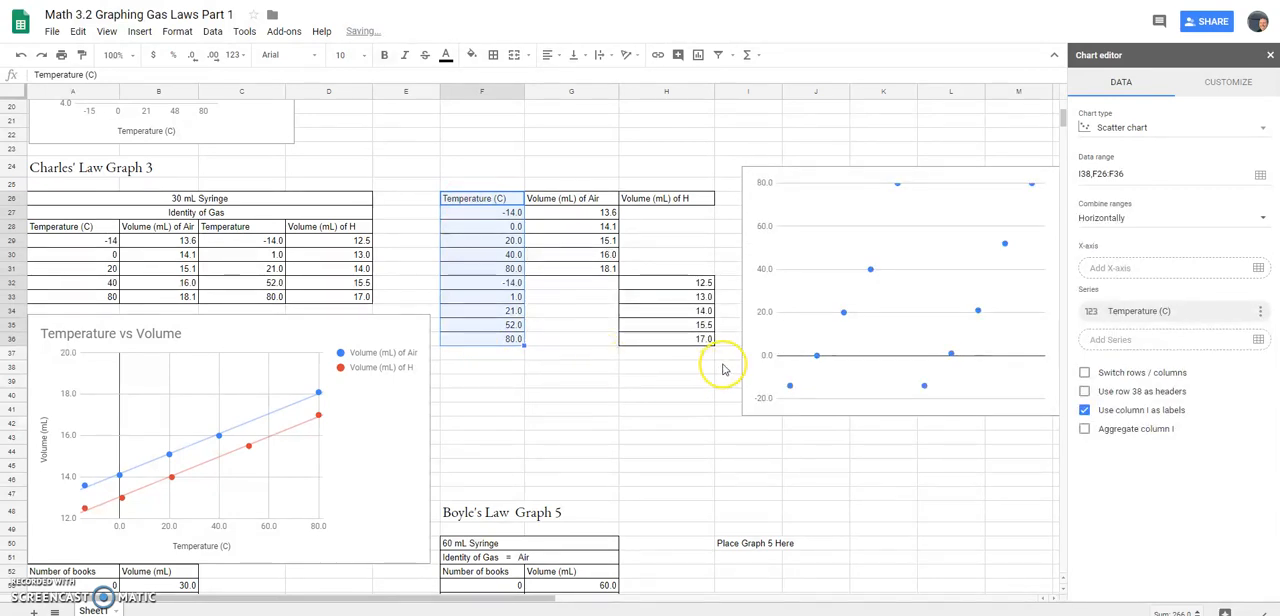
{"action": "mouse_move", "coordinate": [1008, 384]}
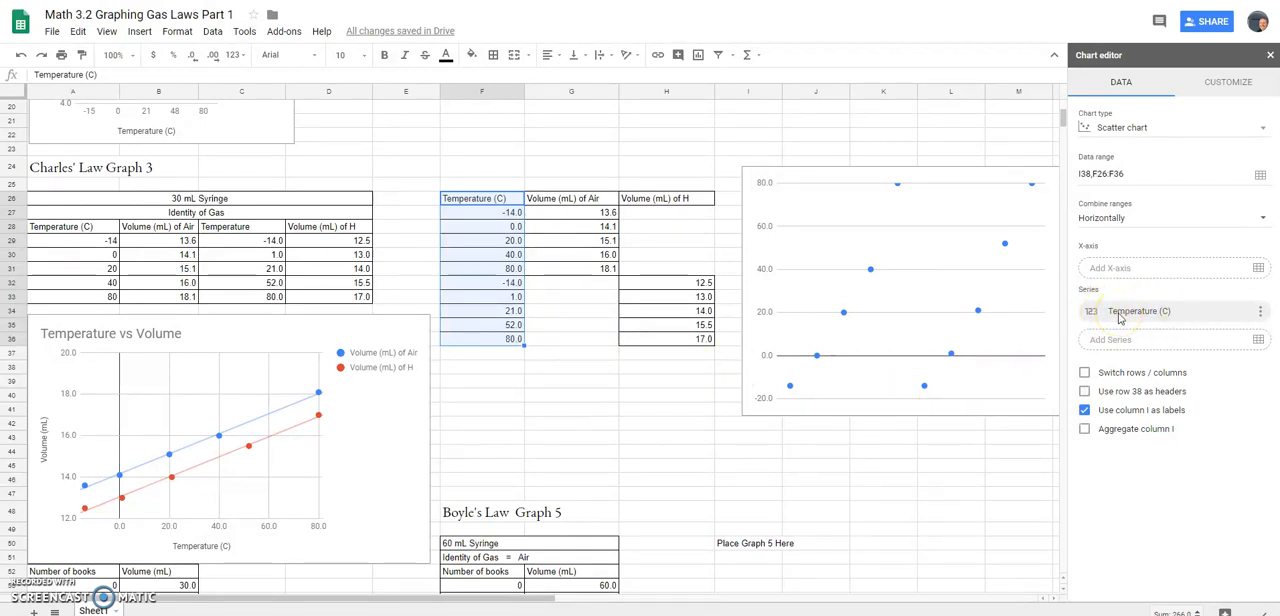
{"action": "left_click", "coordinate": [1260, 268]}
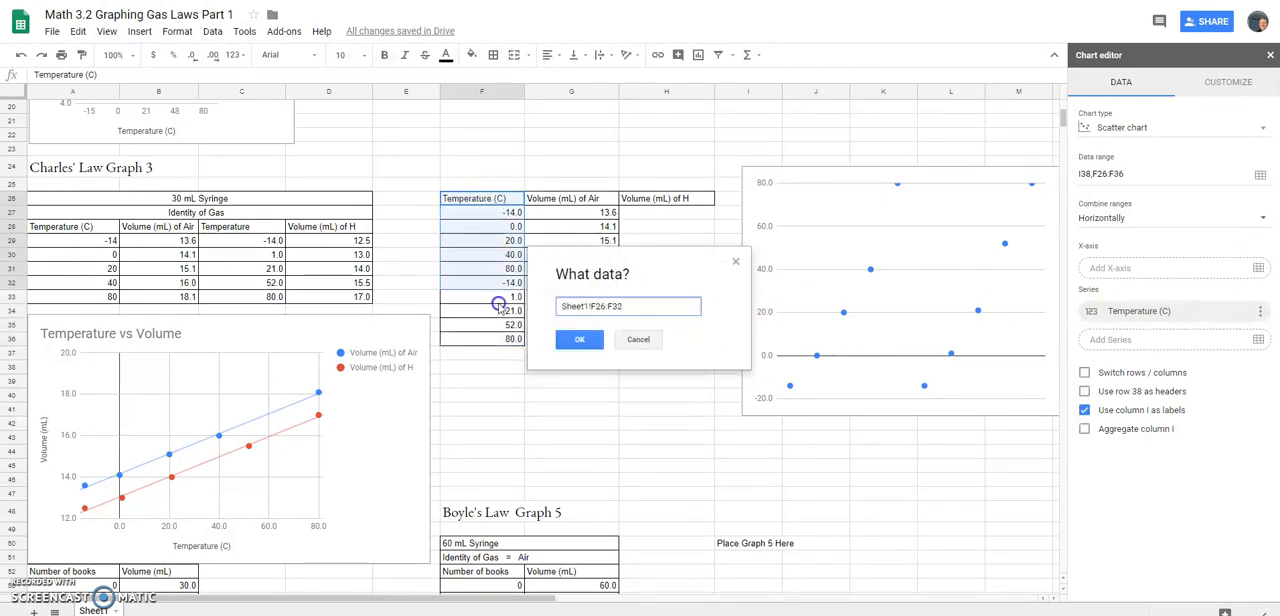
{"action": "left_click", "coordinate": [580, 340]}
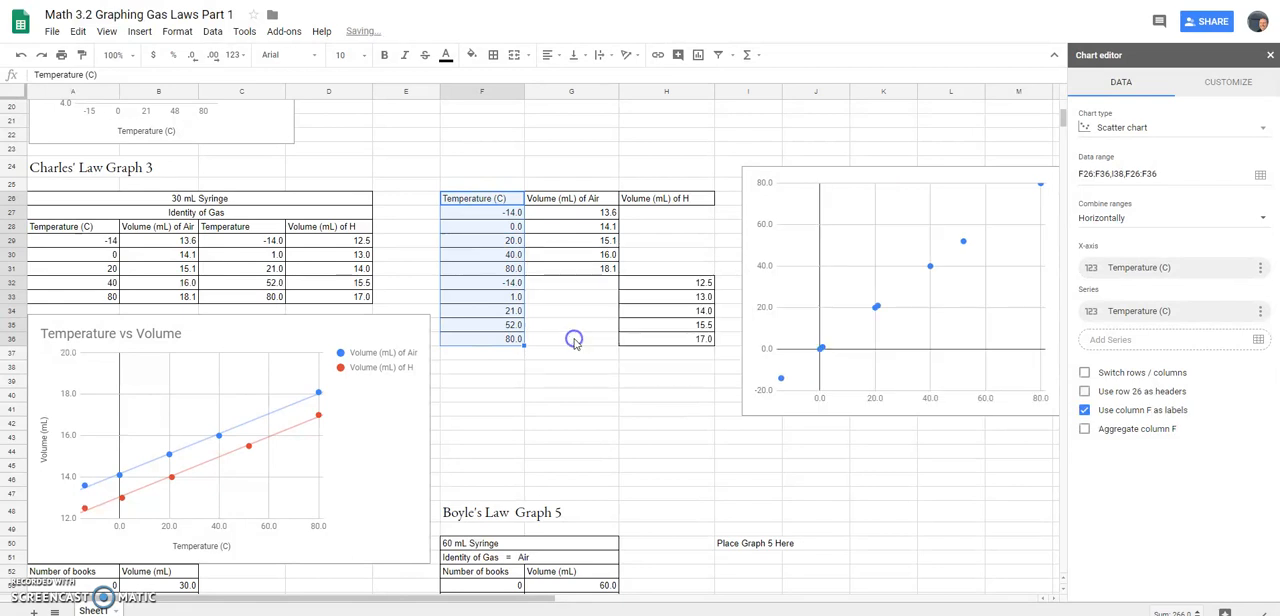
{"action": "mouse_move", "coordinate": [1040, 408]}
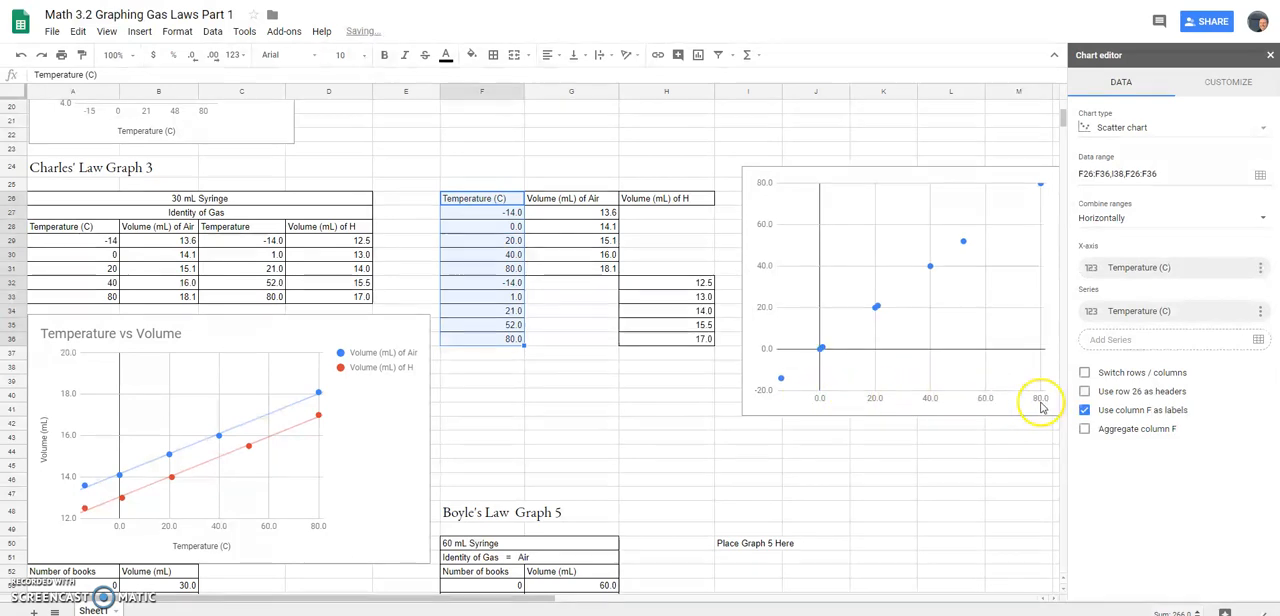
{"action": "mouse_move", "coordinate": [1030, 404]}
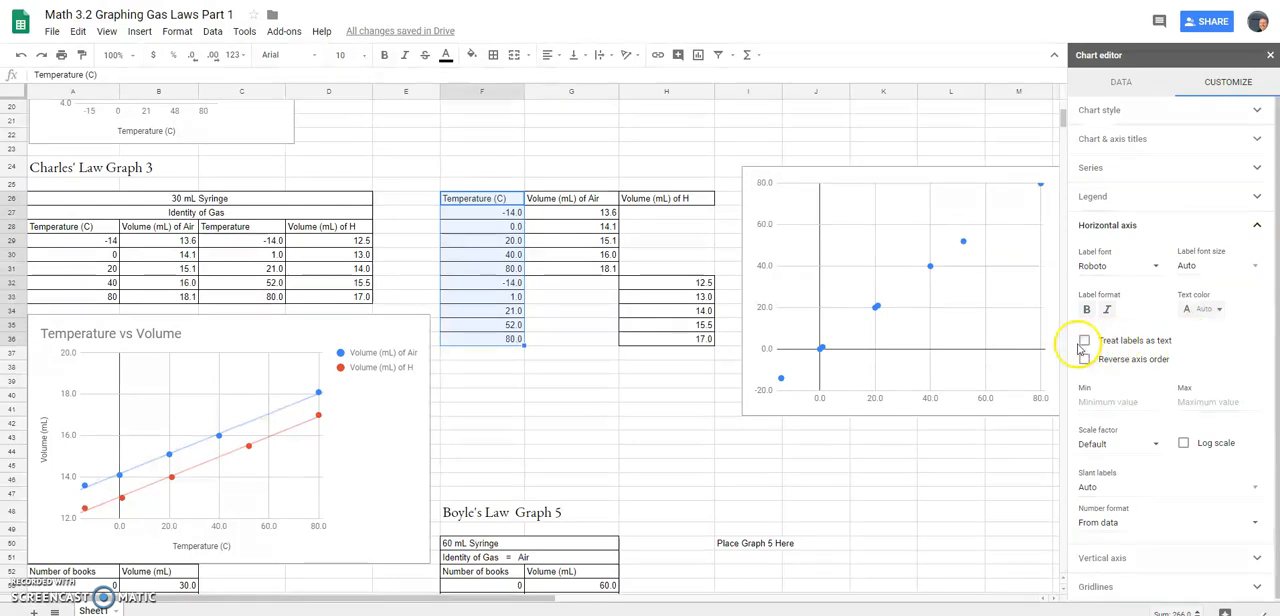
- Toggle Treat labels as text on the horizontal axis, leaving labels numeric
{"action": "left_click", "coordinate": [1084, 340]}
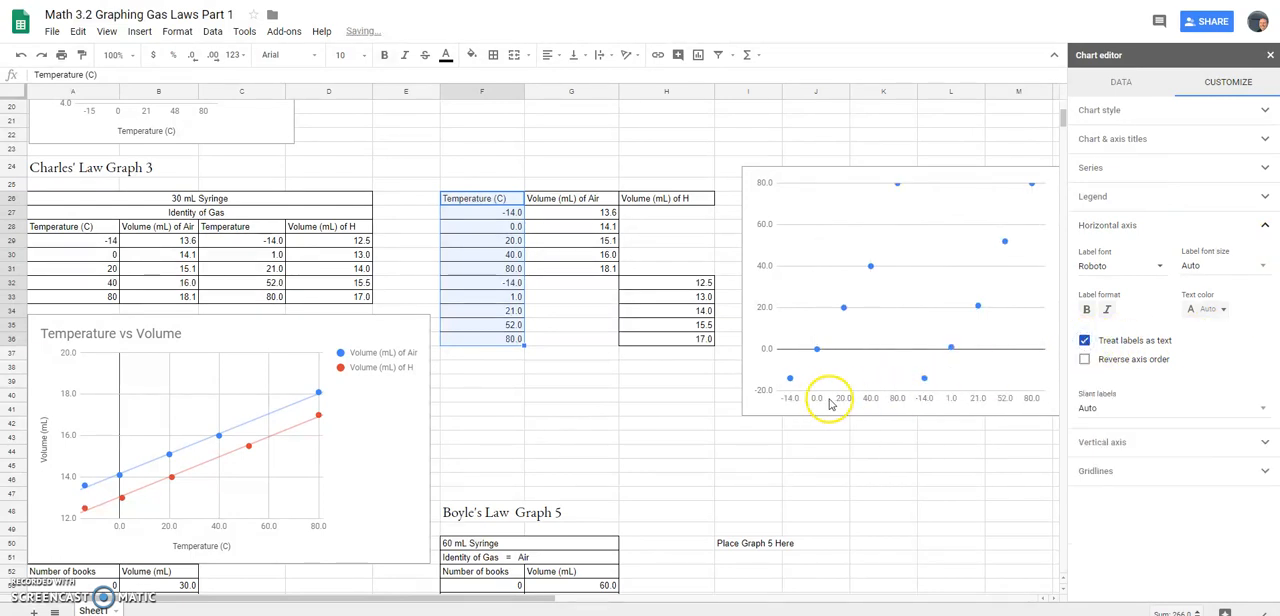
{"action": "left_click", "coordinate": [1084, 340]}
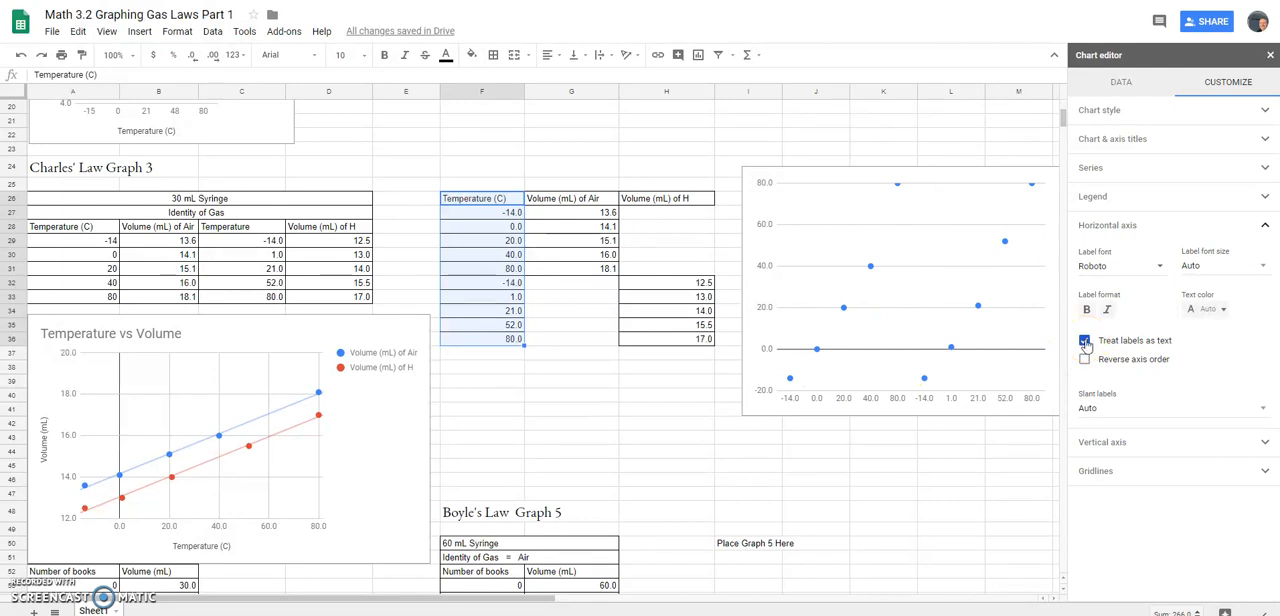
{"action": "left_click", "coordinate": [1084, 340]}
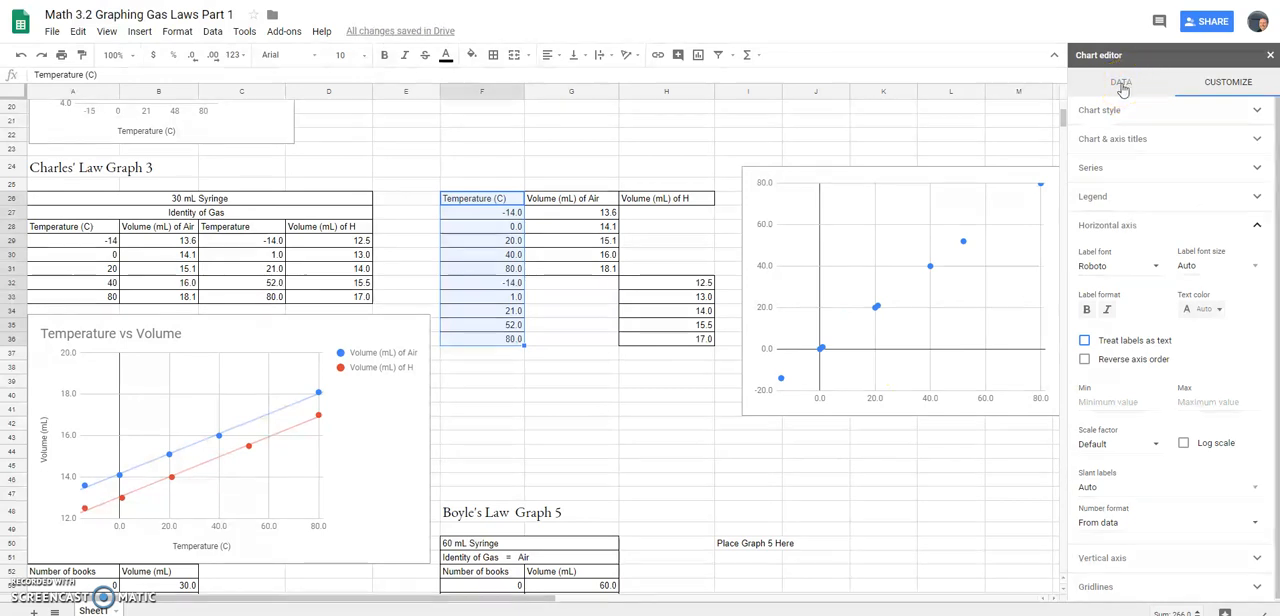
- Add Volume (mL) of Air and Volume (mL) of H as series in the Graph 4 scatter chart
{"action": "left_click", "coordinate": [1120, 82]}
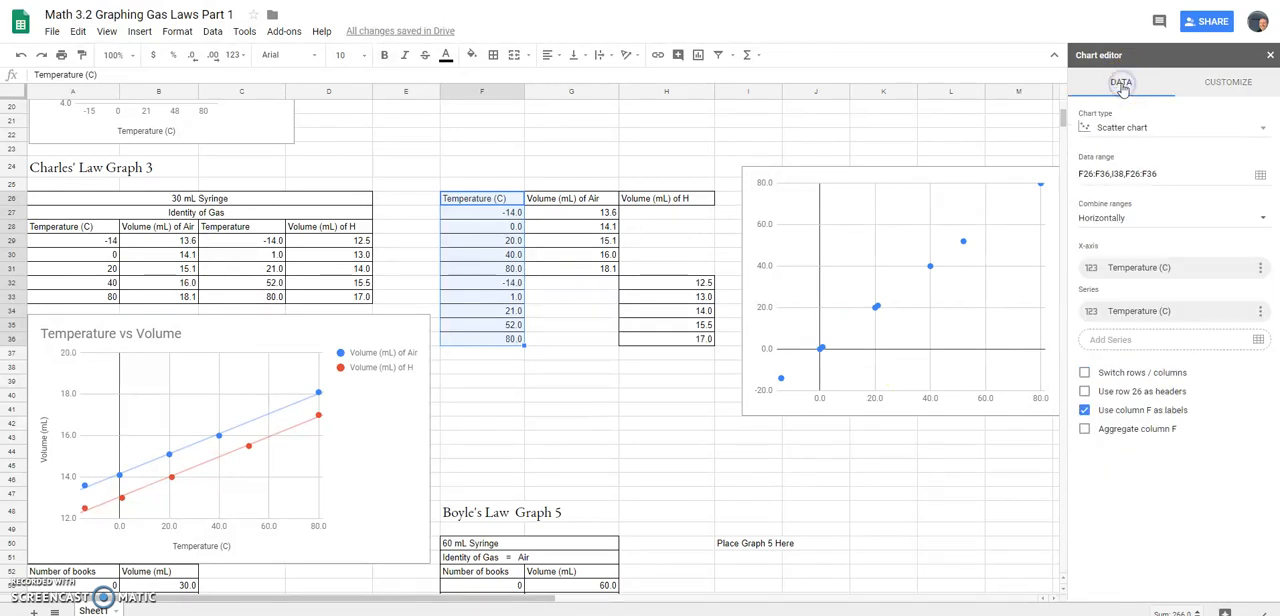
{"action": "mouse_move", "coordinate": [824, 404]}
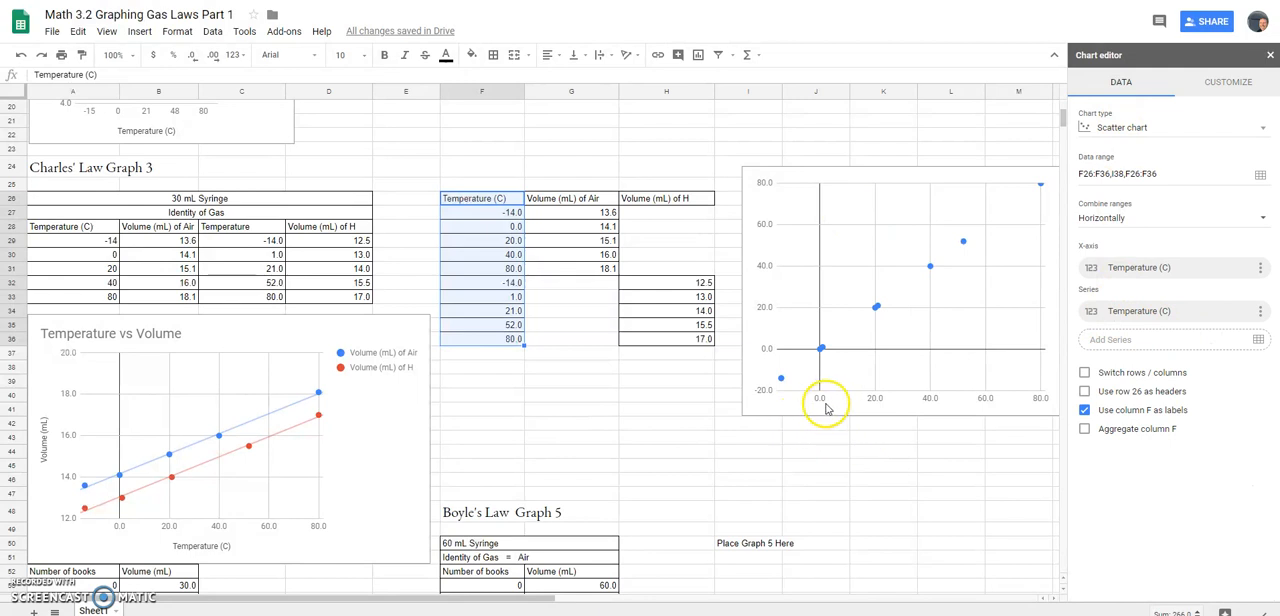
{"action": "mouse_move", "coordinate": [1258, 340]}
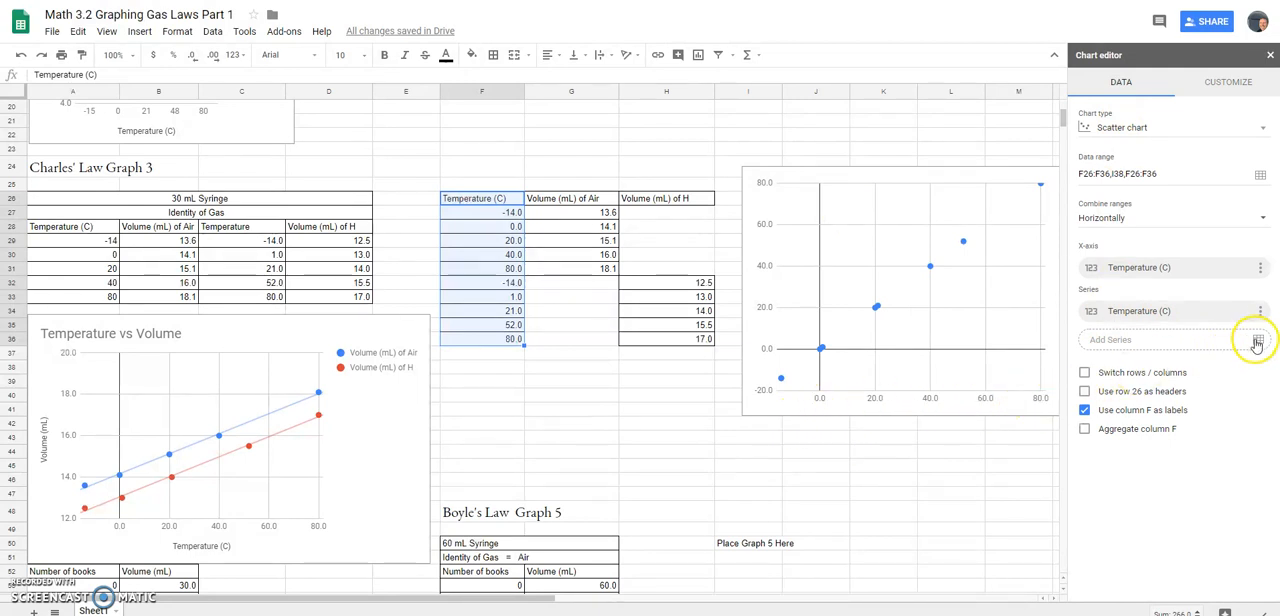
{"action": "left_click", "coordinate": [1260, 340]}
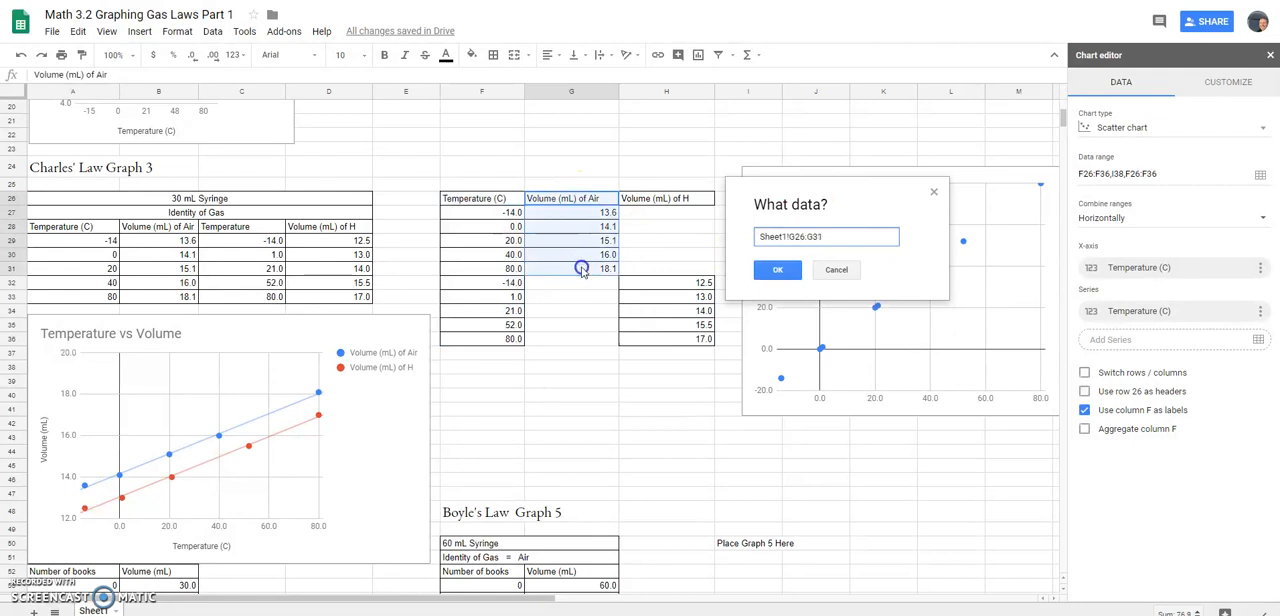
{"action": "left_click", "coordinate": [778, 268]}
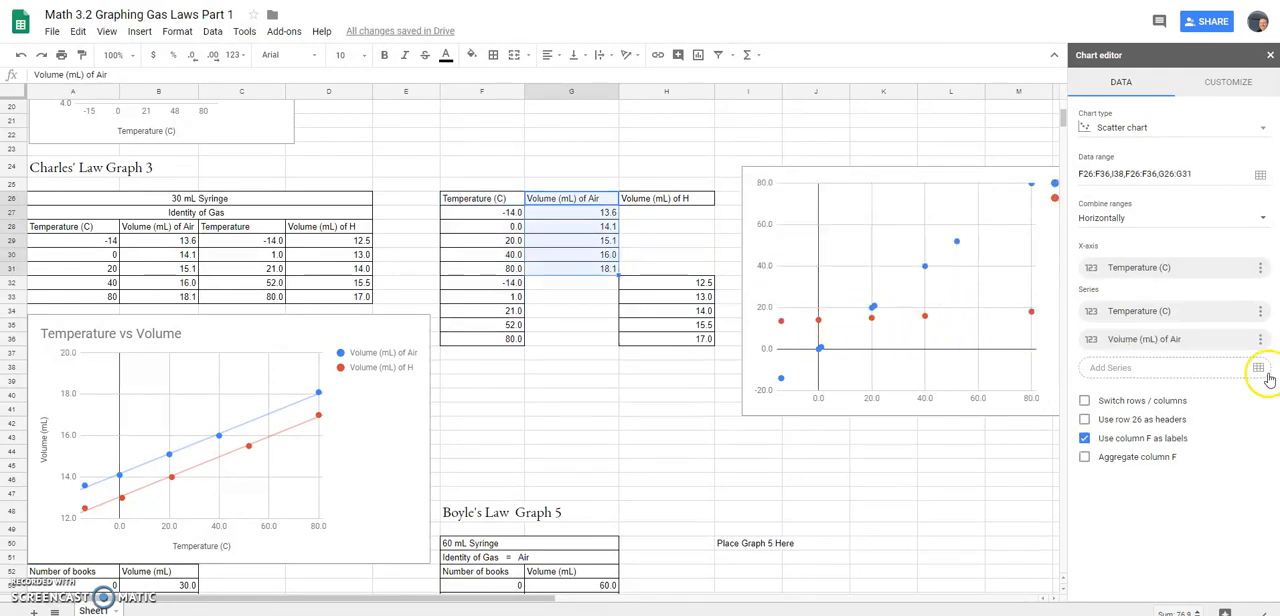
{"action": "left_click", "coordinate": [1260, 368]}
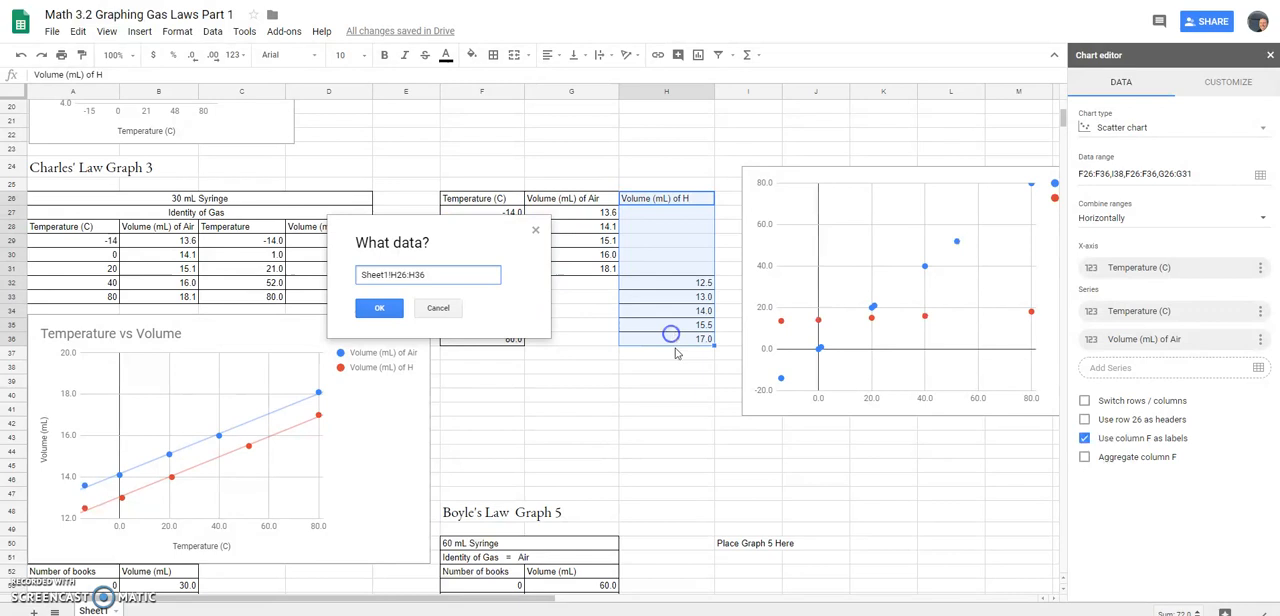
{"action": "left_click", "coordinate": [380, 308]}
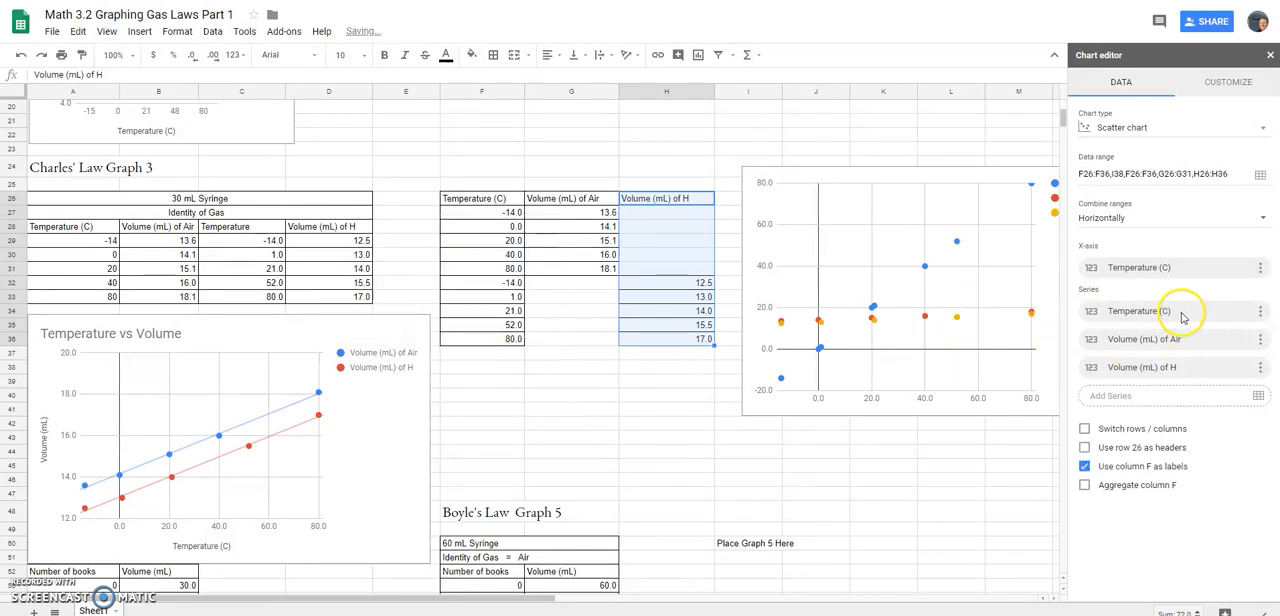
{"action": "mouse_move", "coordinate": [1032, 318]}
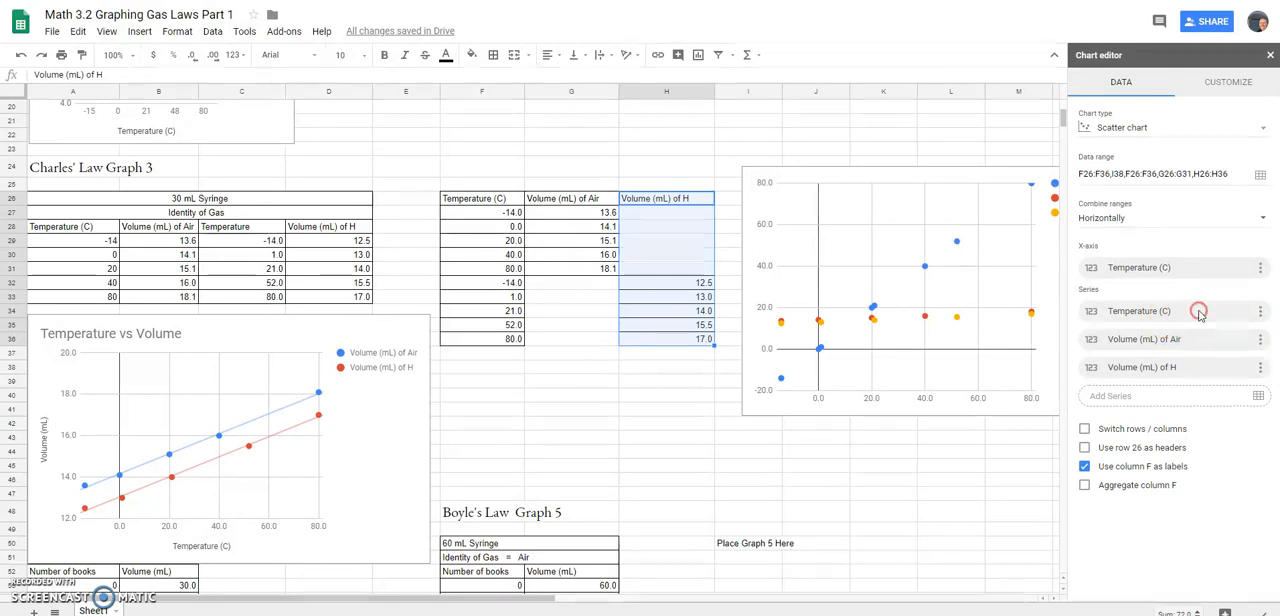
{"action": "mouse_move", "coordinate": [1198, 312]}
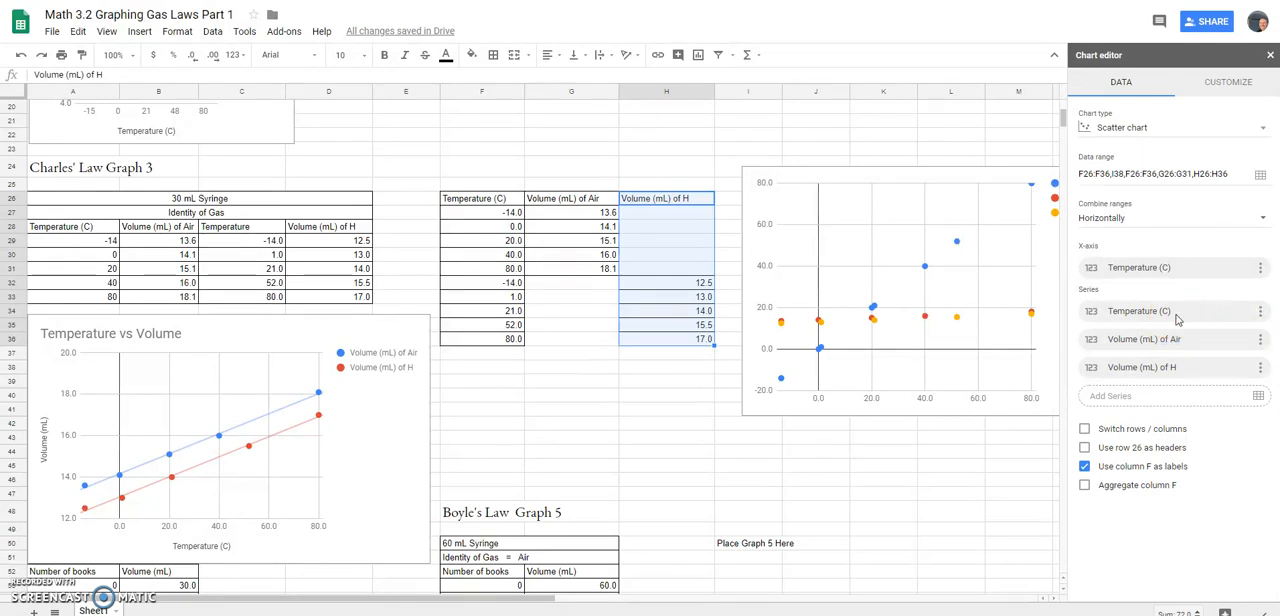
{"action": "mouse_move", "coordinate": [710, 600]}
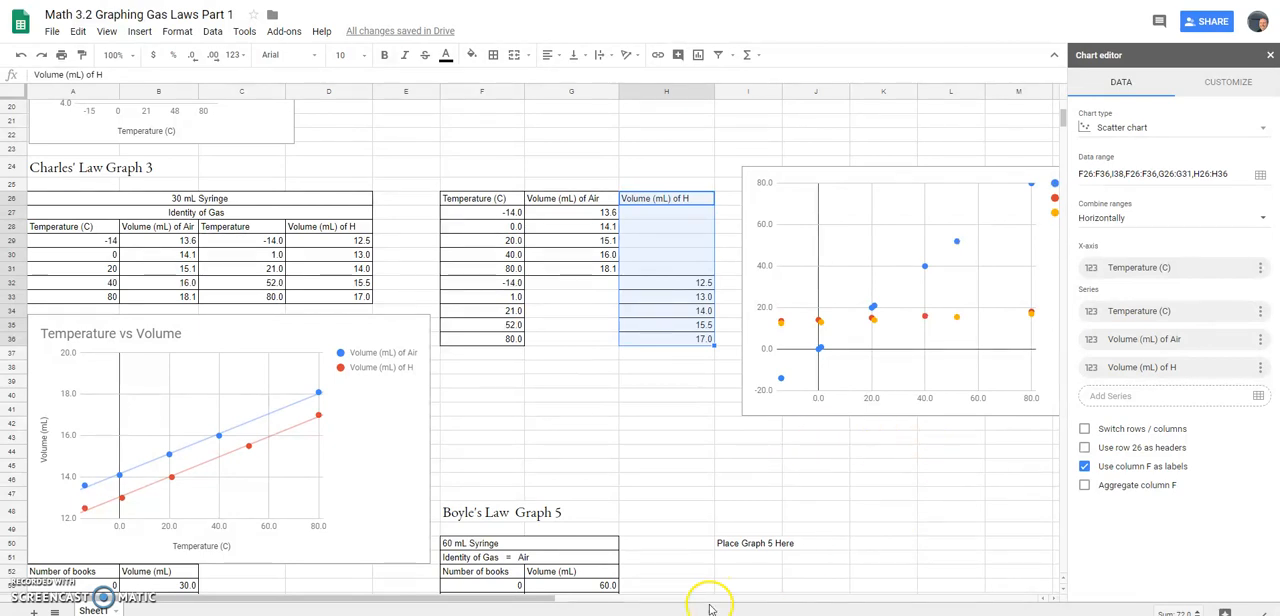
- Remove the stray series and re-add Volume (mL) of Air so only the two volume series plot against Temperature
{"action": "scroll", "scroll_direction": "right", "scroll_amount": 3}
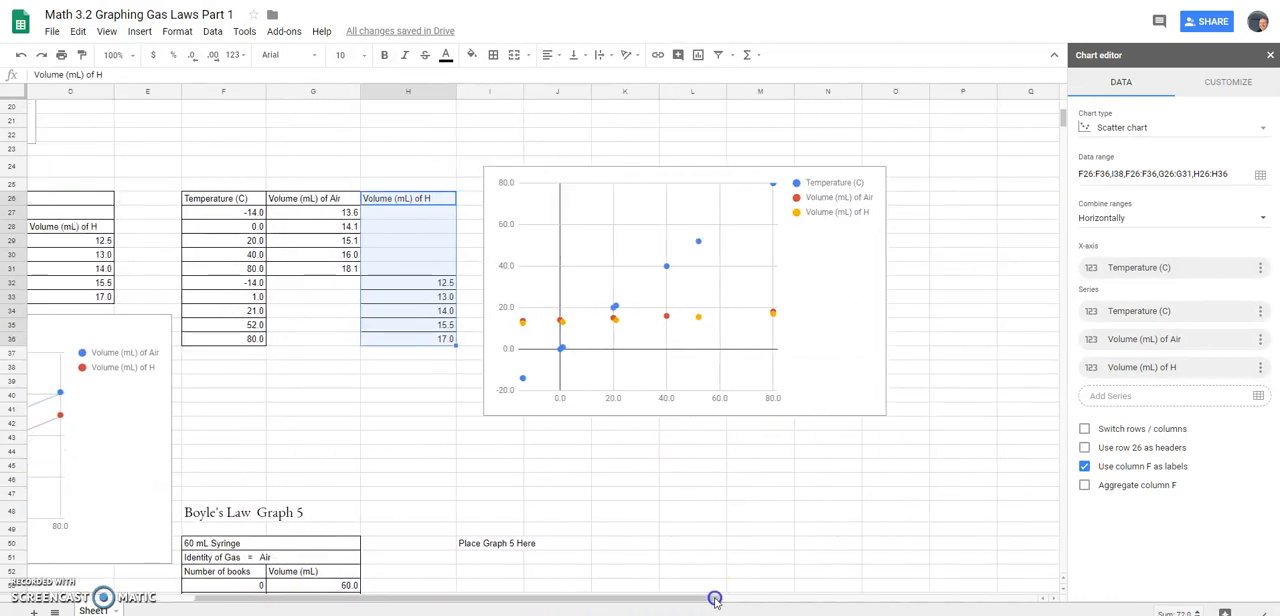
{"action": "left_click", "coordinate": [1260, 312]}
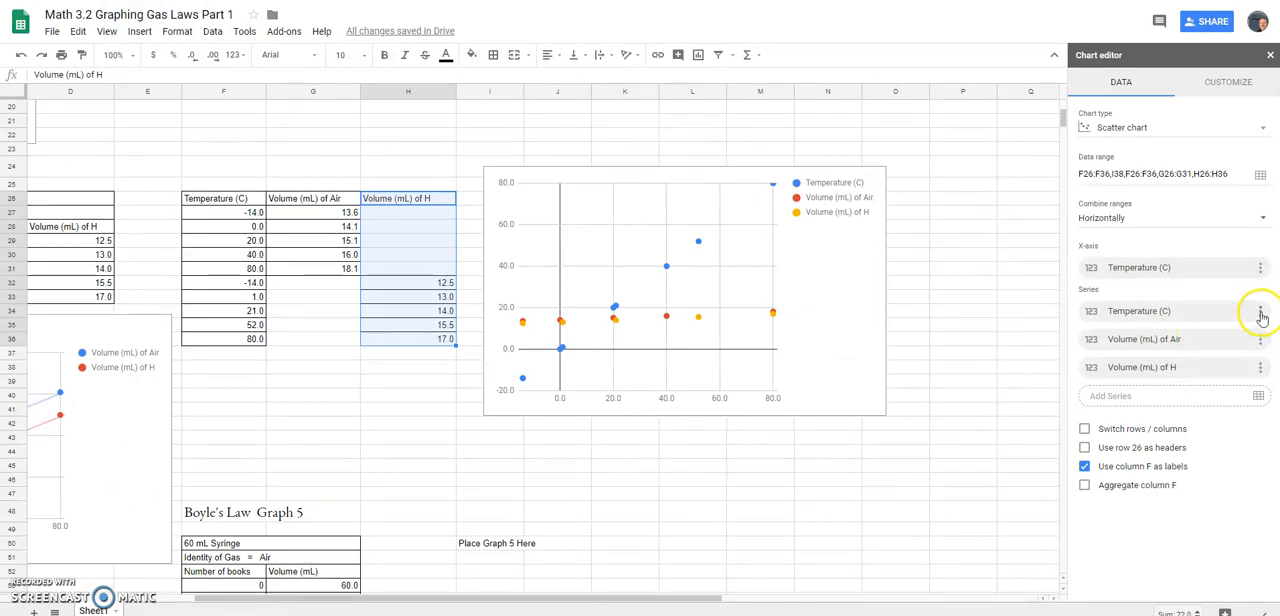
{"action": "mouse_move", "coordinate": [1192, 358]}
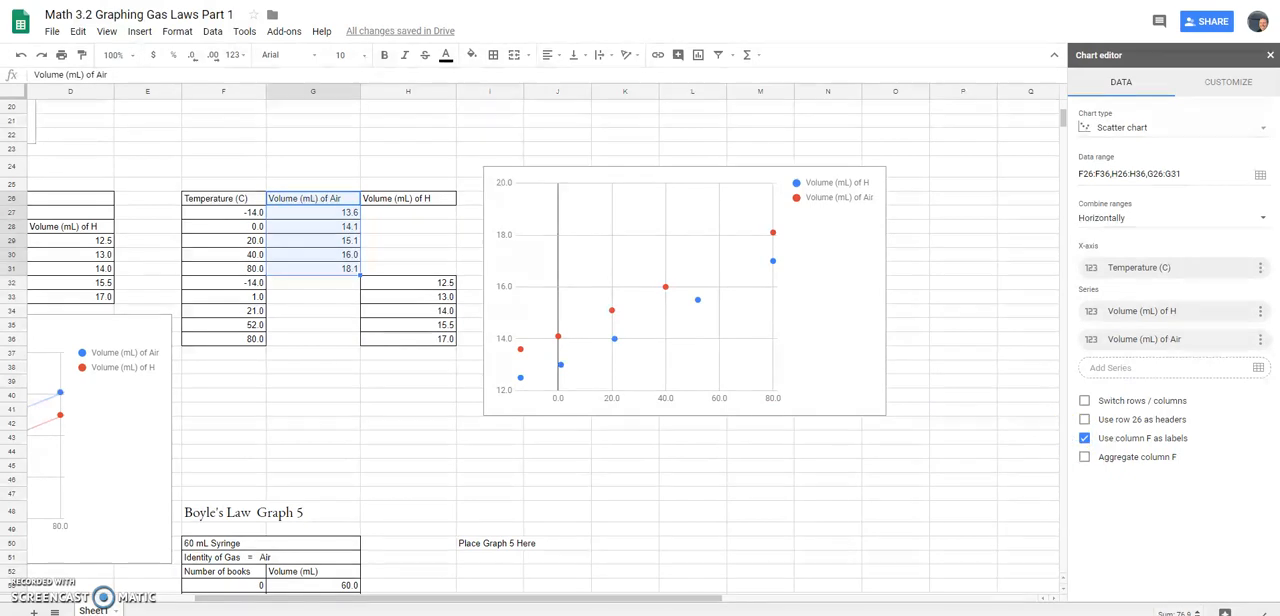
{"action": "left_click", "coordinate": [1260, 312]}
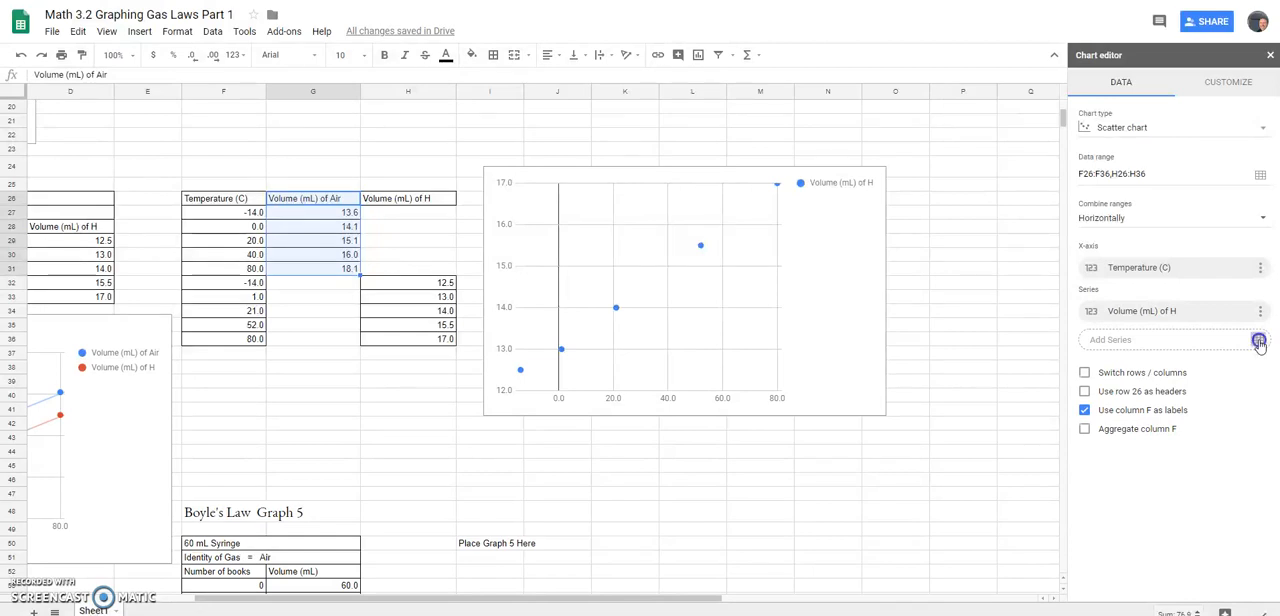
{"action": "left_click", "coordinate": [1260, 340]}
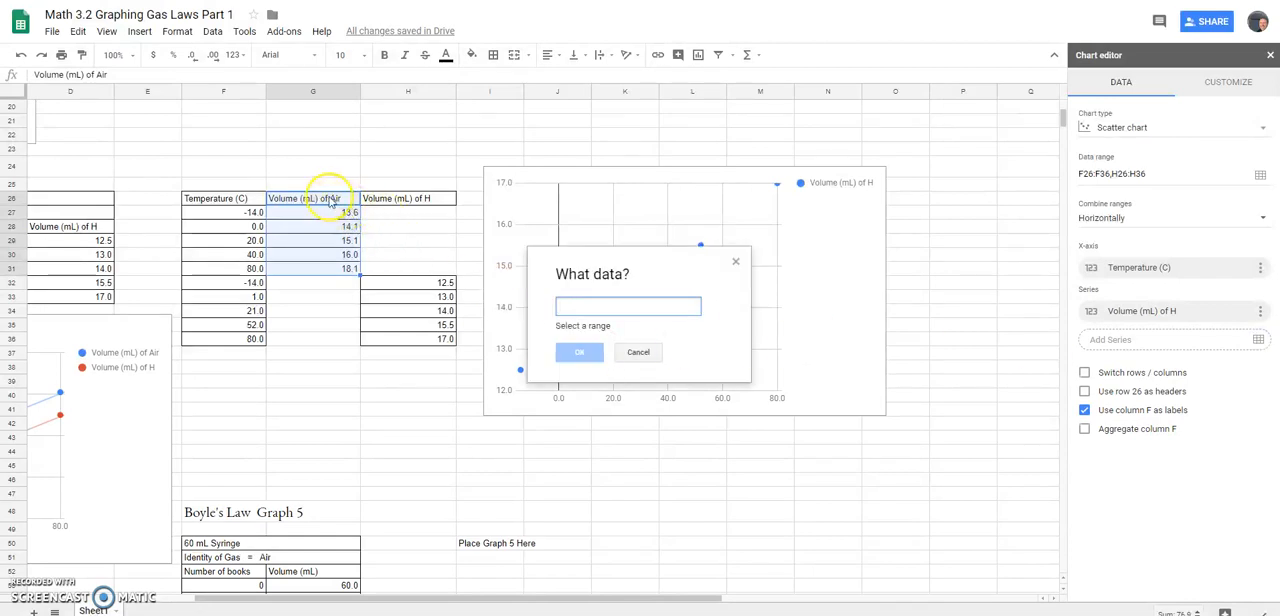
{"action": "left_click", "coordinate": [580, 352]}
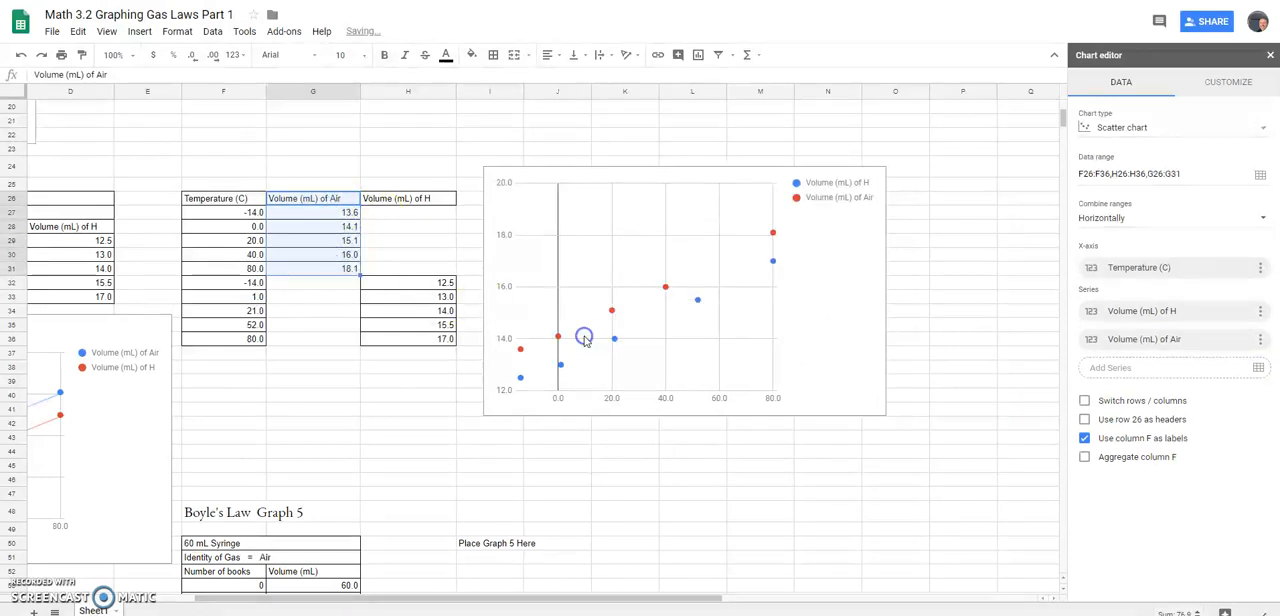
{"action": "mouse_move", "coordinate": [800, 358]}
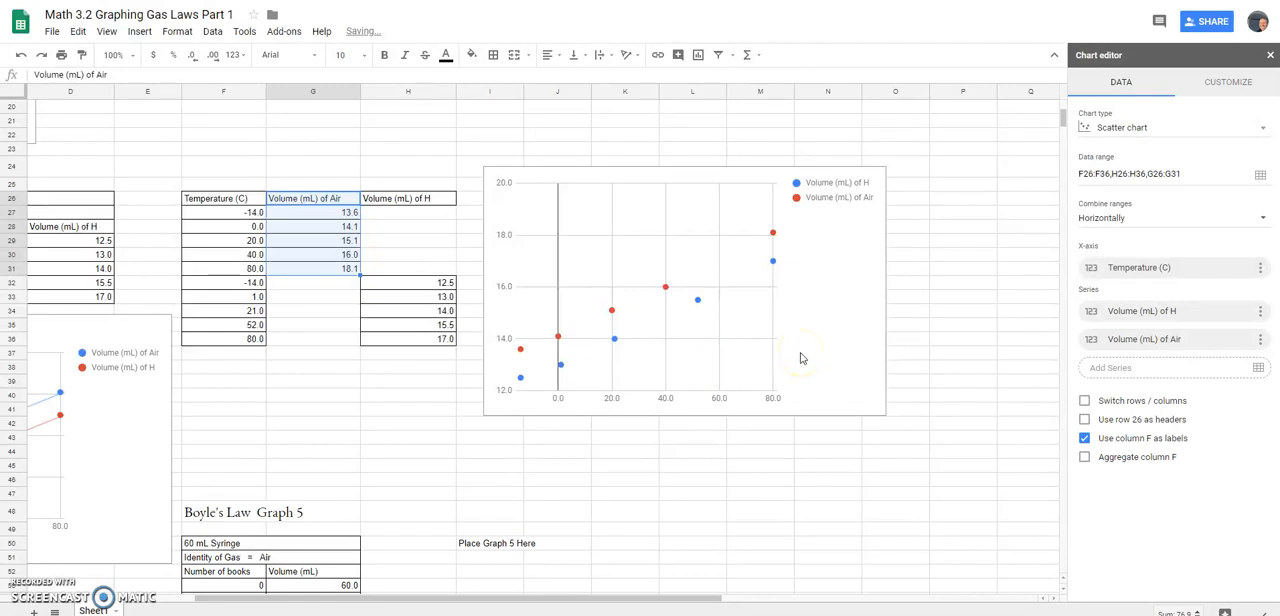
{"action": "mouse_move", "coordinate": [686, 280]}
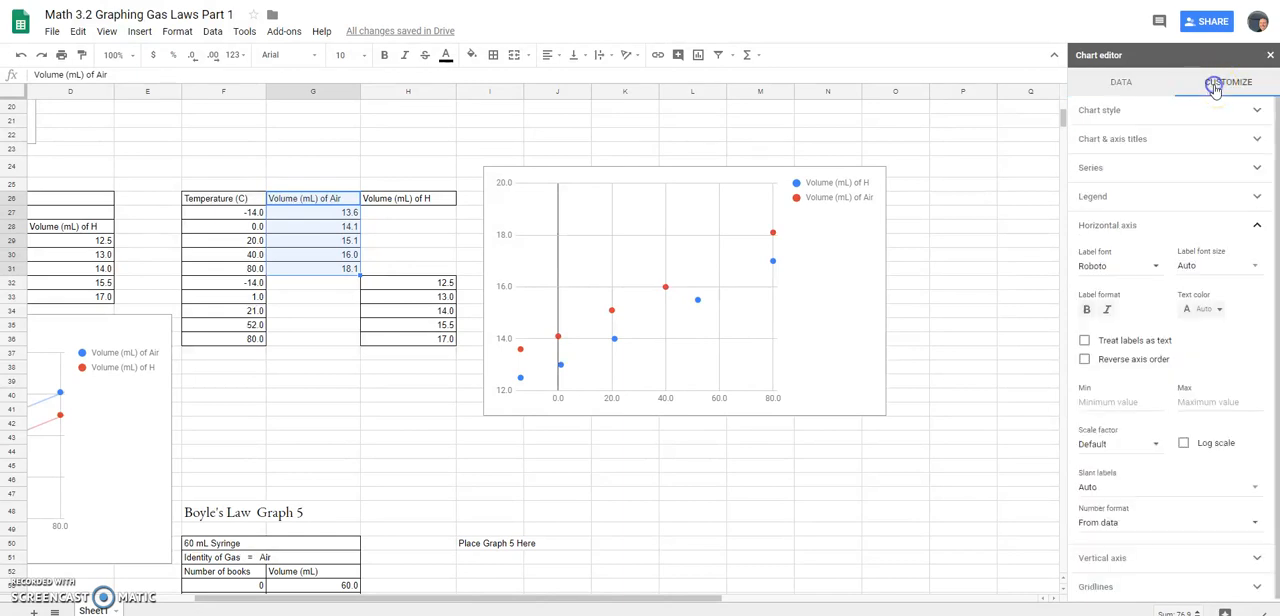
{"action": "mouse_move", "coordinate": [1228, 80]}
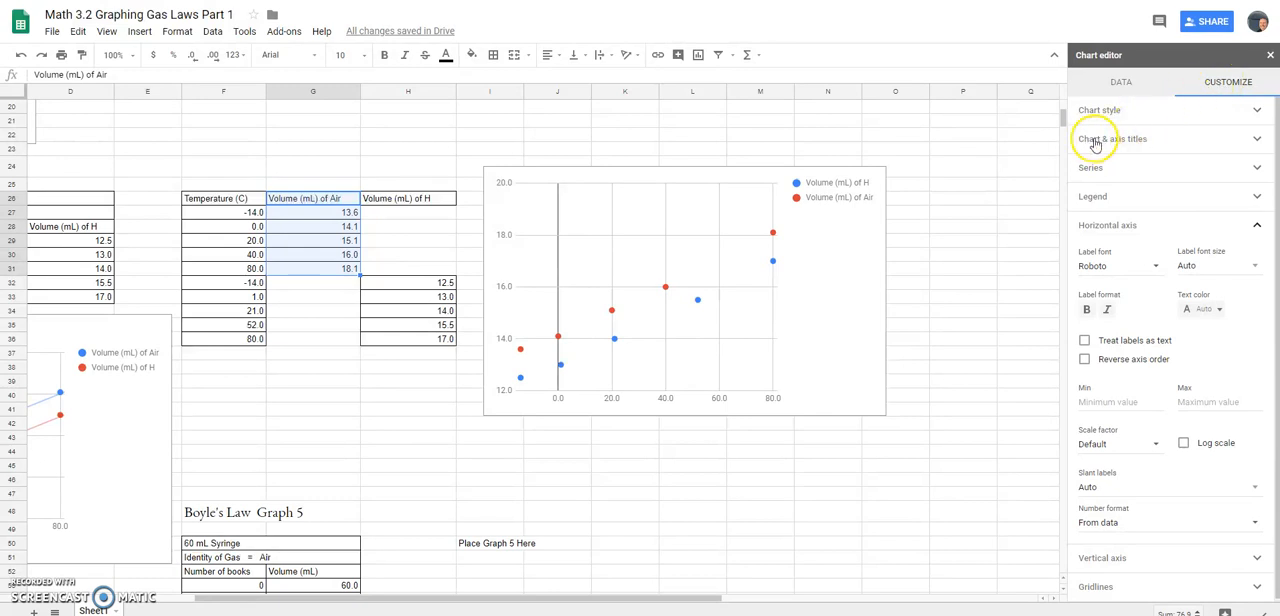
- Title the chart 'Temperature vs Volume'
{"action": "left_click", "coordinate": [1112, 138]}
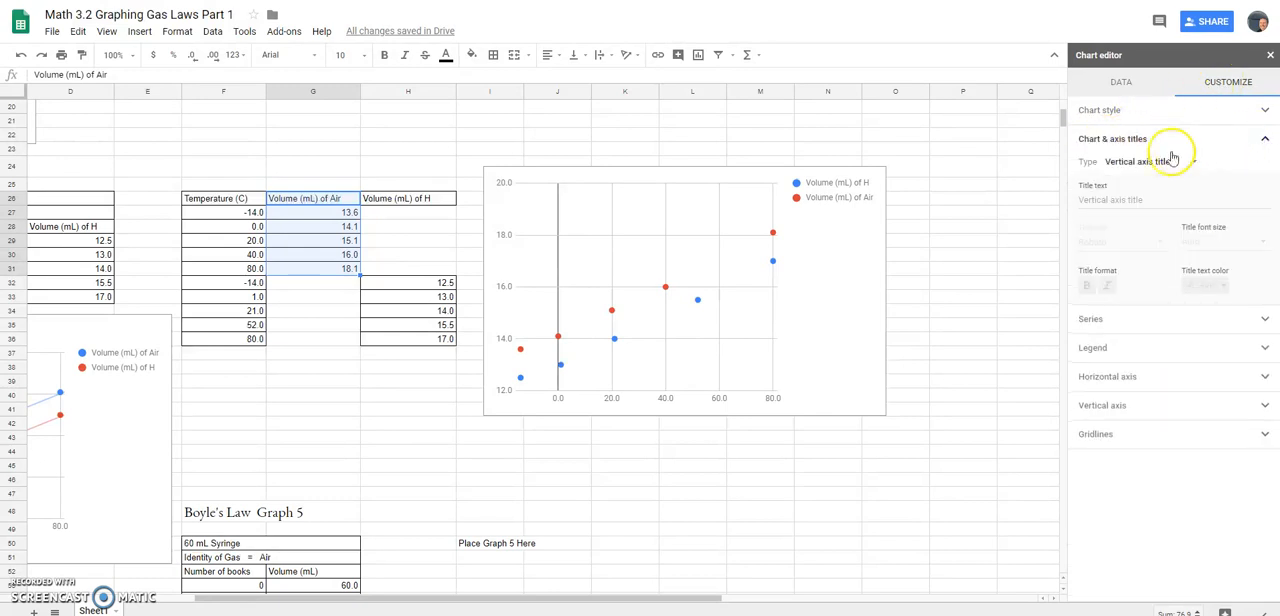
{"action": "left_click", "coordinate": [1160, 160]}
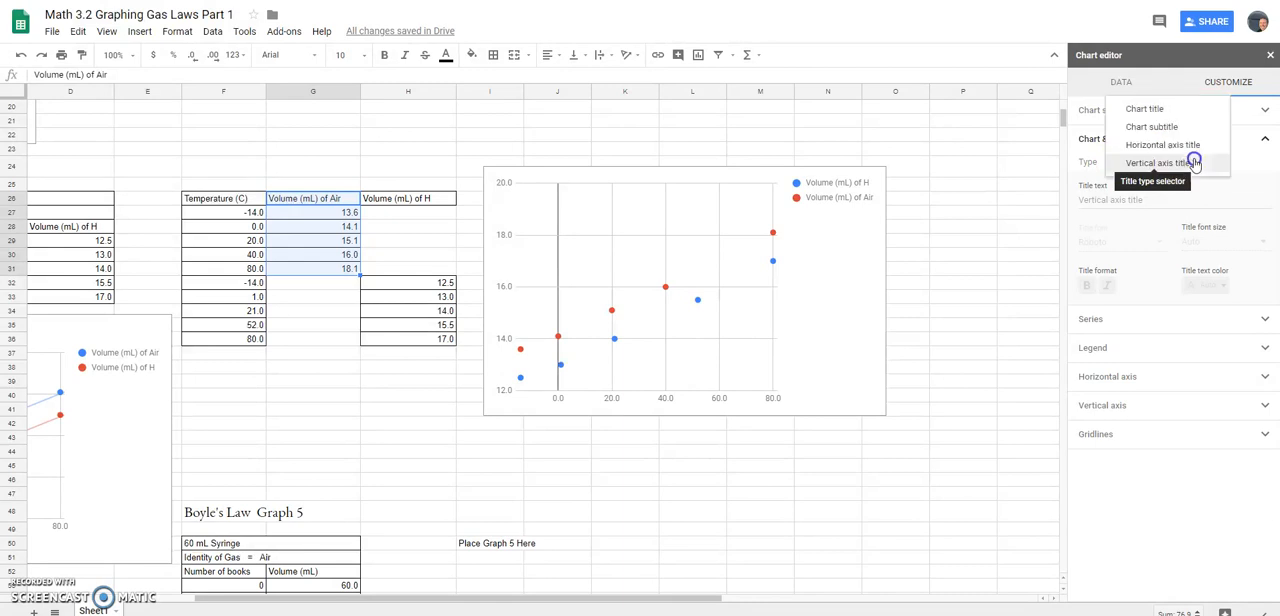
{"action": "mouse_move", "coordinate": [1150, 126]}
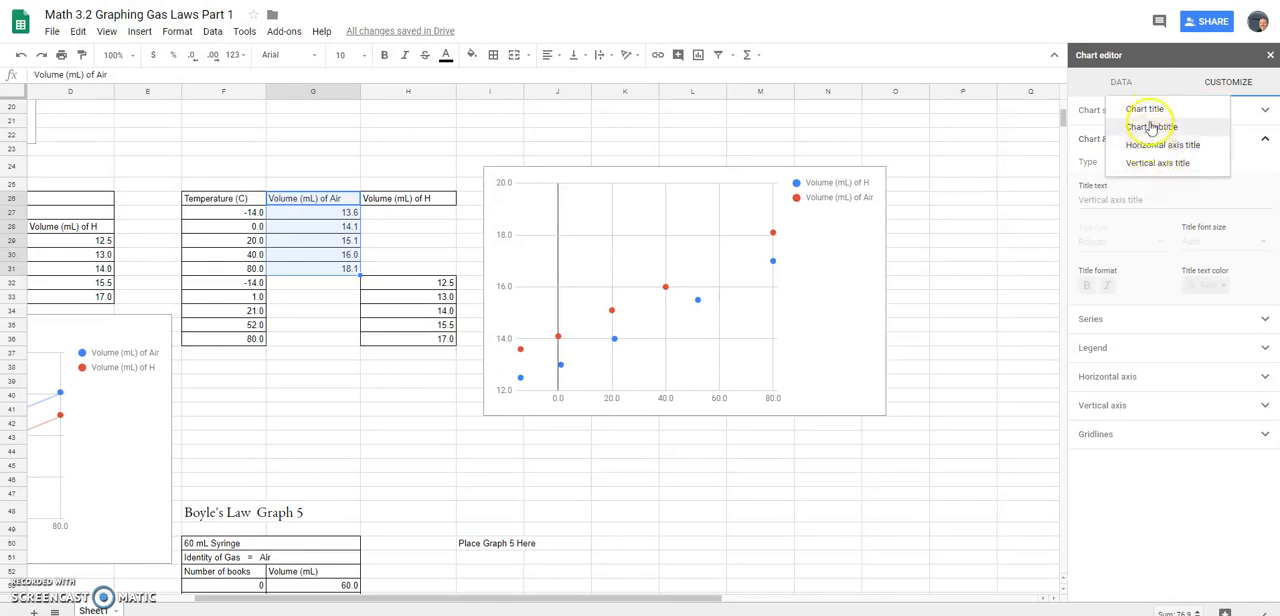
{"action": "left_click", "coordinate": [1144, 108]}
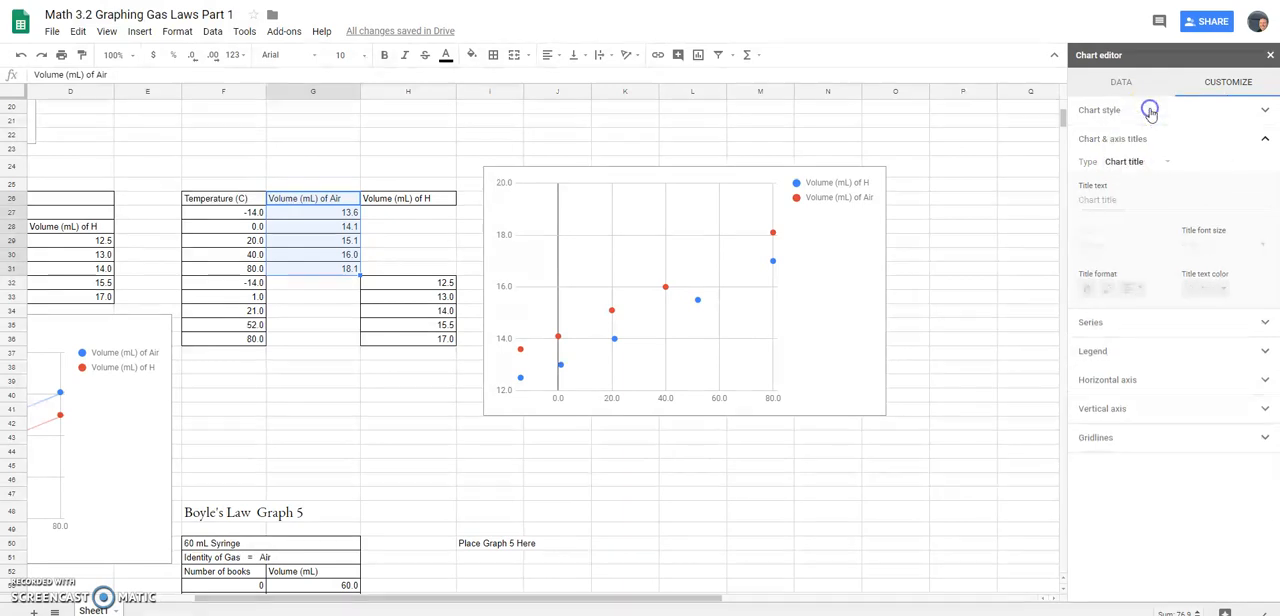
{"action": "left_click", "coordinate": [1150, 200]}
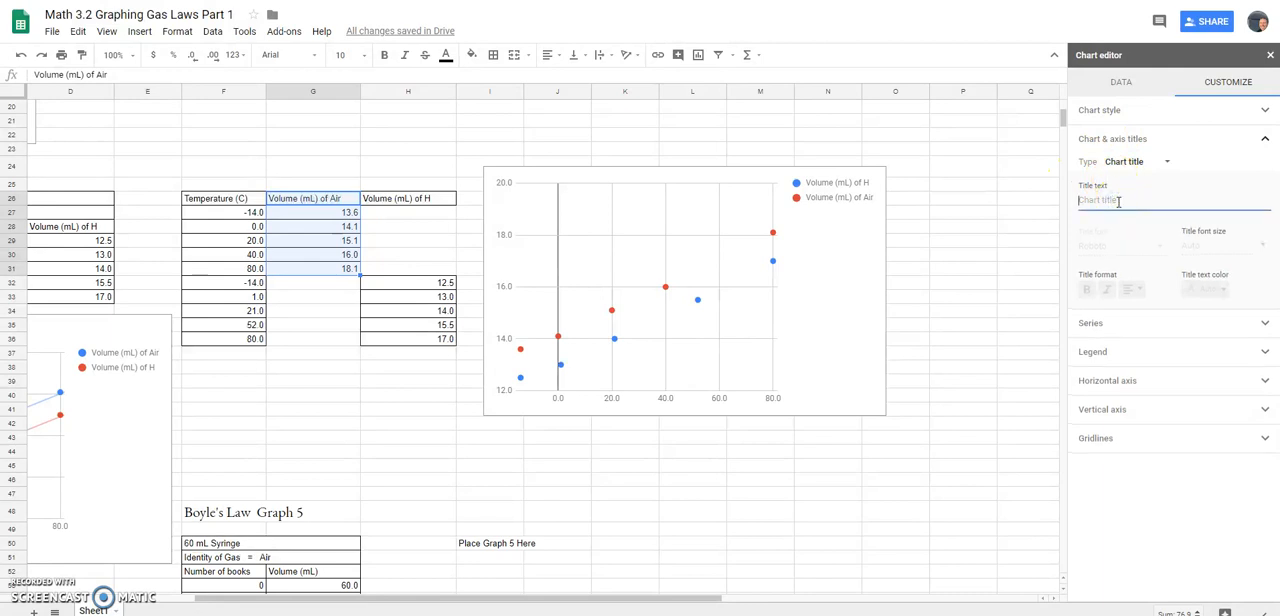
{"action": "type", "text": "Temp"}
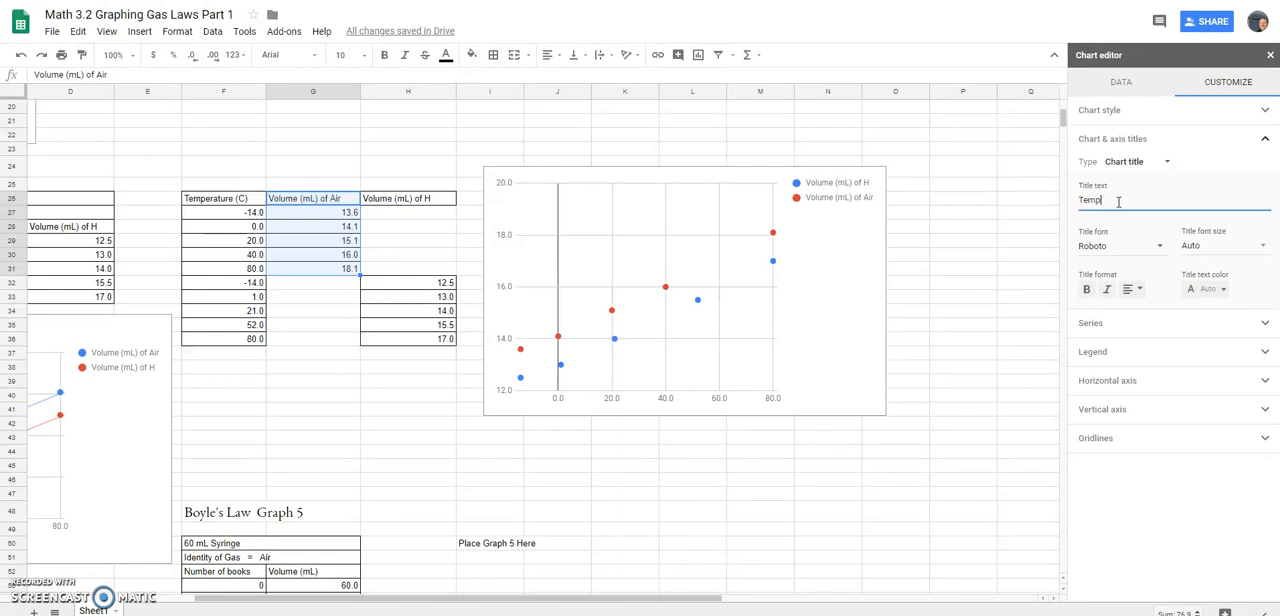
{"action": "type", "text": "erature v"}
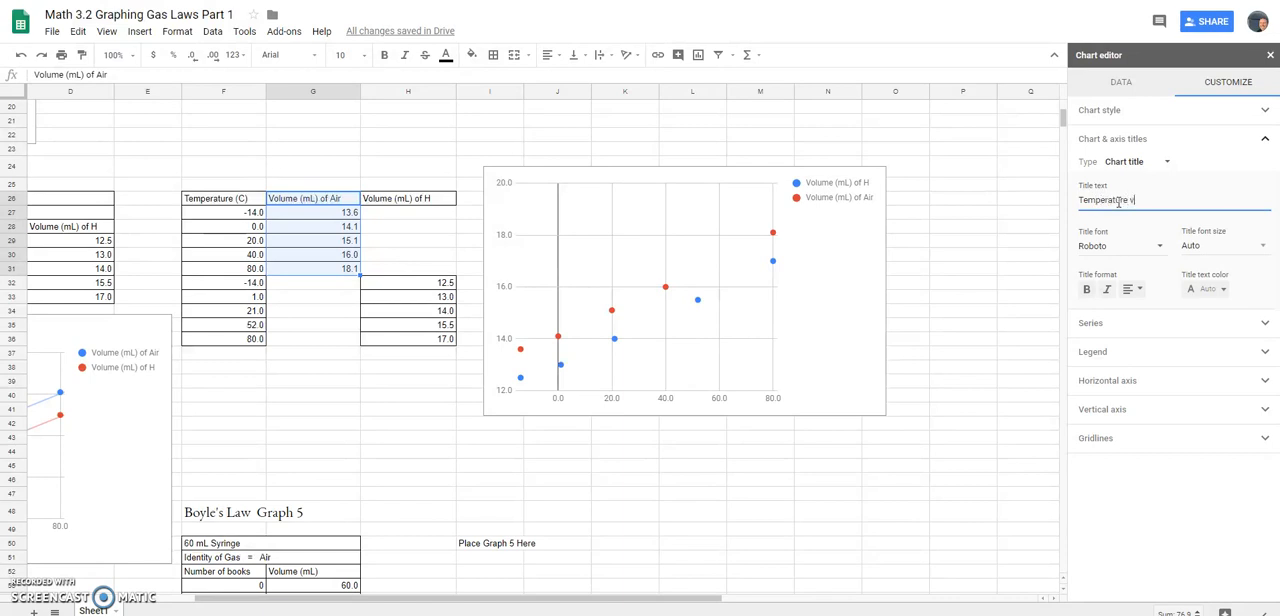
{"action": "type", "text": "s Volume"}
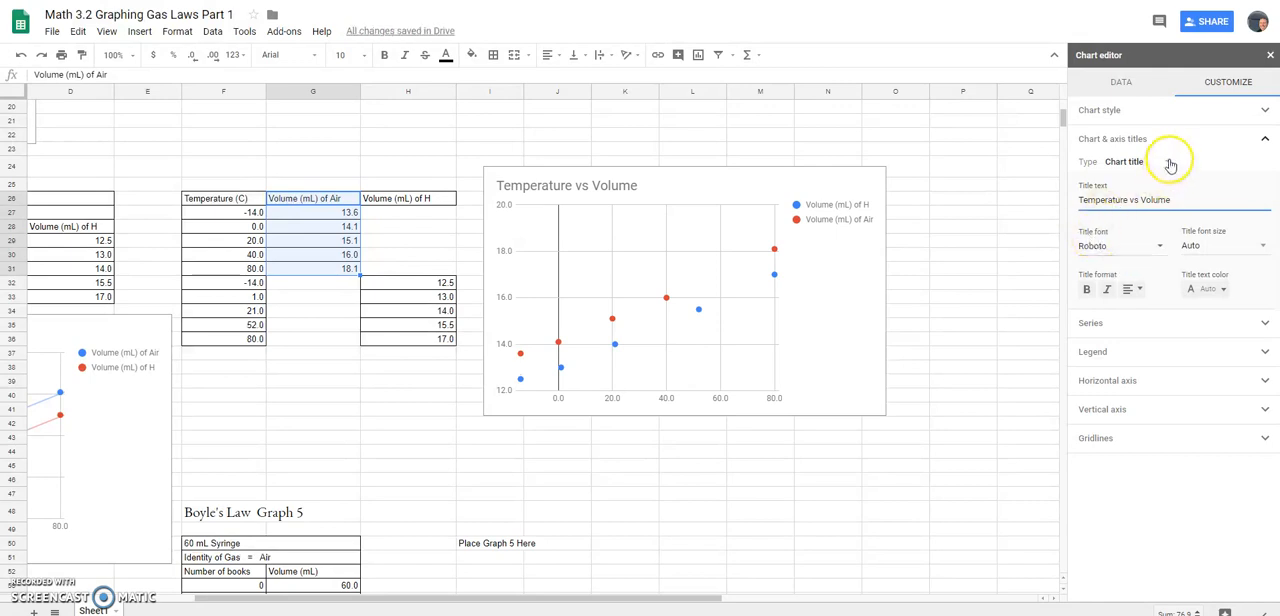
- Set the axis titles to Temperature (C) and Volume (mL)
{"action": "left_click", "coordinate": [1170, 160]}
{"action": "type", "text": "Vol"}
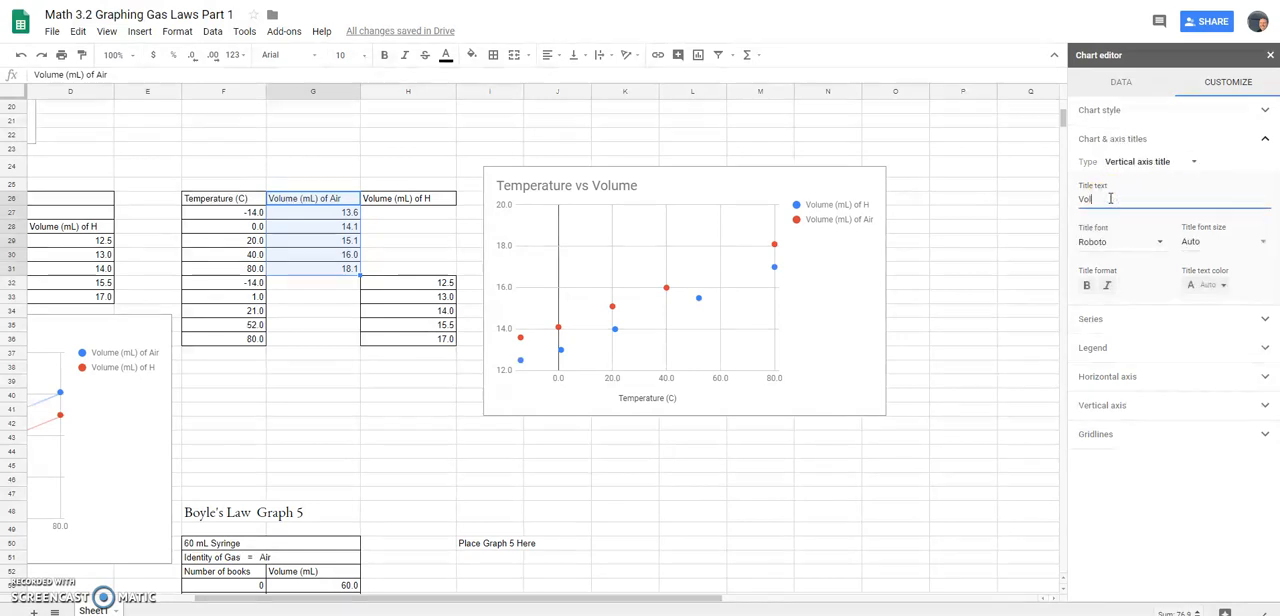
{"action": "type", "text": "ume"}
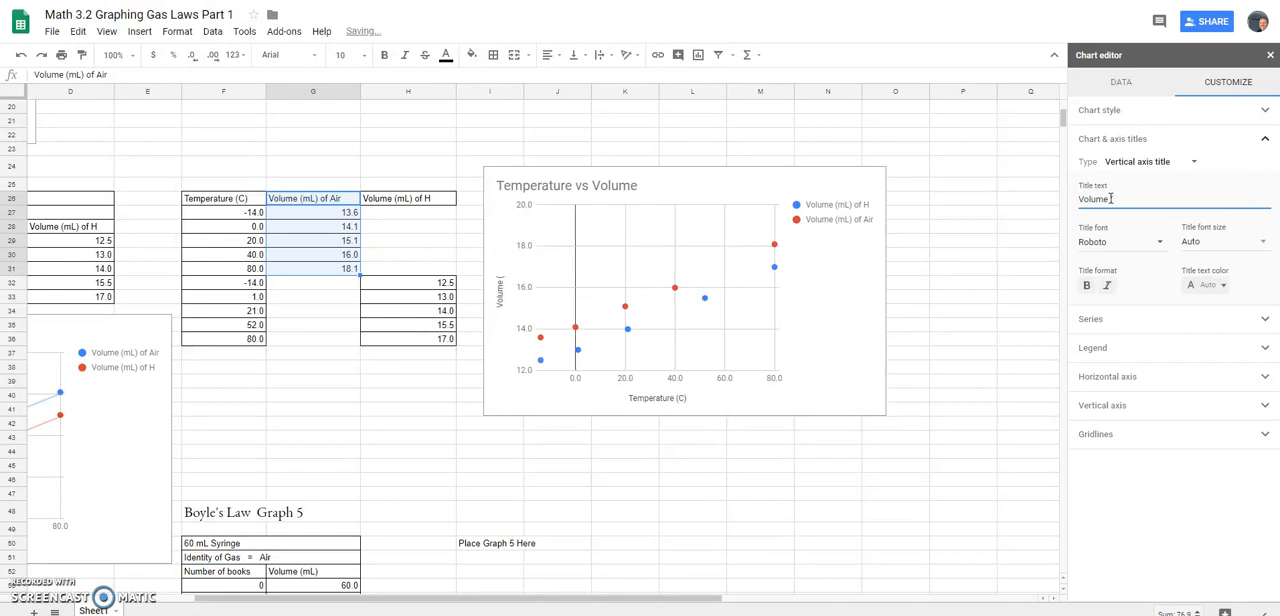
{"action": "type", "text": "(mL)"}
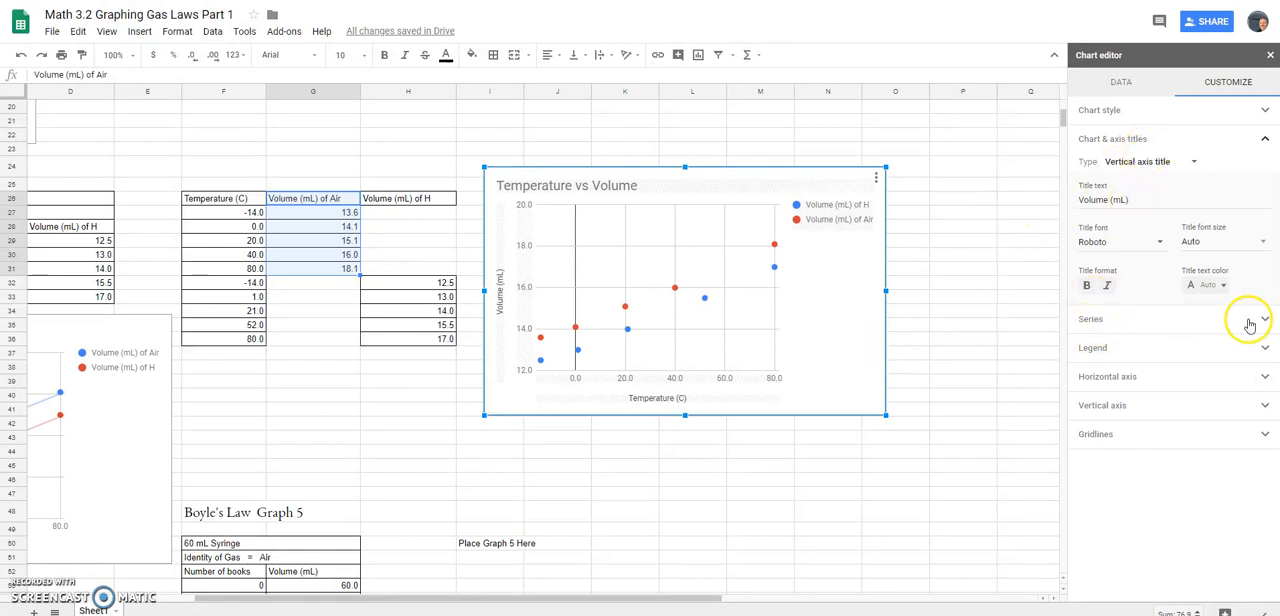
- Enable linear trendlines for all series in the Temperature vs Volume chart
{"action": "left_click", "coordinate": [1264, 320]}
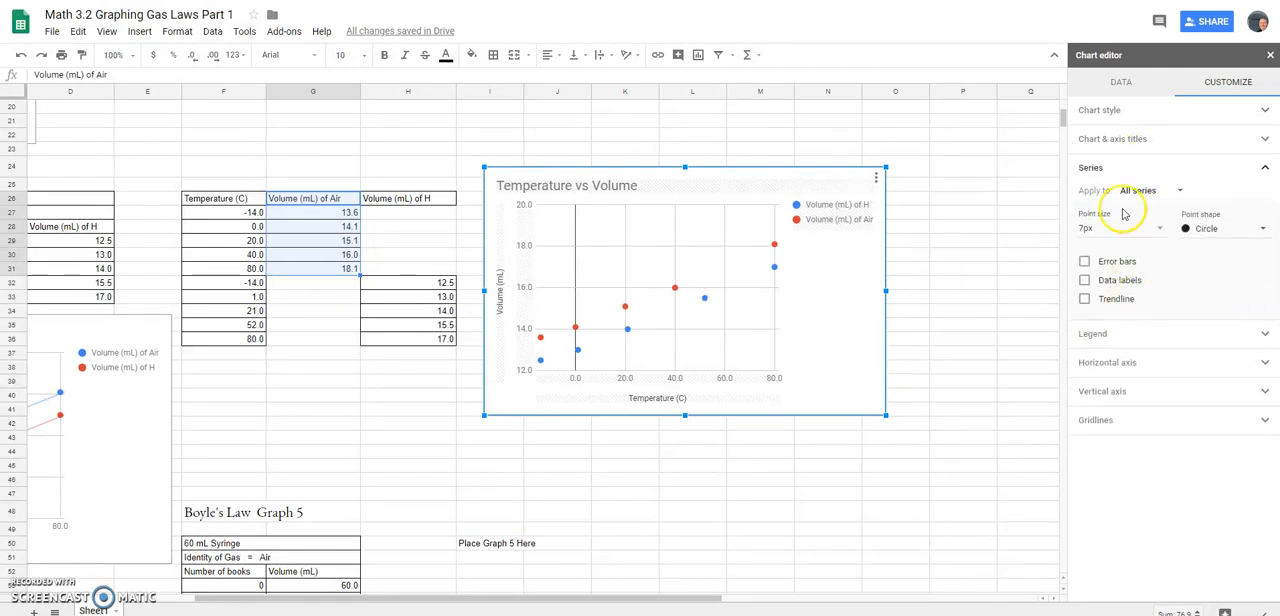
{"action": "left_click", "coordinate": [1084, 300]}
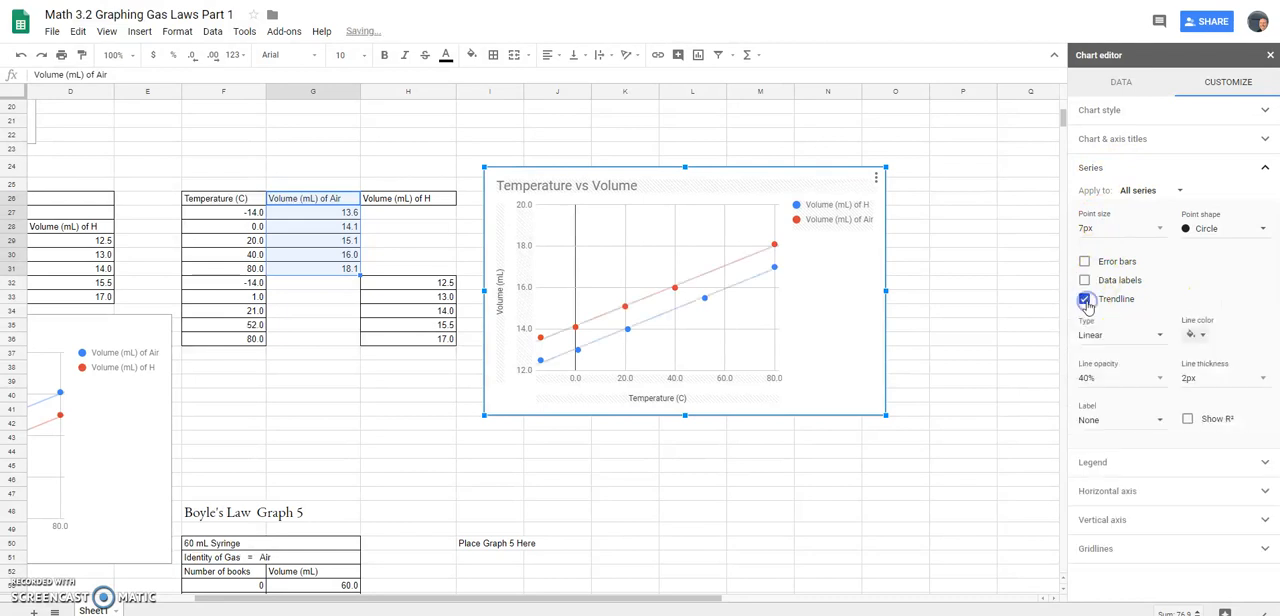
{"action": "left_click", "coordinate": [1084, 298]}
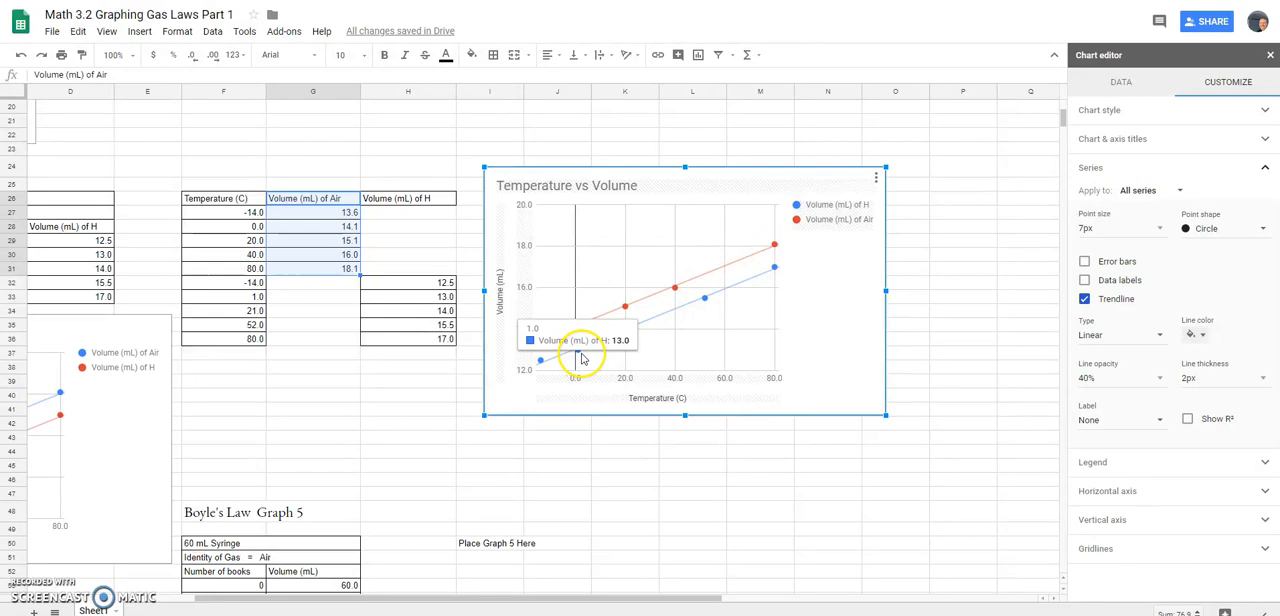
{"action": "mouse_move", "coordinate": [604, 350]}
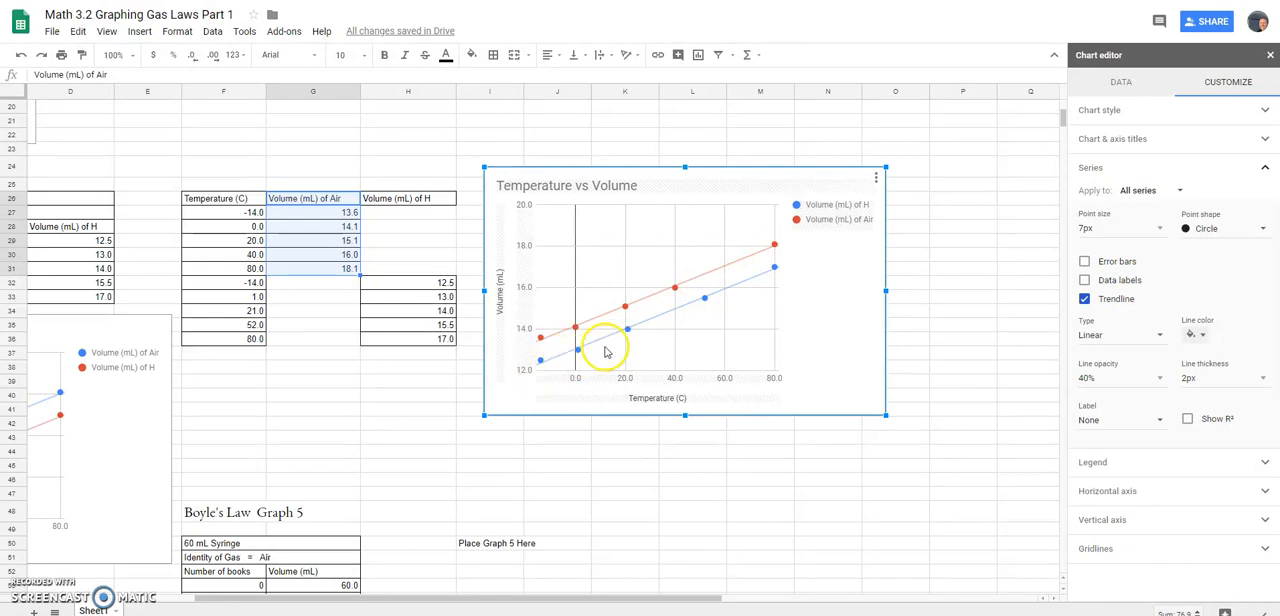
{"action": "mouse_move", "coordinate": [776, 264]}
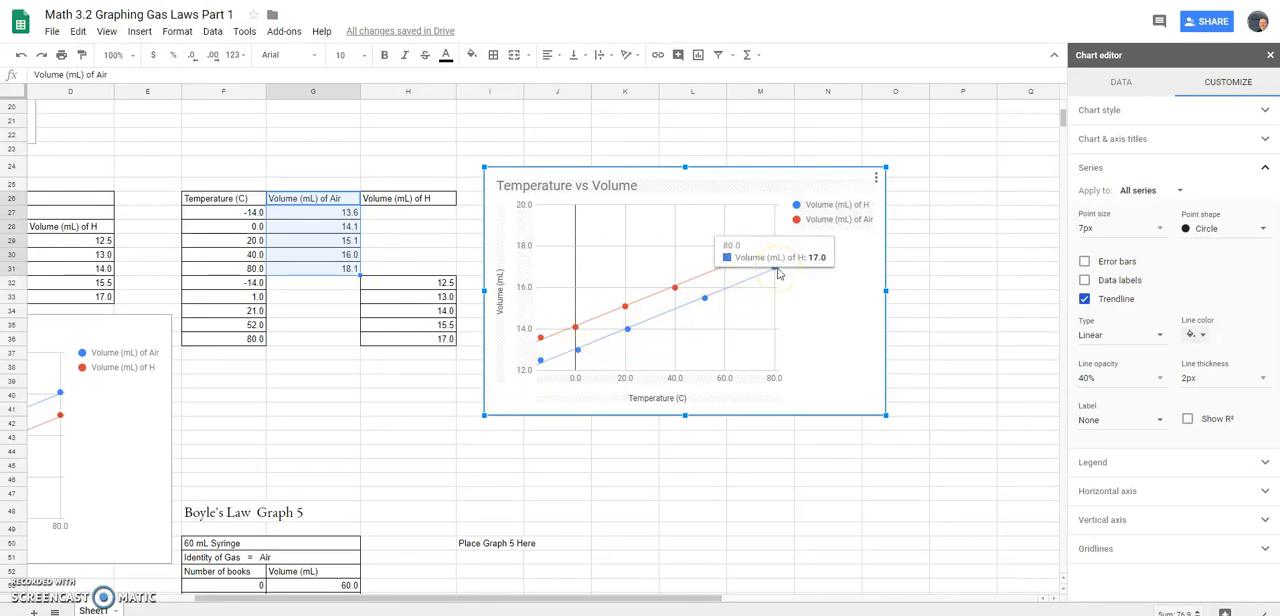
{"action": "mouse_move", "coordinate": [588, 356]}
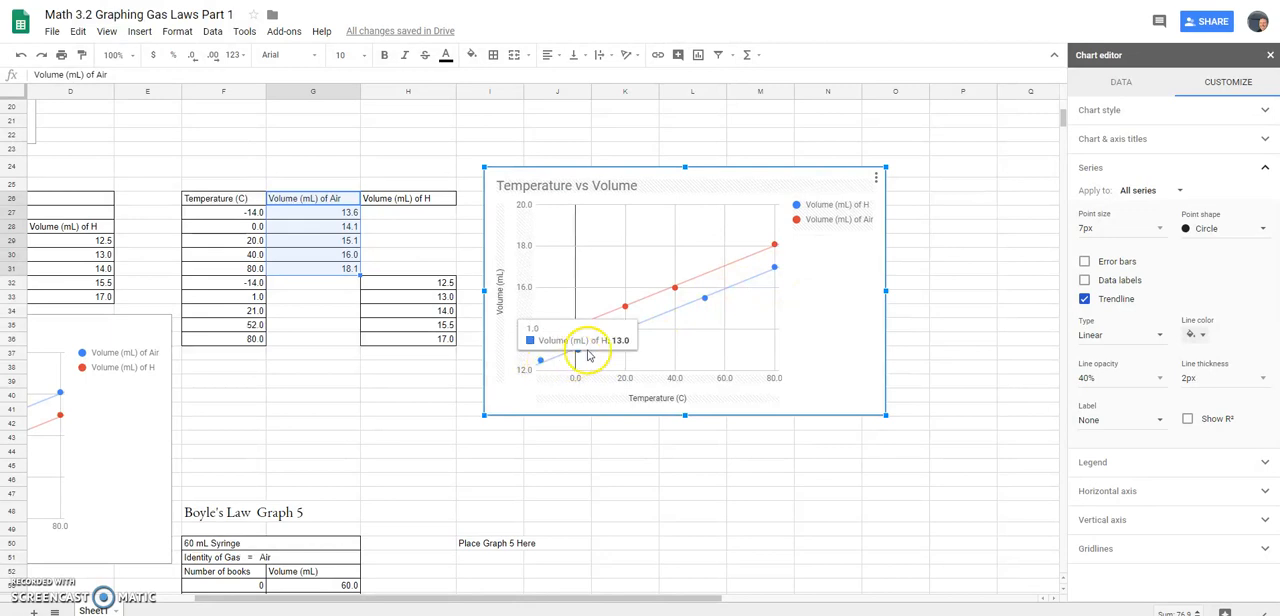
{"action": "mouse_move", "coordinate": [576, 352]}
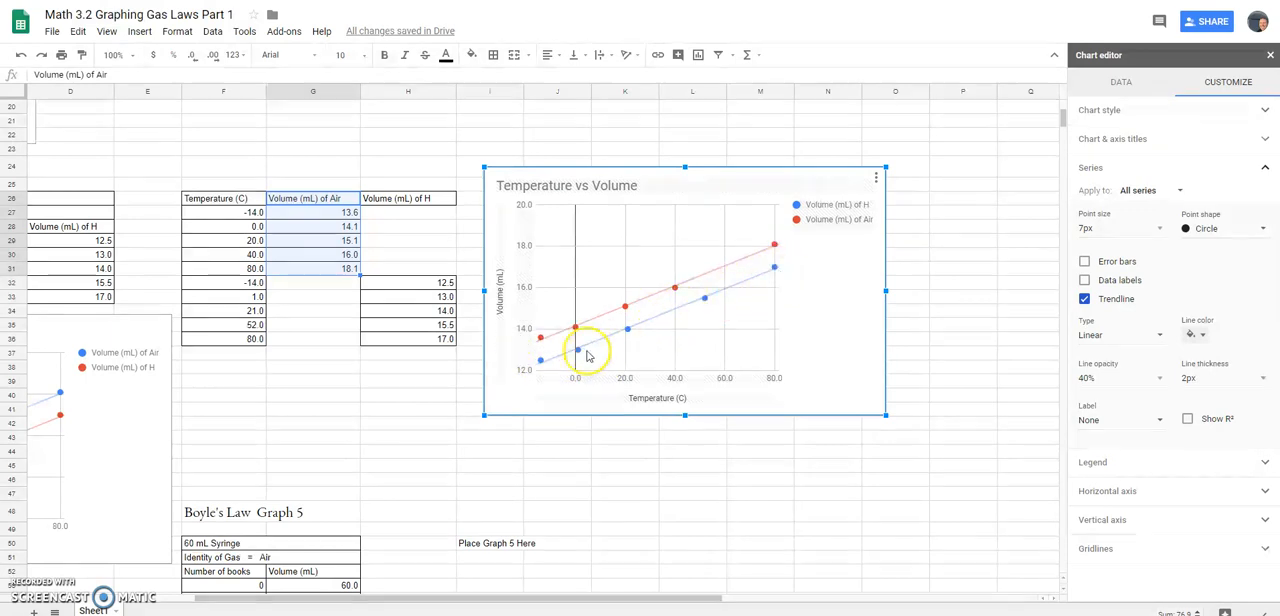
{"action": "mouse_move", "coordinate": [780, 248]}
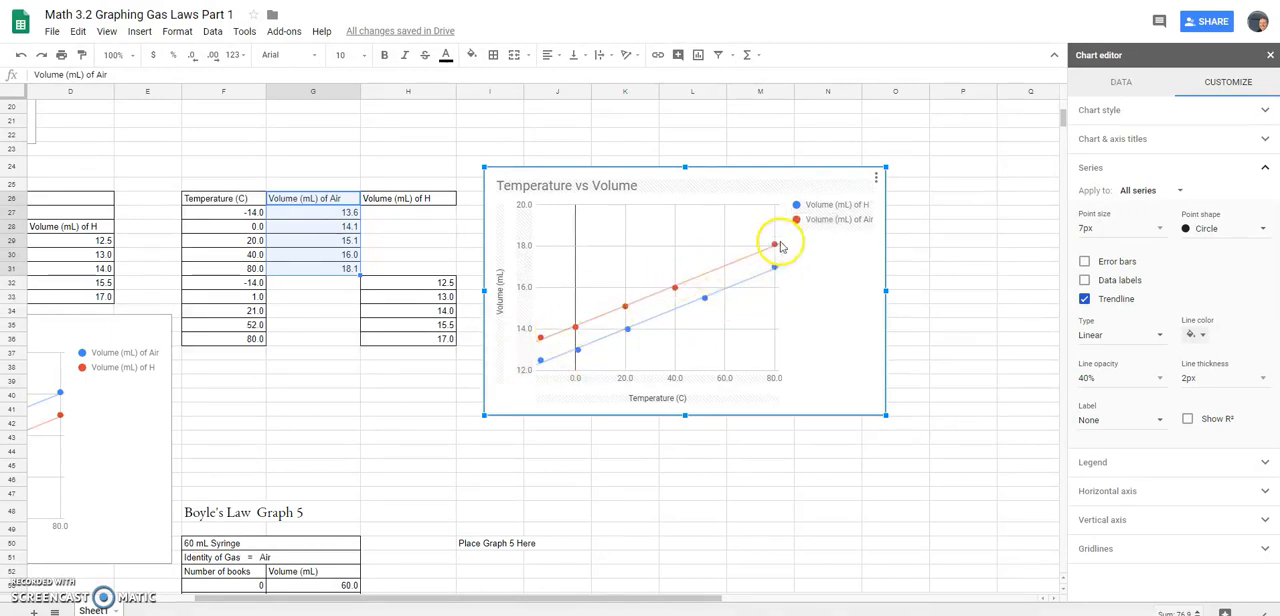
{"action": "mouse_move", "coordinate": [580, 320]}
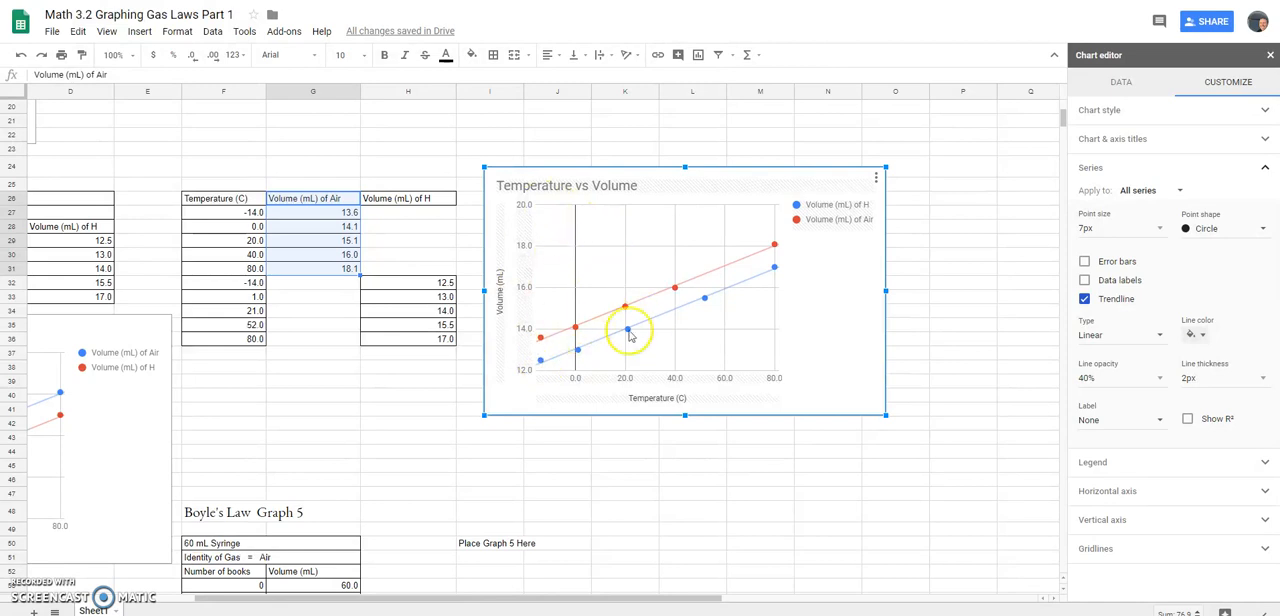
{"action": "mouse_move", "coordinate": [688, 316]}
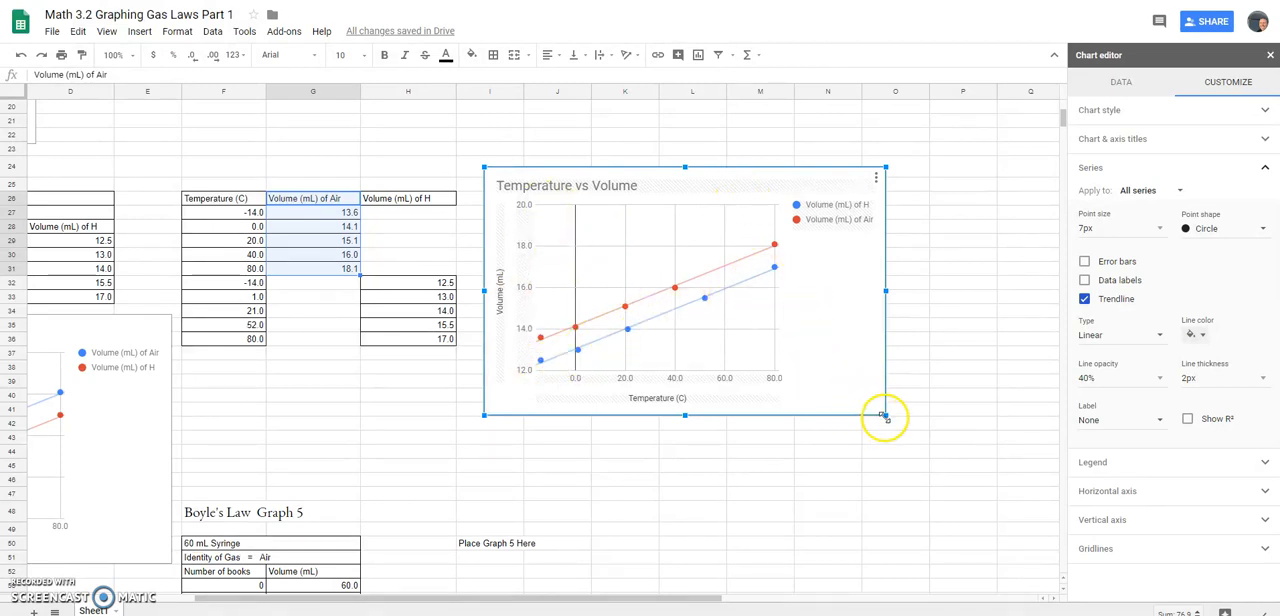
- Shrink and move the Temperature vs Volume chart to sit just above the Graph 4 section
{"action": "left_click_drag", "start_coordinate": [884, 414], "coordinate": [804, 360]}
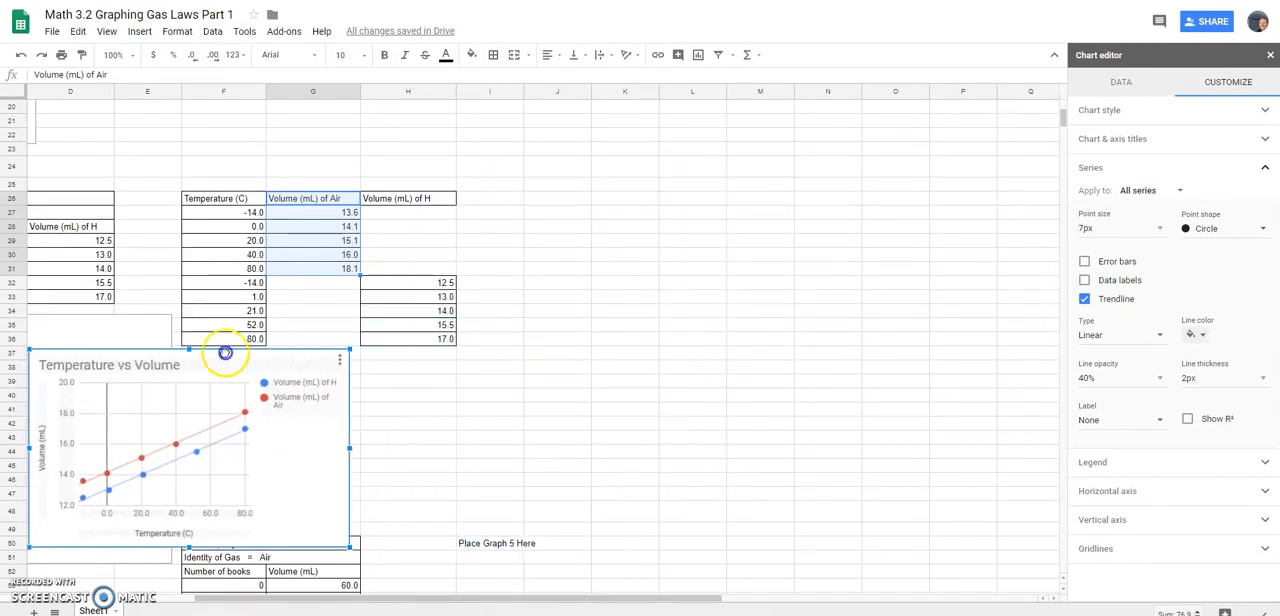
{"action": "scroll", "scroll_direction": "down", "scroll_amount": 3}
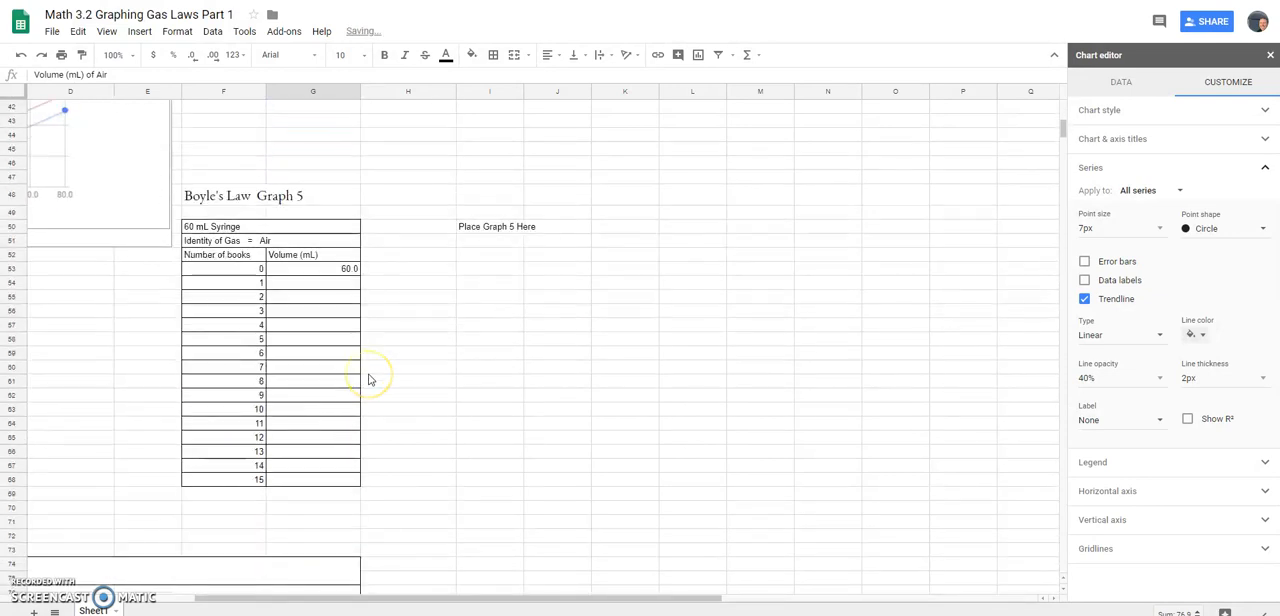
{"action": "scroll", "scroll_direction": "left", "scroll_amount": 3}
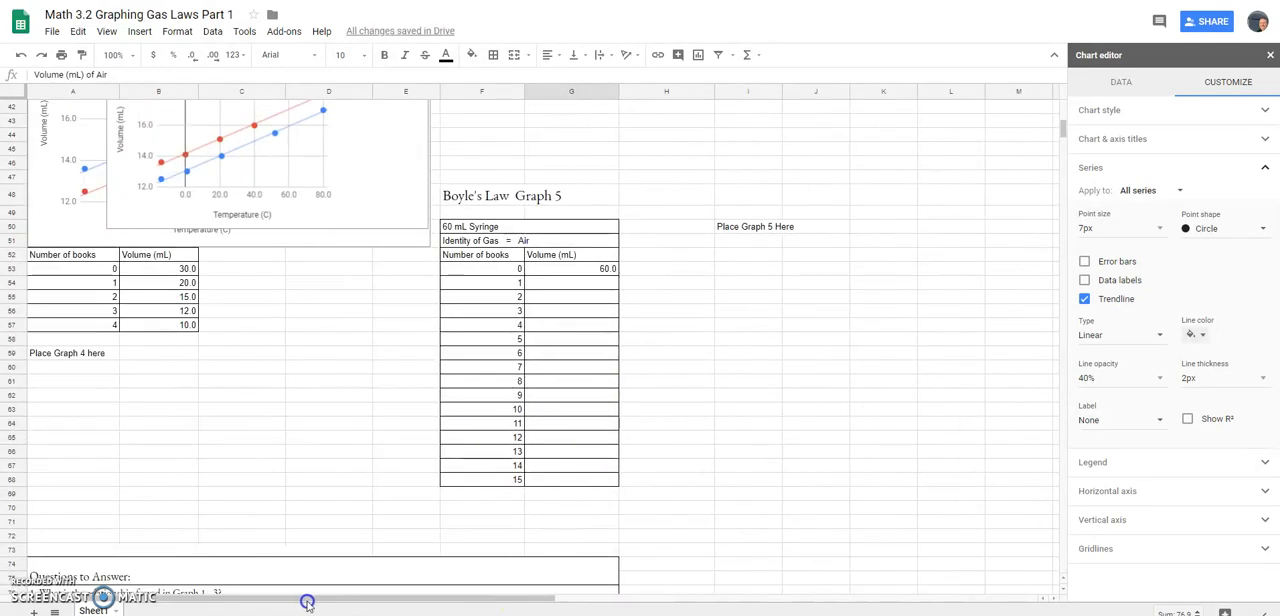
{"action": "scroll", "scroll_direction": "up", "scroll_amount": 3}
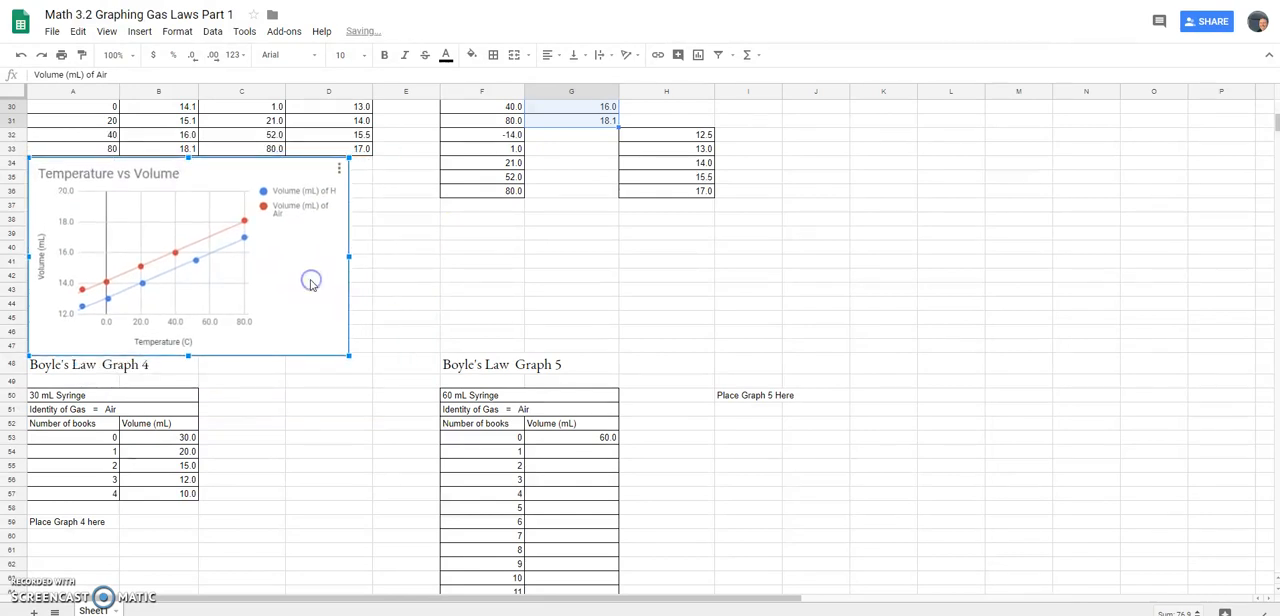
{"action": "mouse_move", "coordinate": [216, 240]}
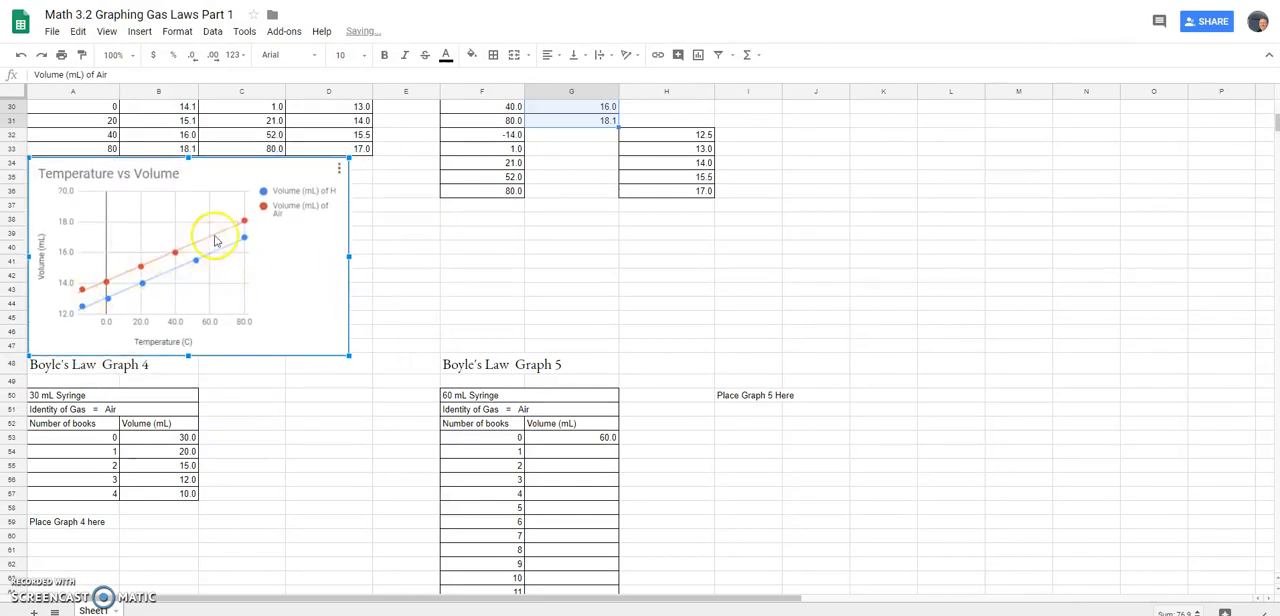
{"action": "mouse_move", "coordinate": [248, 244]}
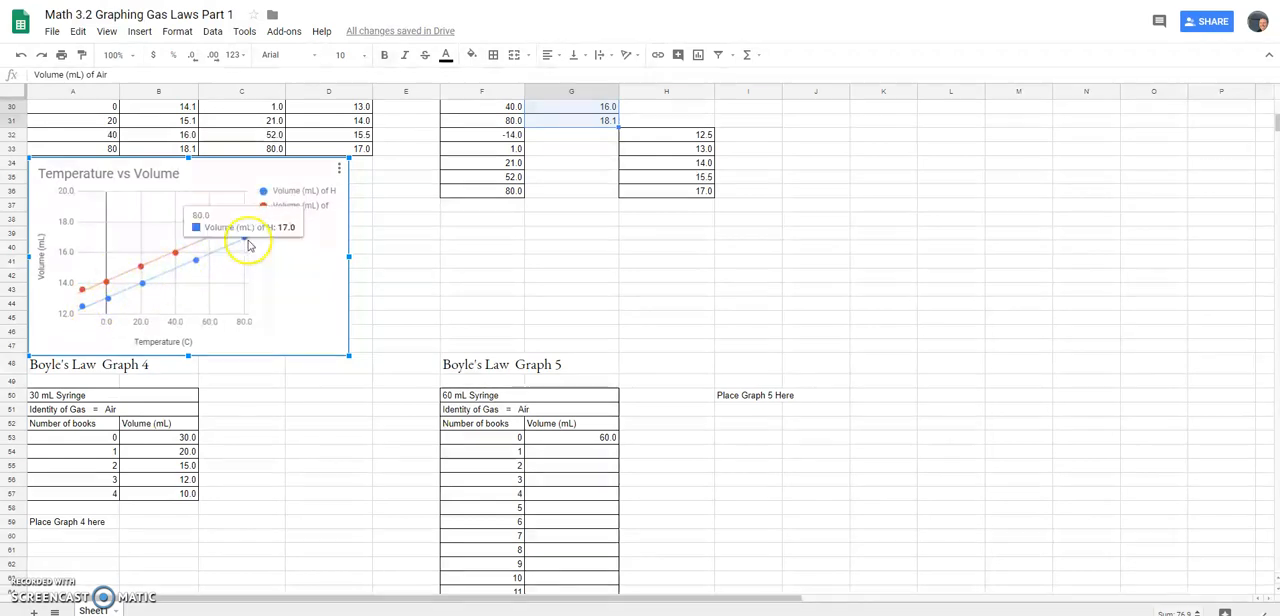
{"action": "mouse_move", "coordinate": [64, 378]}
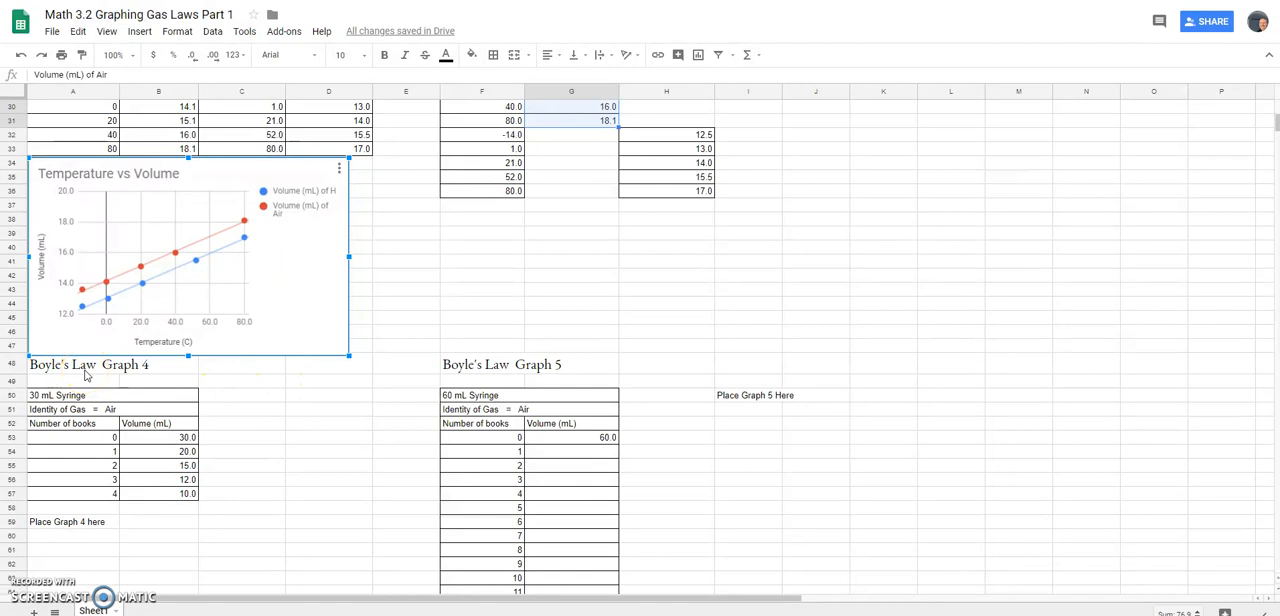
{"action": "mouse_move", "coordinate": [296, 442]}
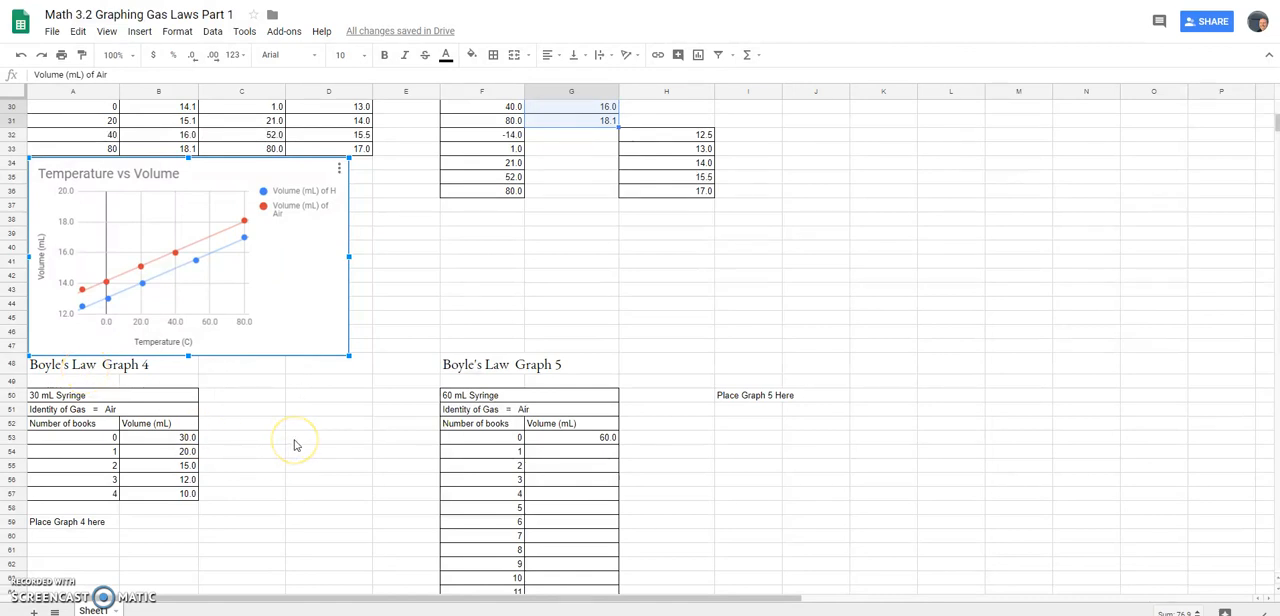
- Insert a chart from the Graph 4 Number of books and Volume (mL) data in A50:B57
{"action": "scroll", "scroll_direction": "down", "scroll_amount": 3}
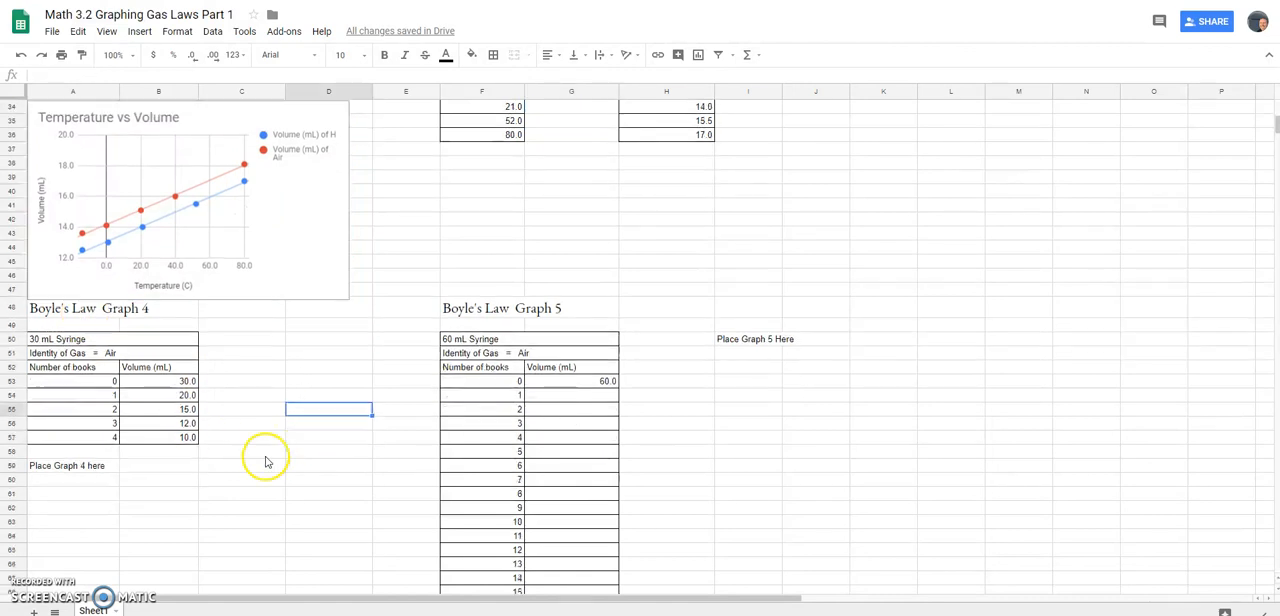
{"action": "scroll", "scroll_direction": "down", "scroll_amount": 3}
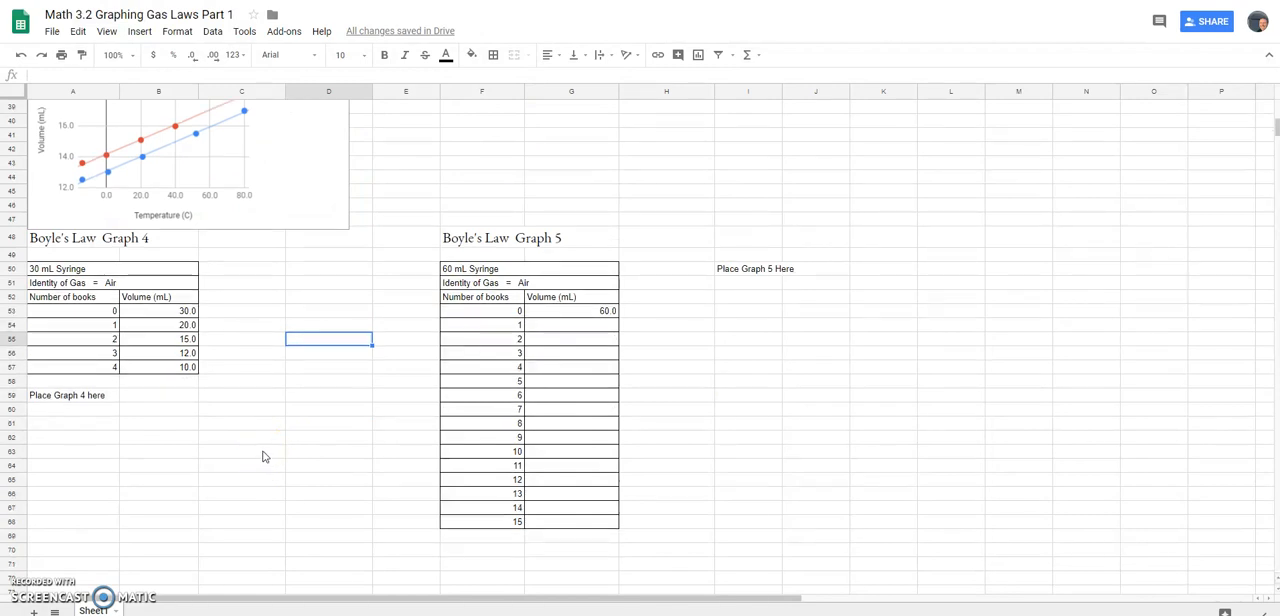
{"action": "left_click", "coordinate": [72, 312]}
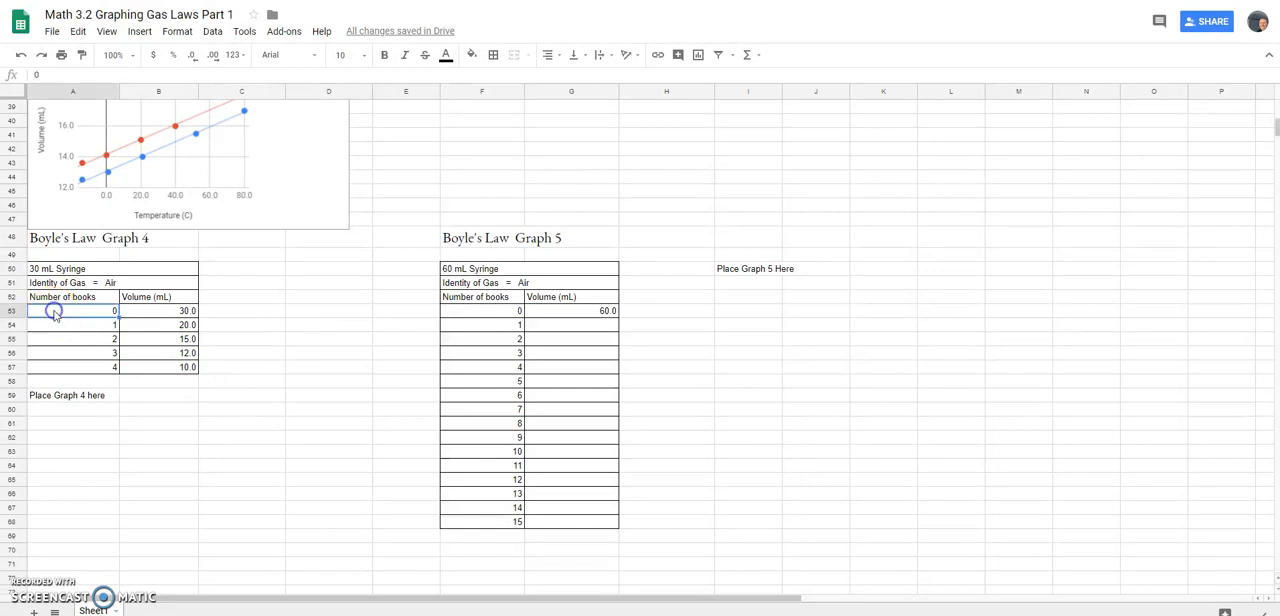
{"action": "scroll", "scroll_direction": "up", "scroll_amount": 3}
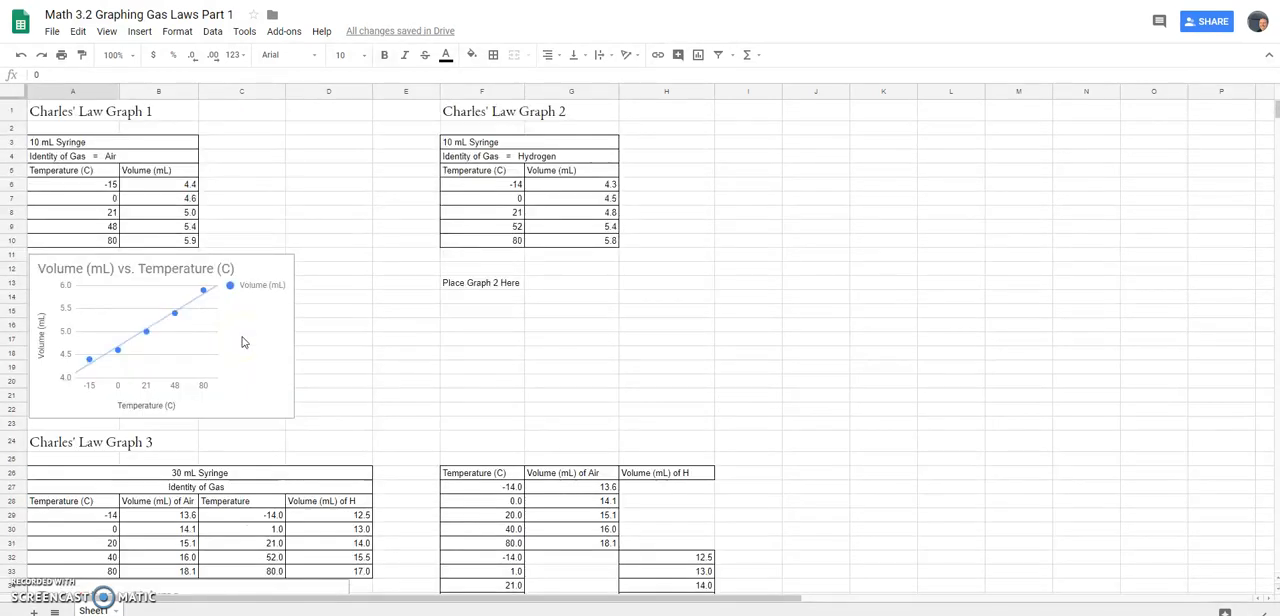
{"action": "scroll", "scroll_direction": "down", "scroll_amount": 3}
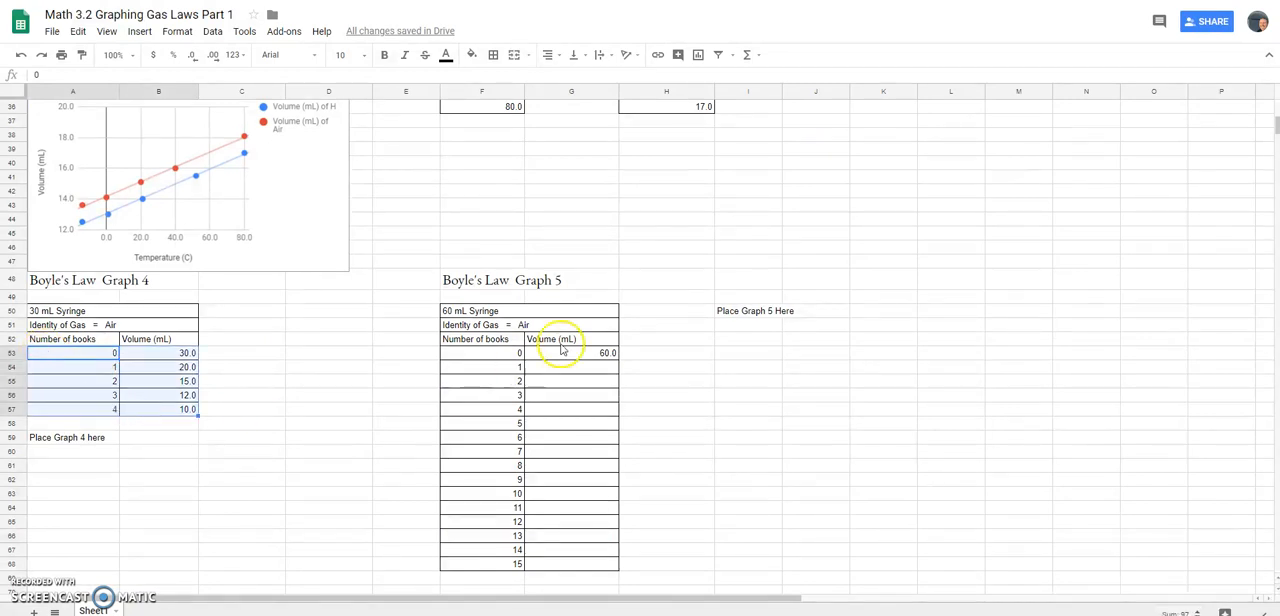
{"action": "mouse_move", "coordinate": [698, 56]}
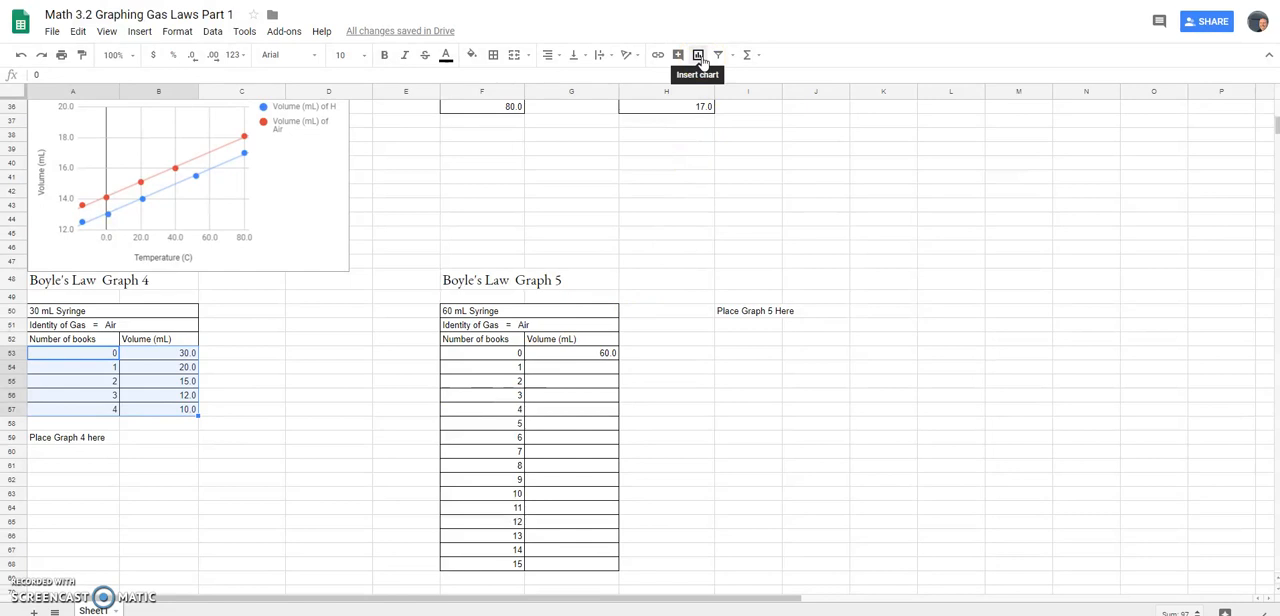
{"action": "left_click", "coordinate": [698, 56]}
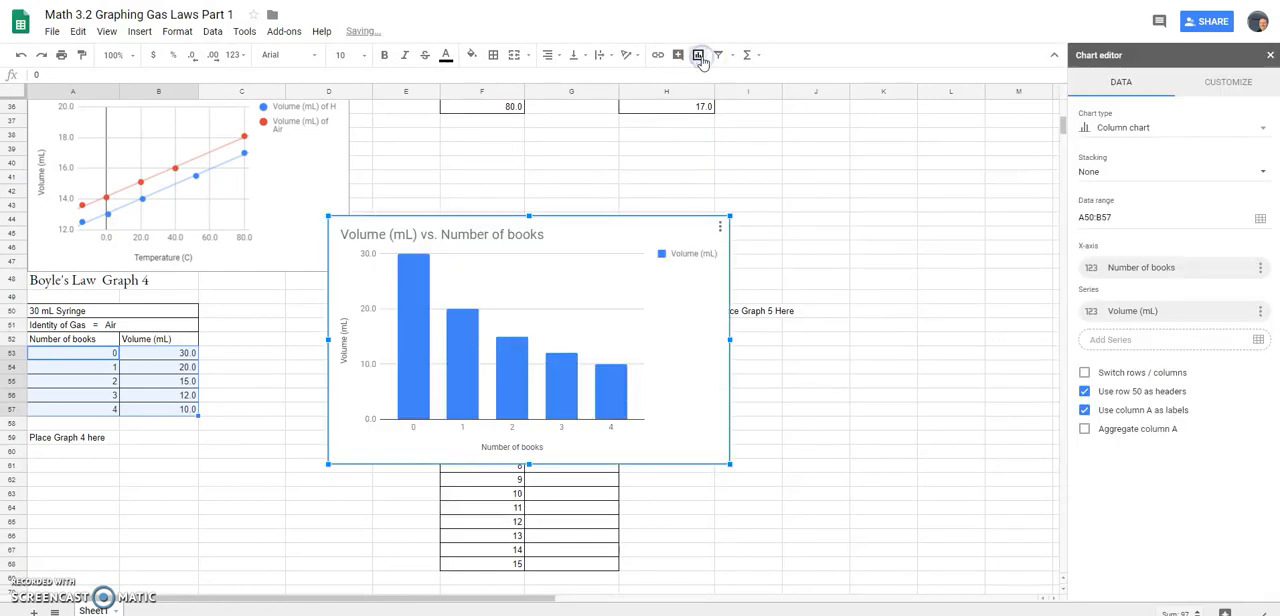
{"action": "mouse_move", "coordinate": [1124, 128]}
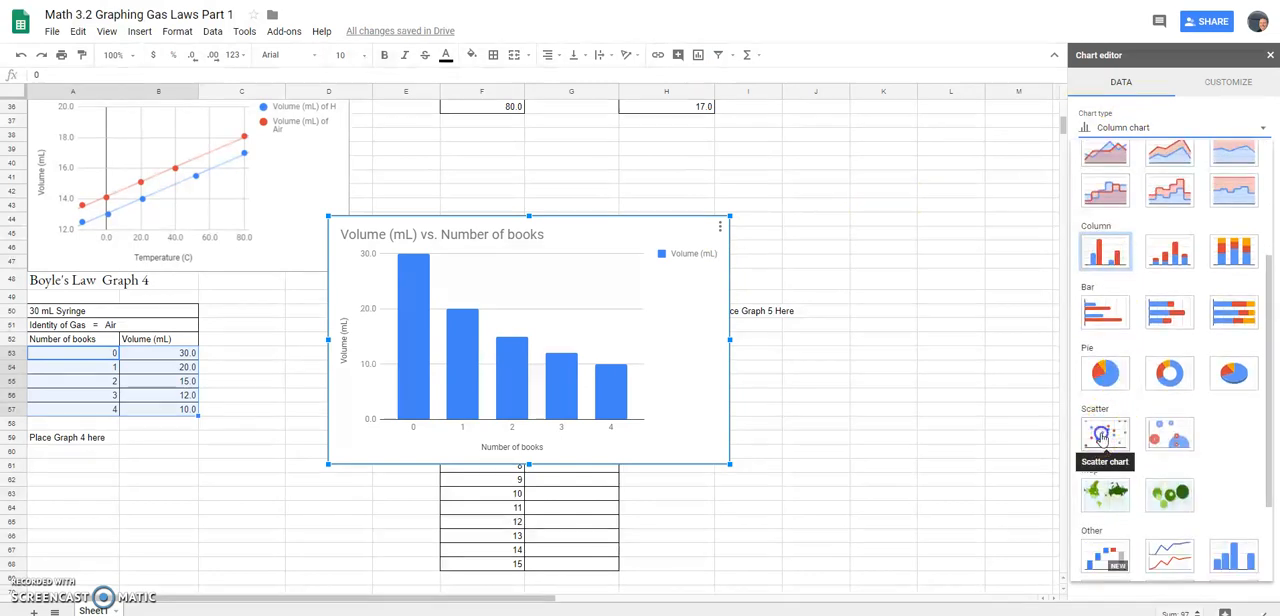
- Set the new chart to Scatter, then try it as a Line chart
{"action": "left_click", "coordinate": [1104, 432]}
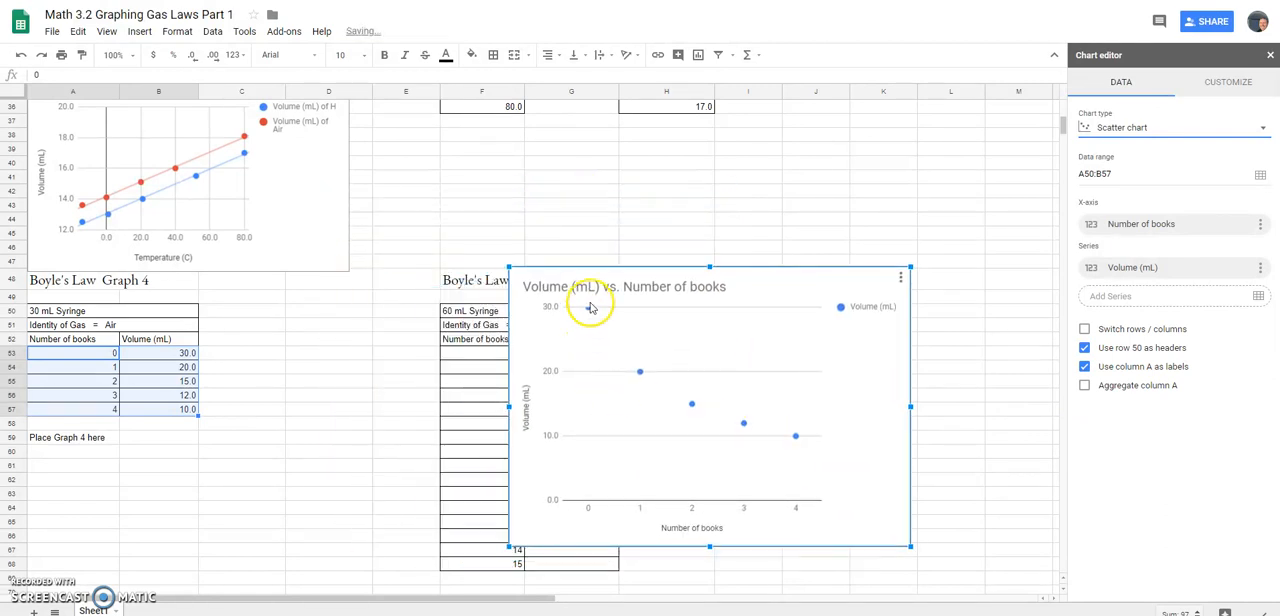
{"action": "mouse_move", "coordinate": [632, 376]}
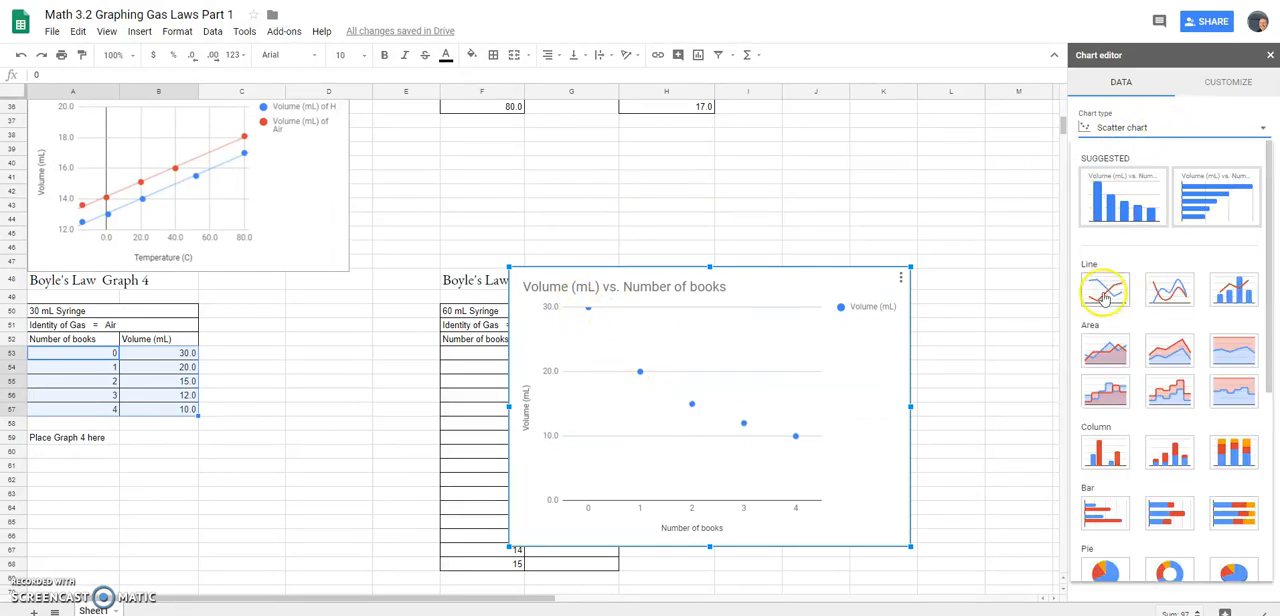
{"action": "left_click", "coordinate": [1104, 290]}
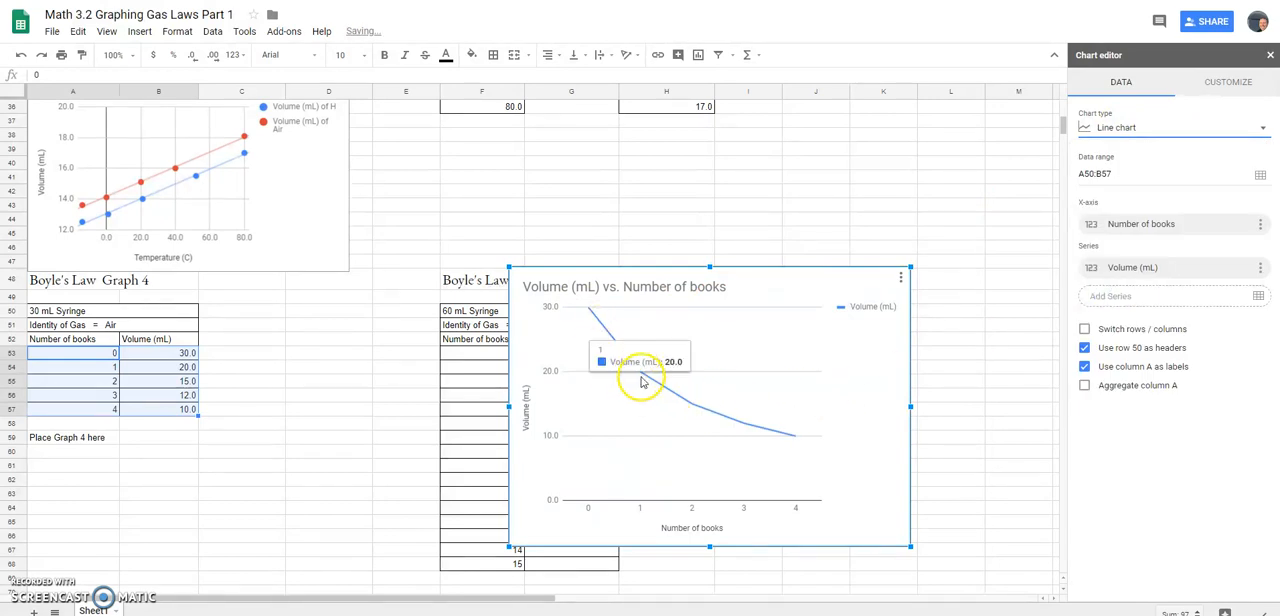
{"action": "mouse_move", "coordinate": [750, 430]}
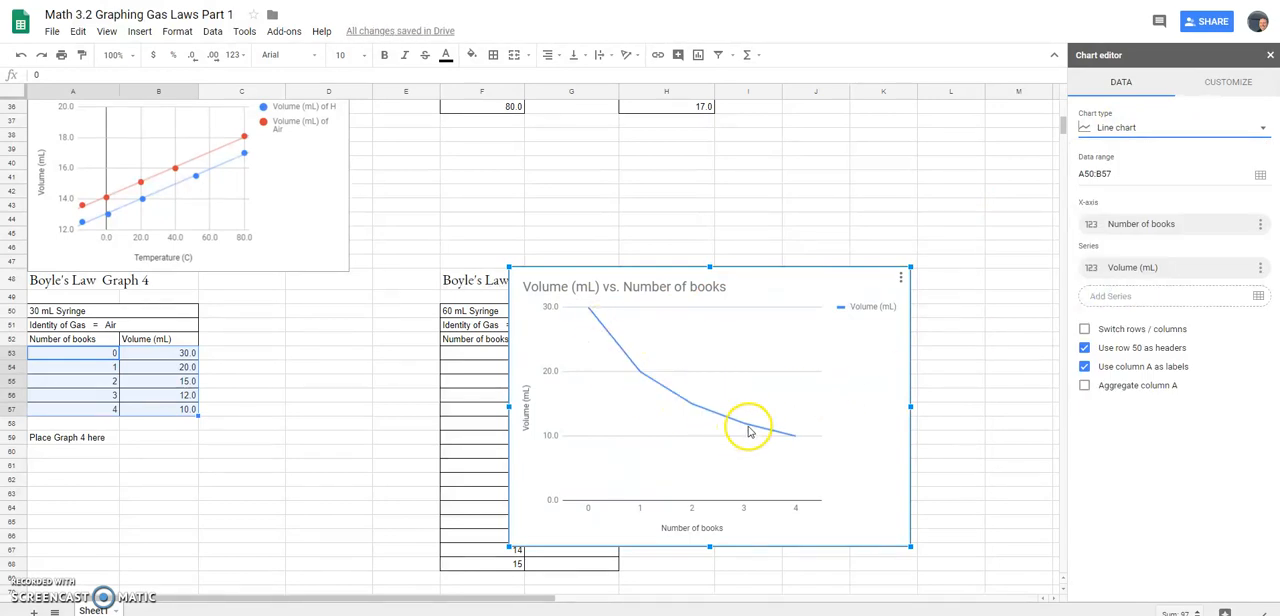
{"action": "mouse_move", "coordinate": [770, 388]}
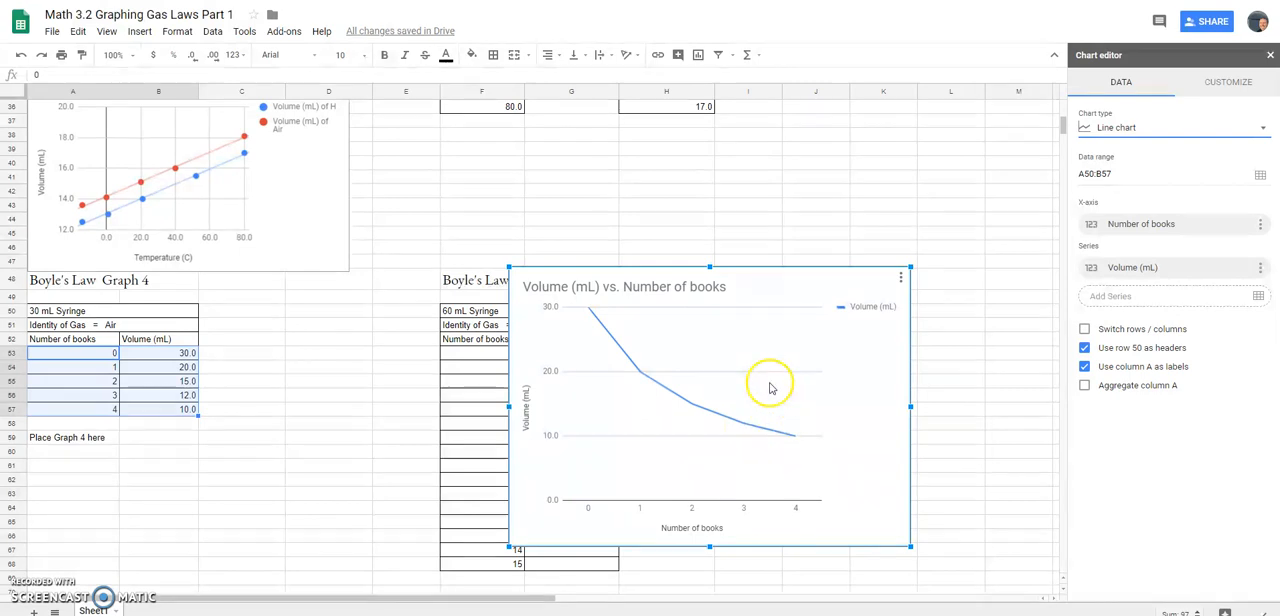
{"action": "mouse_move", "coordinate": [1118, 128]}
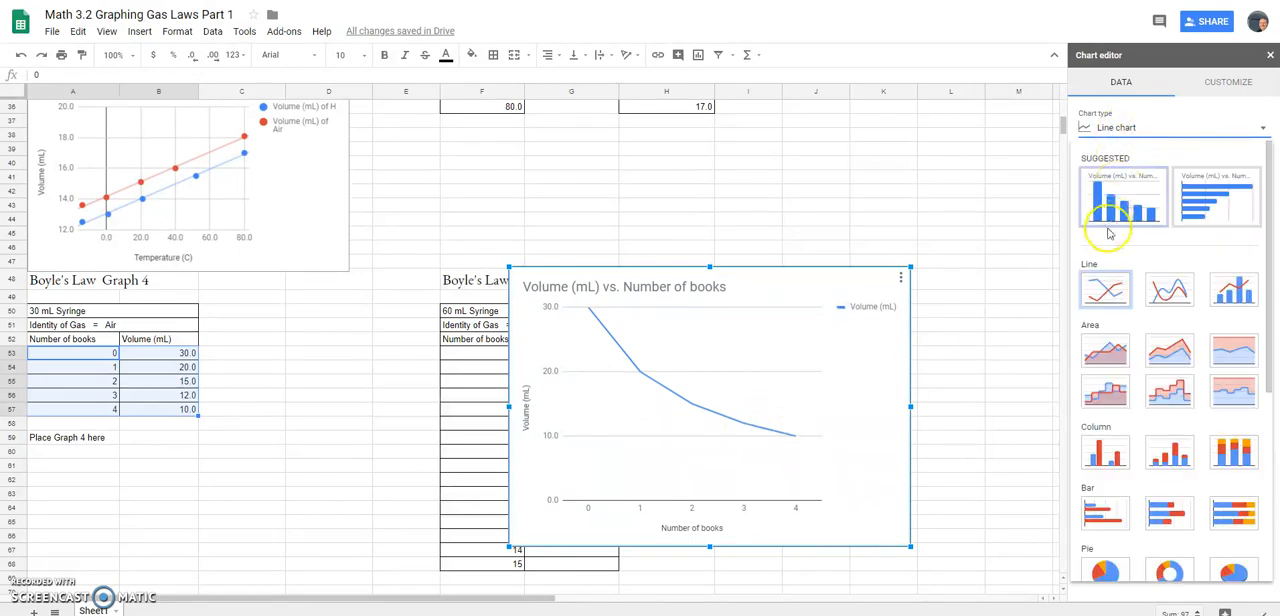
{"action": "mouse_move", "coordinate": [1104, 436]}
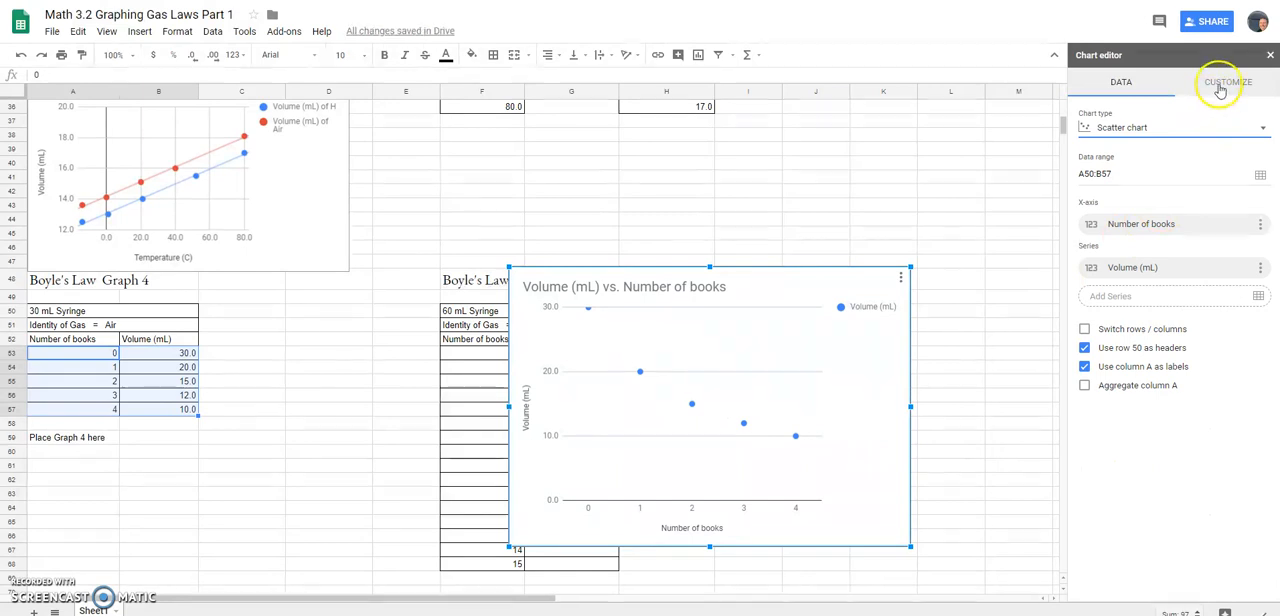
- Add a linear trendline to the Volume (mL) vs. Number of books scatter series
{"action": "left_click", "coordinate": [1228, 82]}
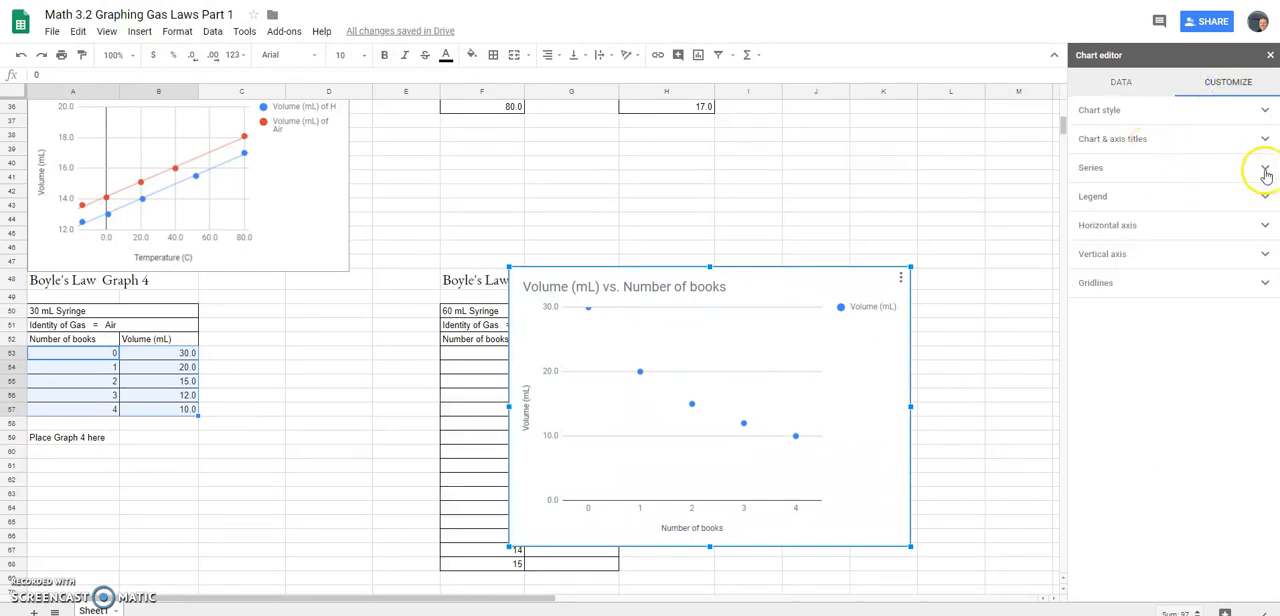
{"action": "left_click", "coordinate": [1264, 168]}
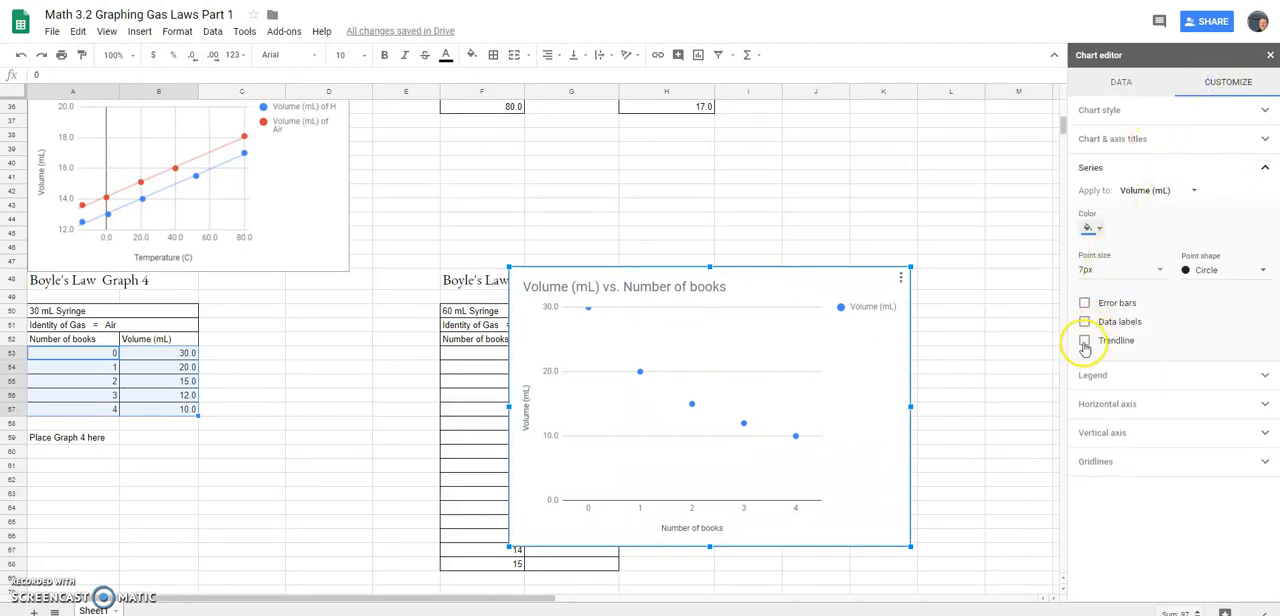
{"action": "left_click", "coordinate": [1084, 340]}
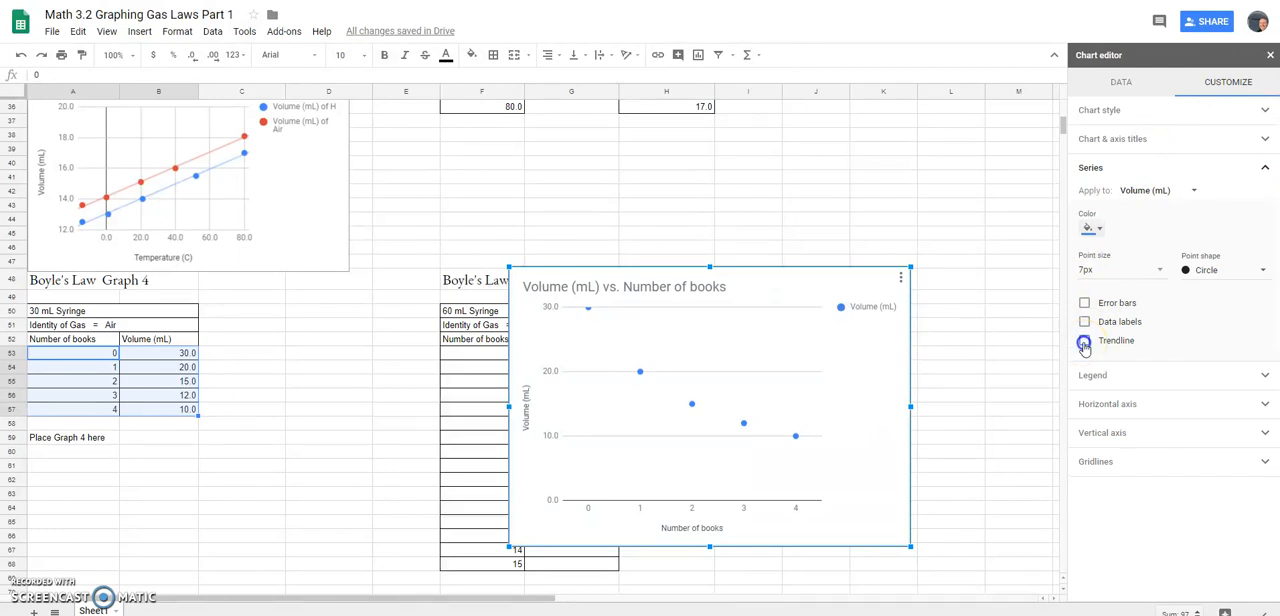
{"action": "left_click", "coordinate": [1084, 340]}
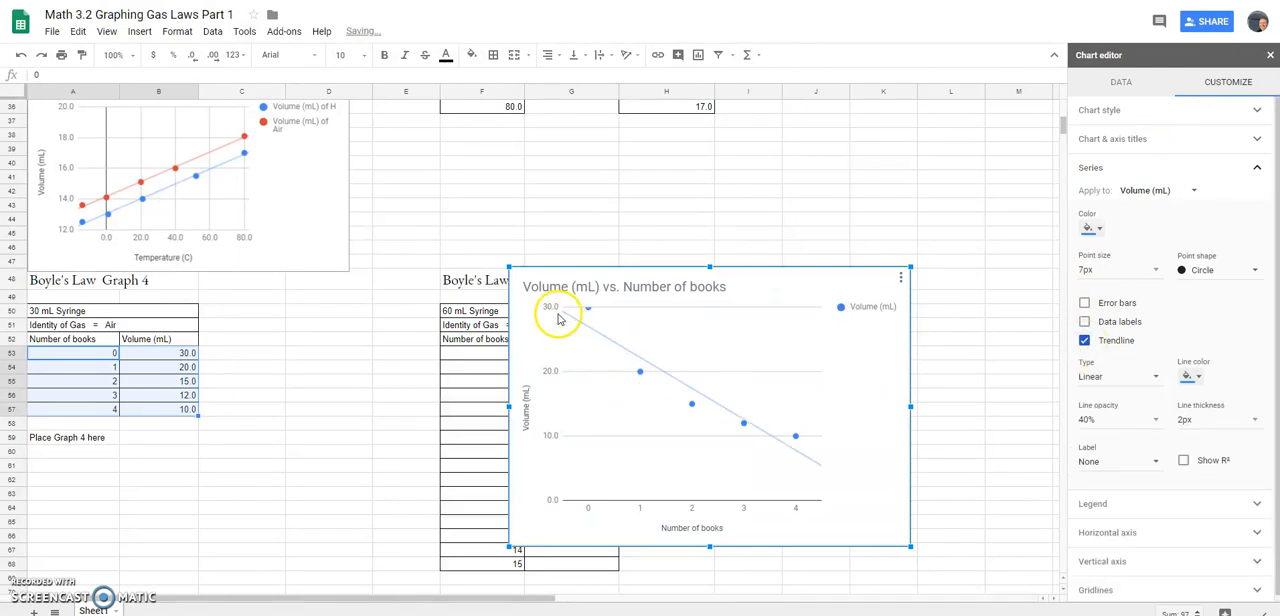
{"action": "mouse_move", "coordinate": [640, 388]}
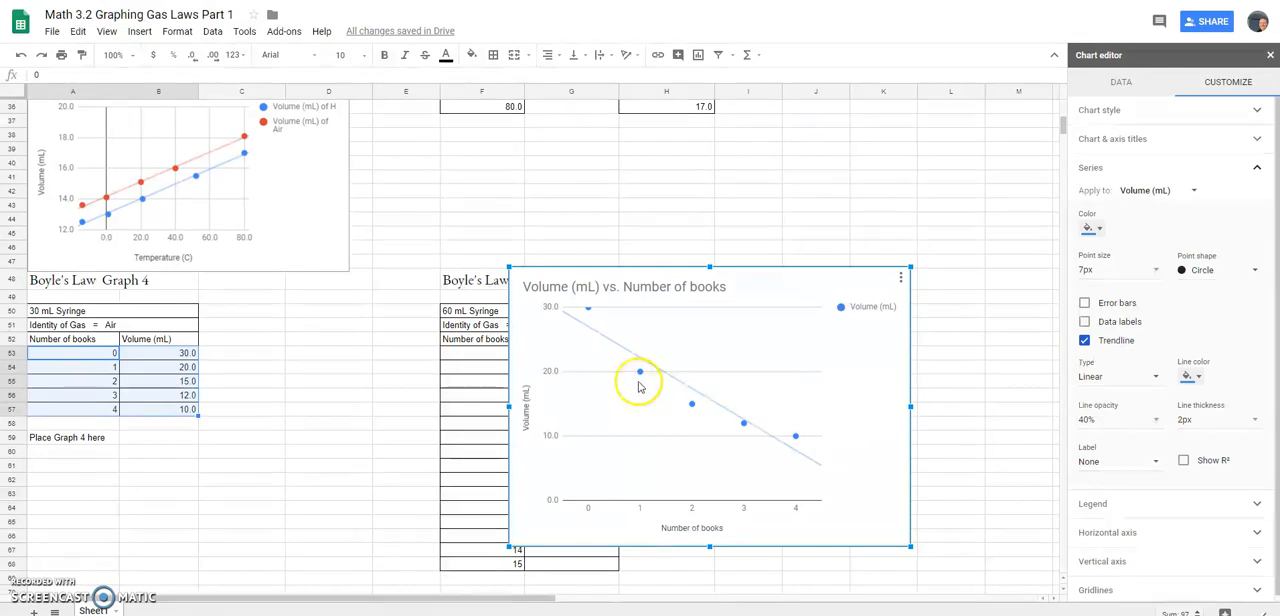
{"action": "mouse_move", "coordinate": [848, 448]}
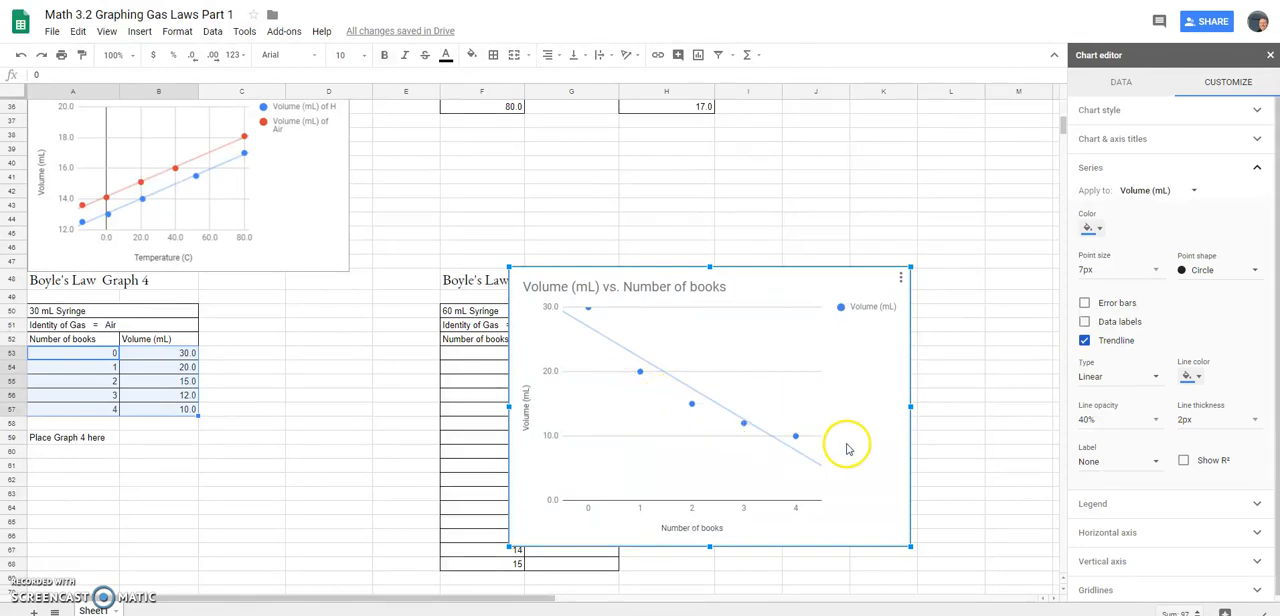
{"action": "mouse_move", "coordinate": [702, 420]}
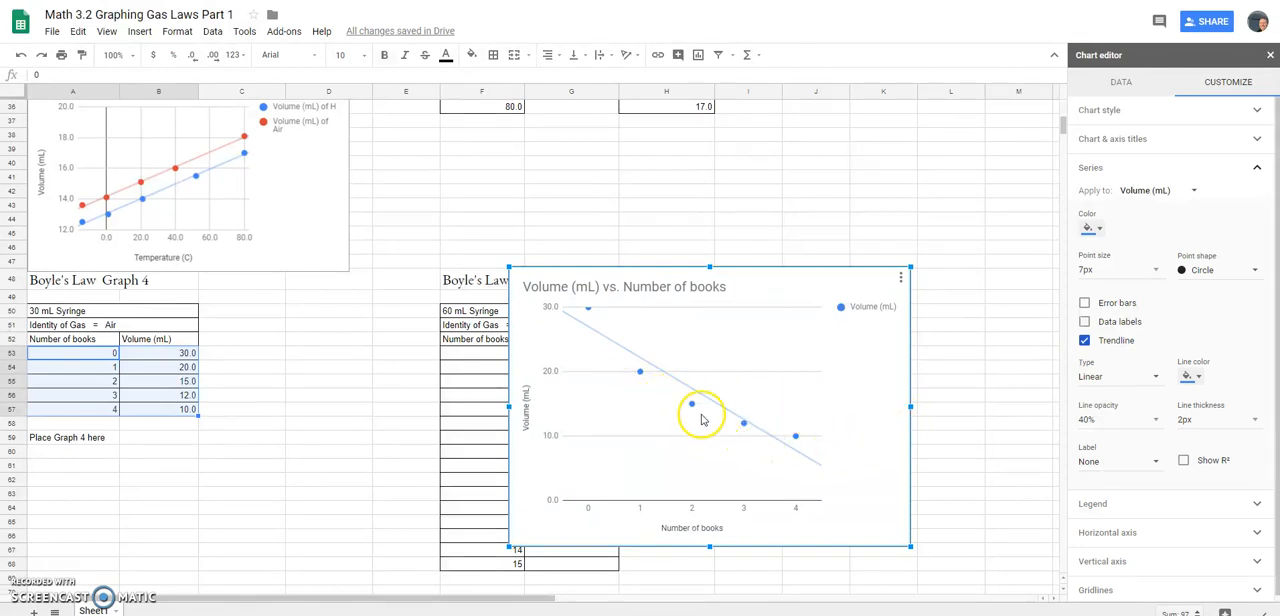
{"action": "mouse_move", "coordinate": [736, 364]}
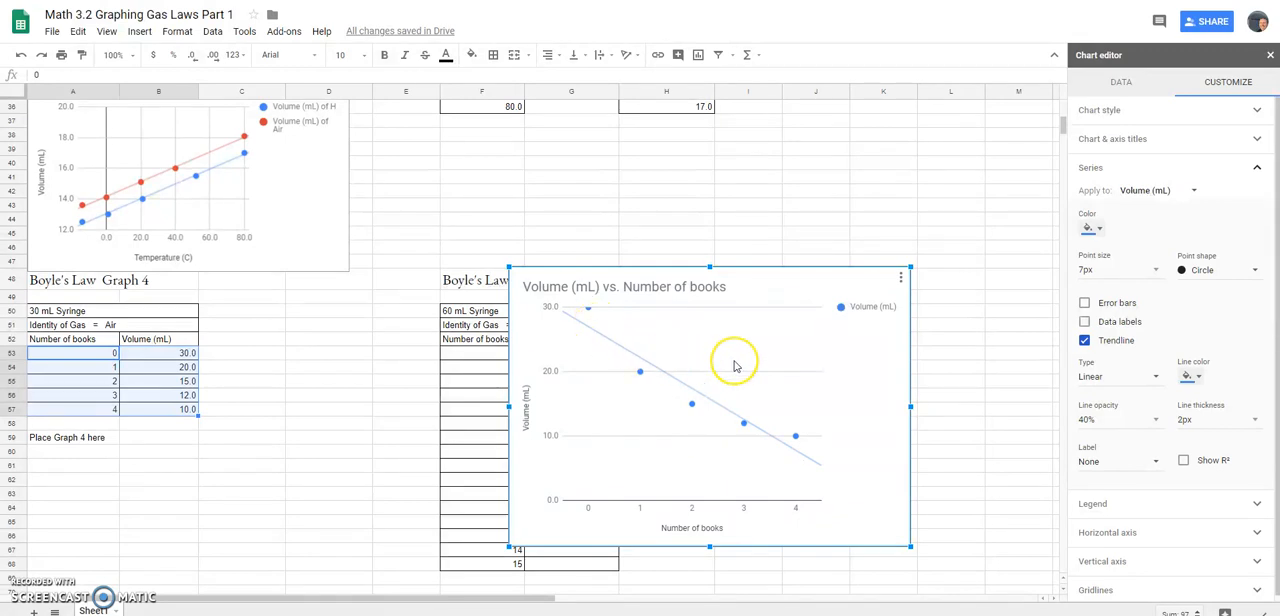
{"action": "mouse_move", "coordinate": [734, 366]}
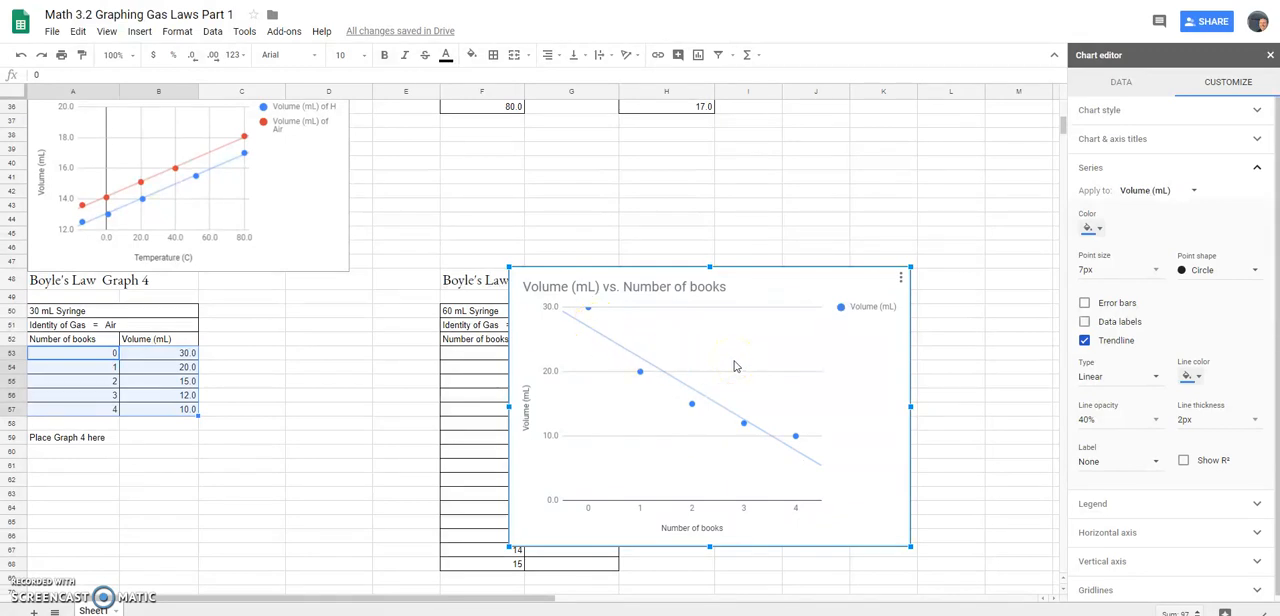
{"action": "mouse_move", "coordinate": [844, 432]}
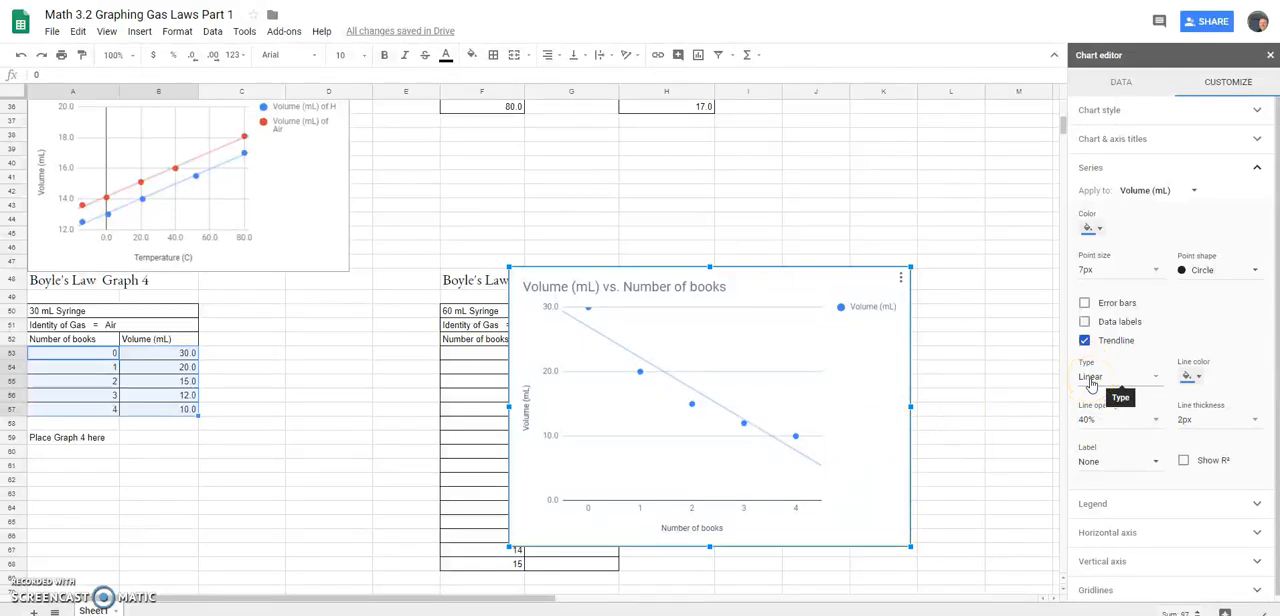
{"action": "mouse_move", "coordinate": [1158, 382]}
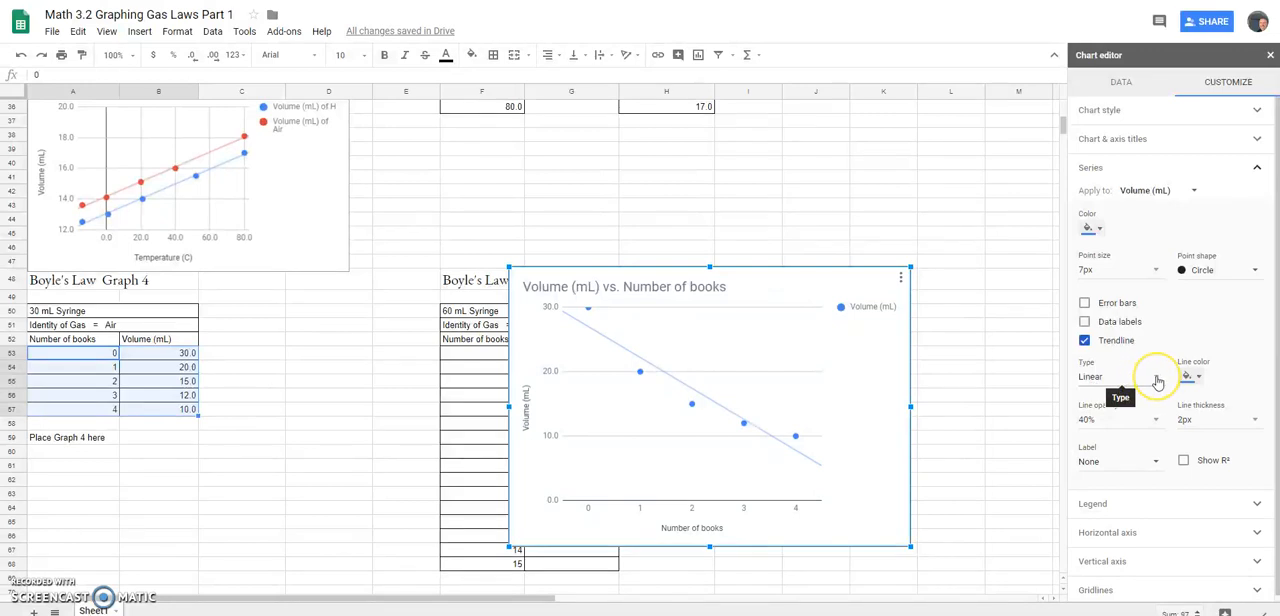
{"action": "mouse_move", "coordinate": [1156, 376]}
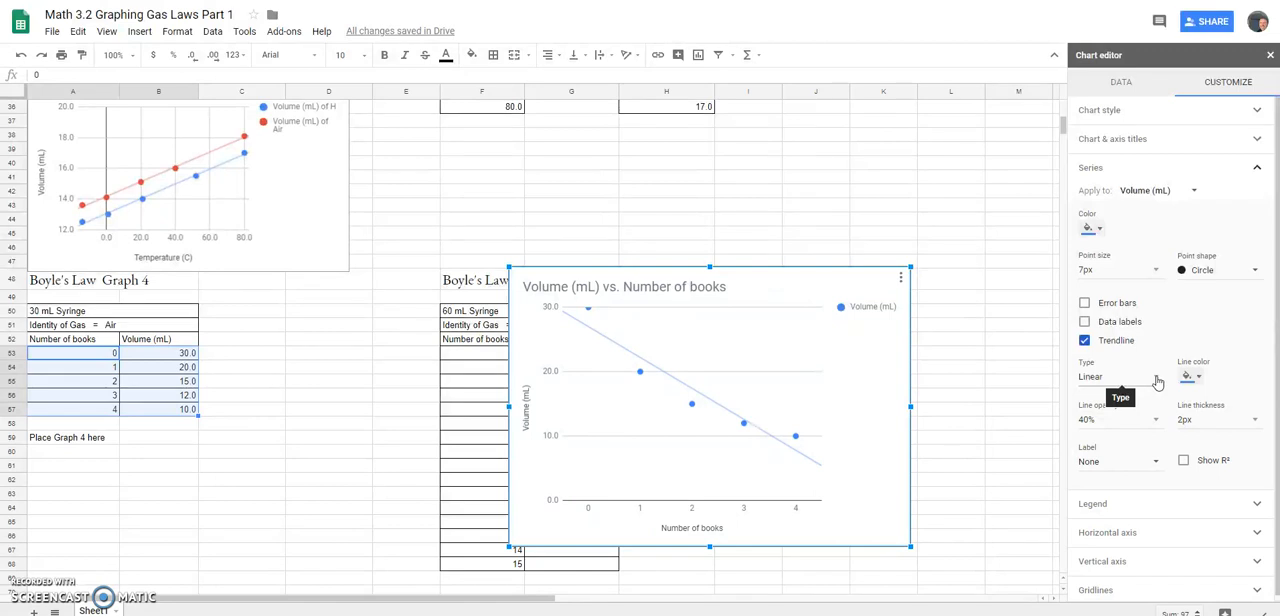
- Change the trendline type to Exponential
{"action": "left_click", "coordinate": [1116, 376]}
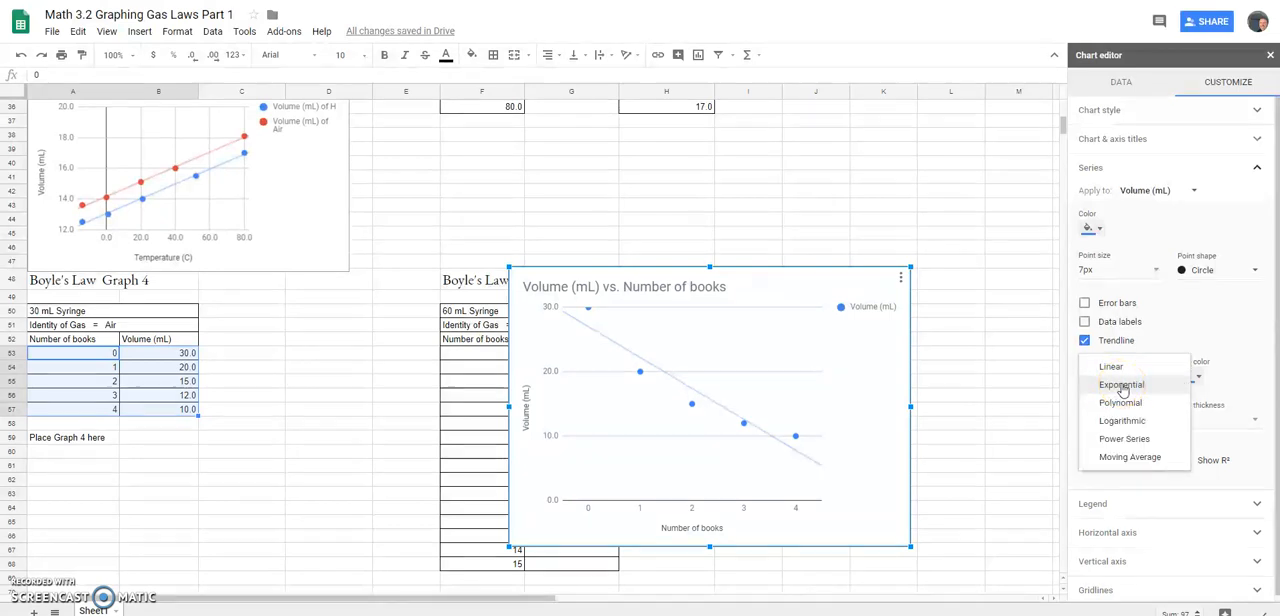
{"action": "left_click", "coordinate": [1122, 384]}
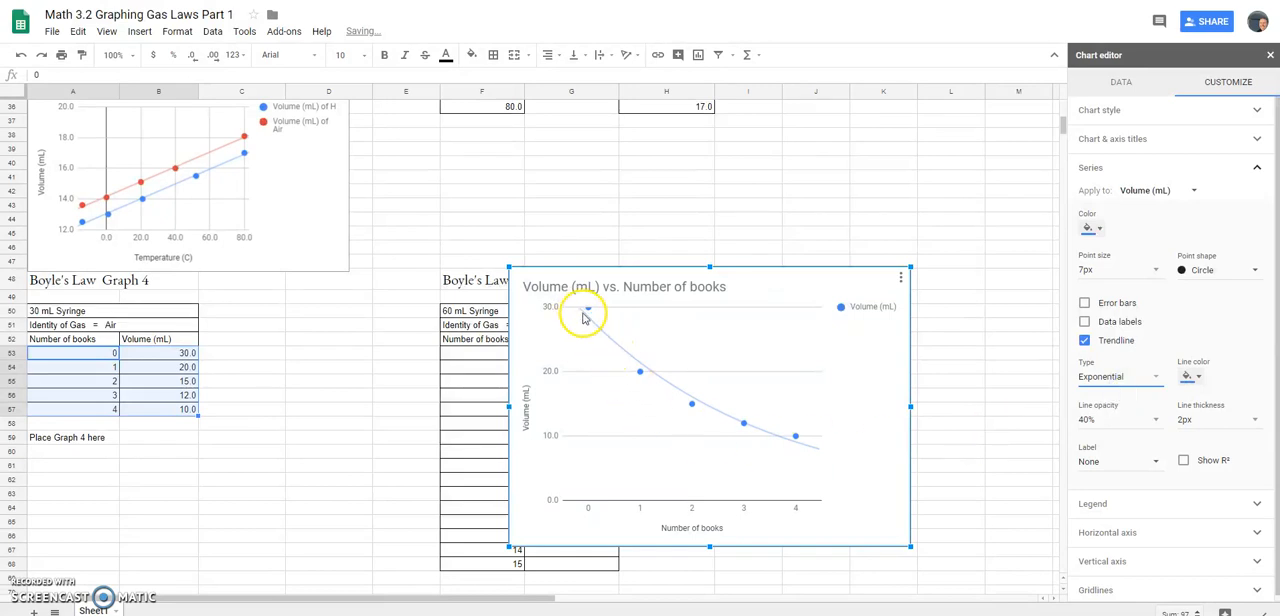
{"action": "mouse_move", "coordinate": [812, 448]}
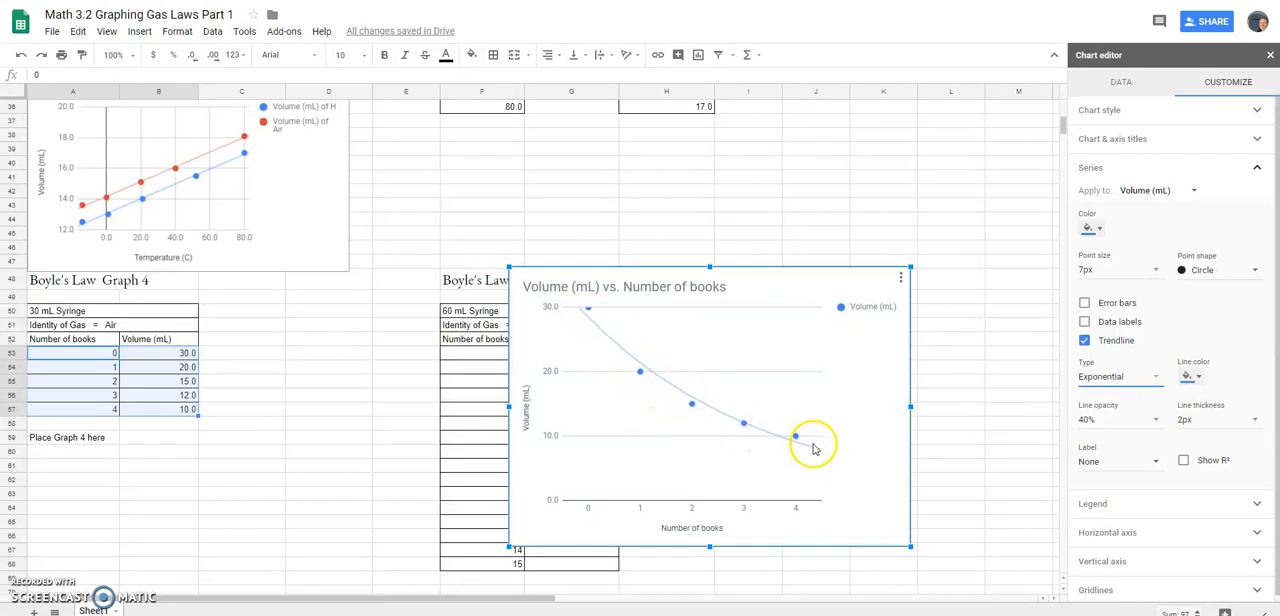
{"action": "mouse_move", "coordinate": [780, 440]}
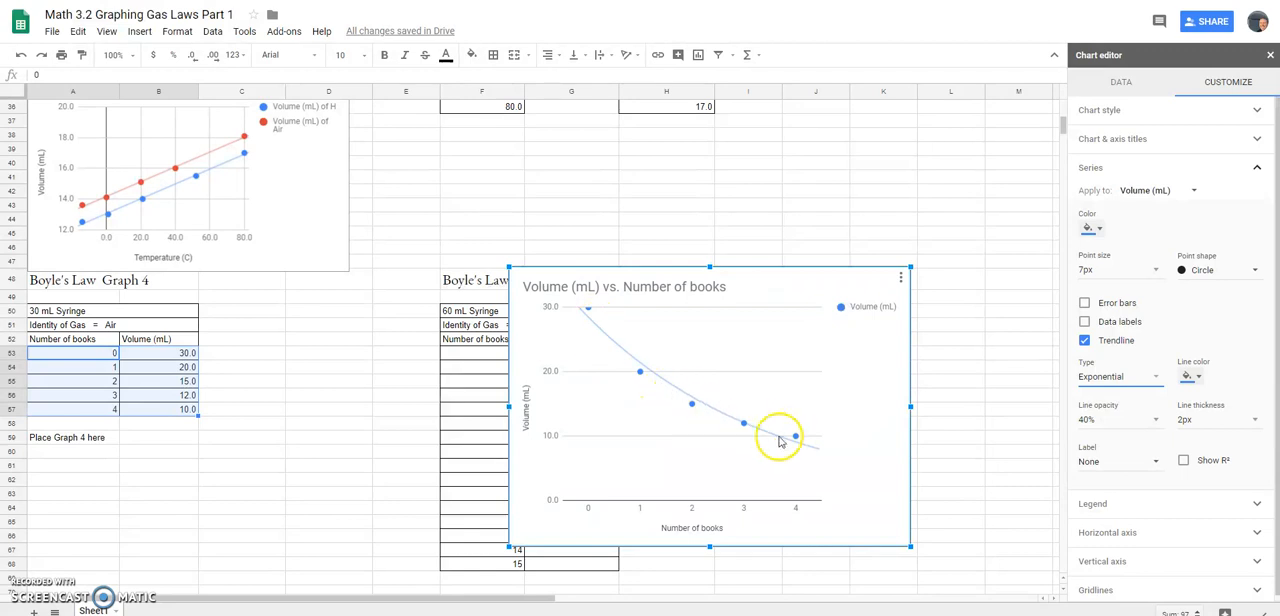
{"action": "mouse_move", "coordinate": [814, 450]}
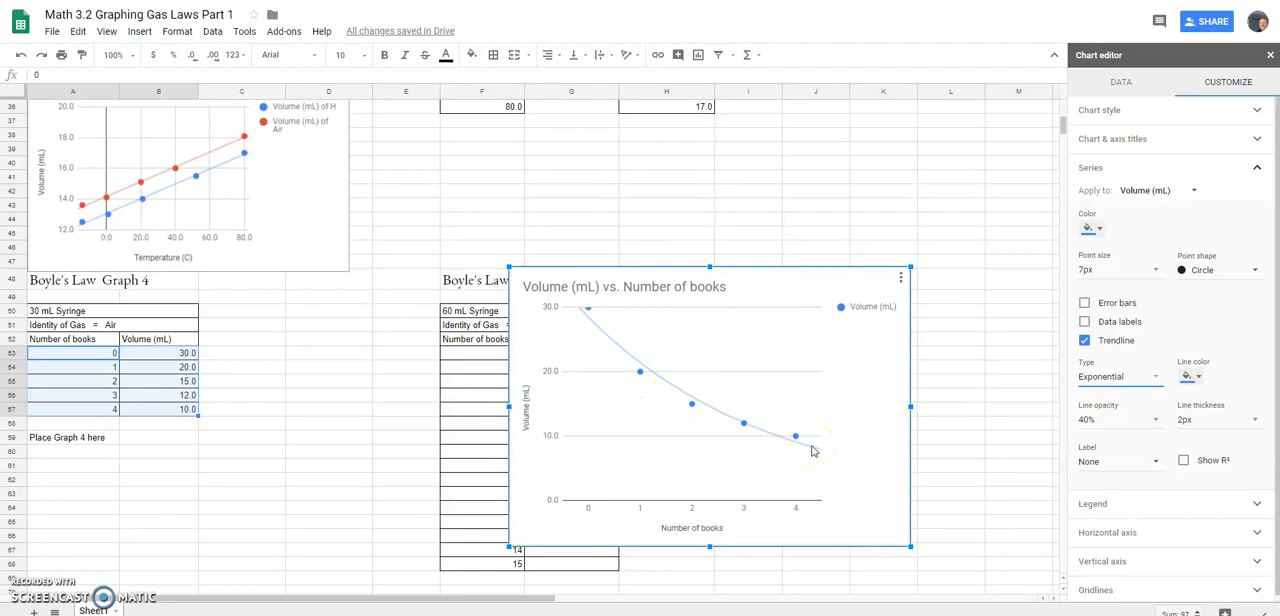
{"action": "scroll", "scroll_direction": "down", "scroll_amount": 3}
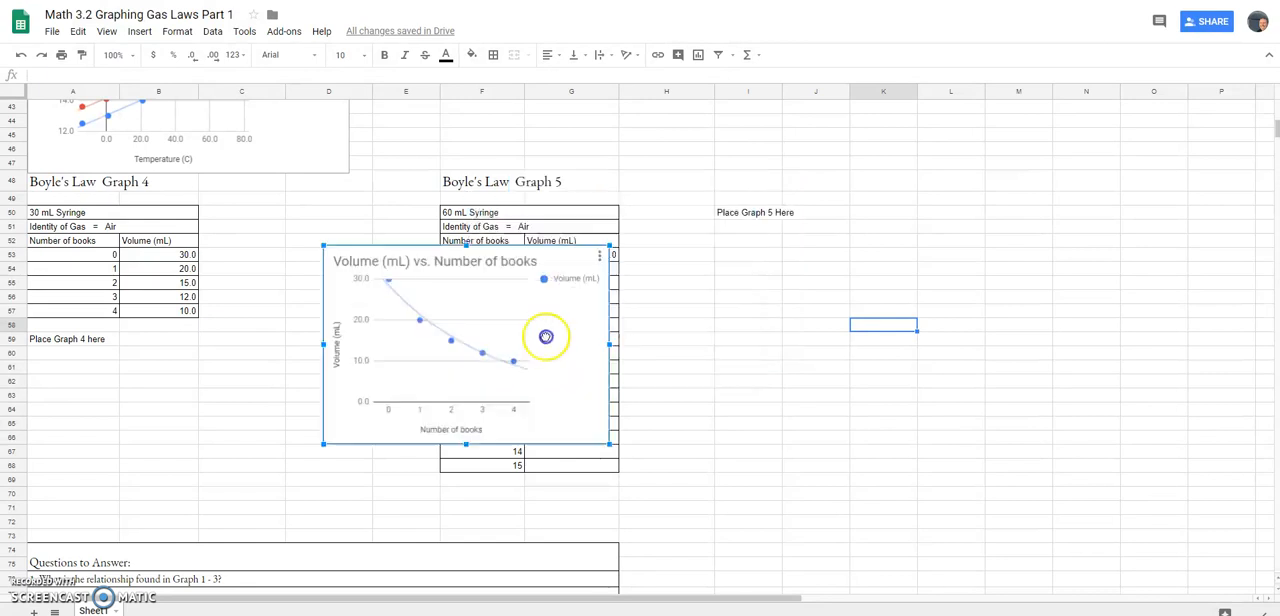
- Place the chart under the Graph 4 table, leaving the Graph 5 table uncovered, and deselect it
{"action": "left_click_drag", "start_coordinate": [544, 336], "coordinate": [262, 412]}
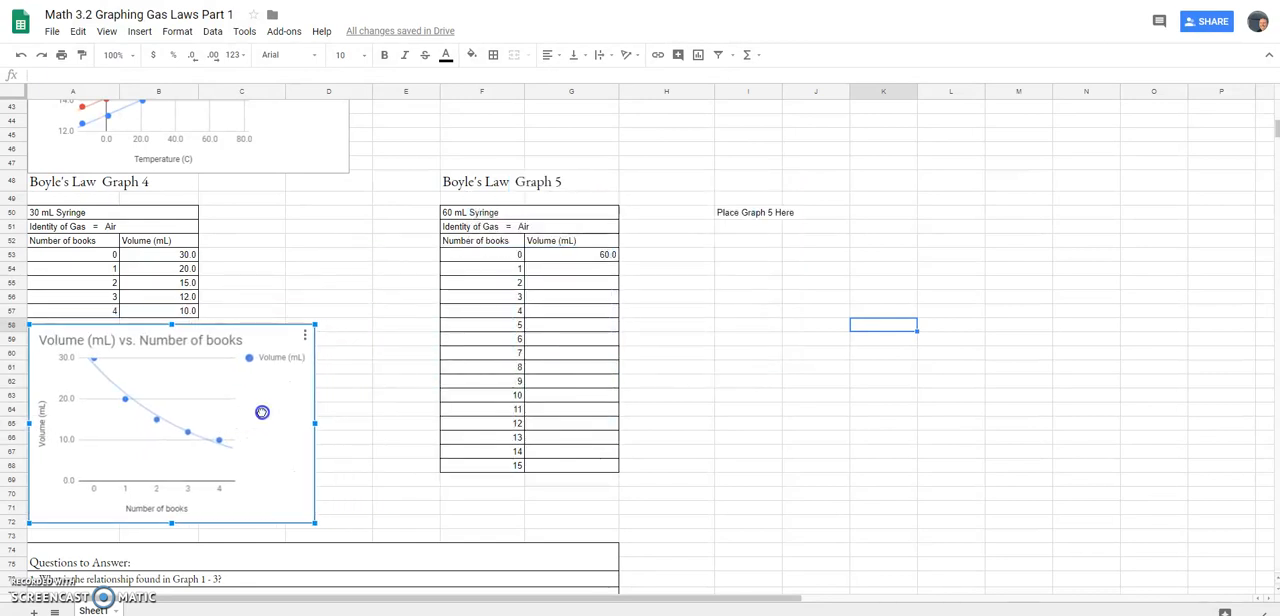
{"action": "left_click", "coordinate": [328, 396]}
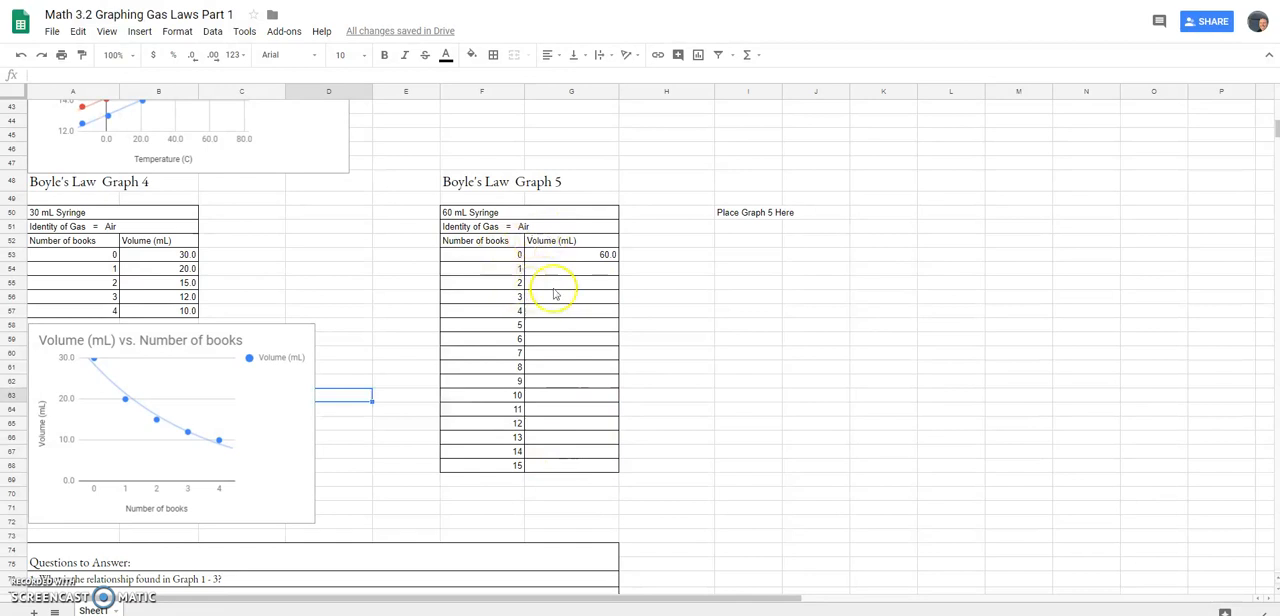
{"action": "mouse_move", "coordinate": [602, 350]}
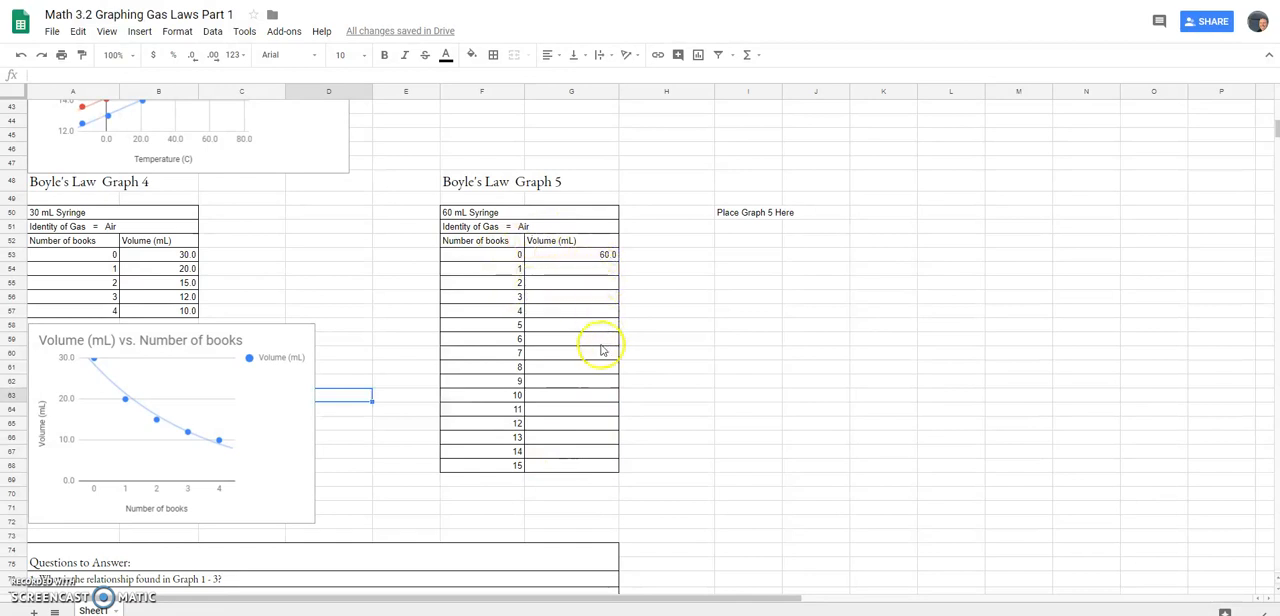
{"action": "mouse_move", "coordinate": [556, 332]}
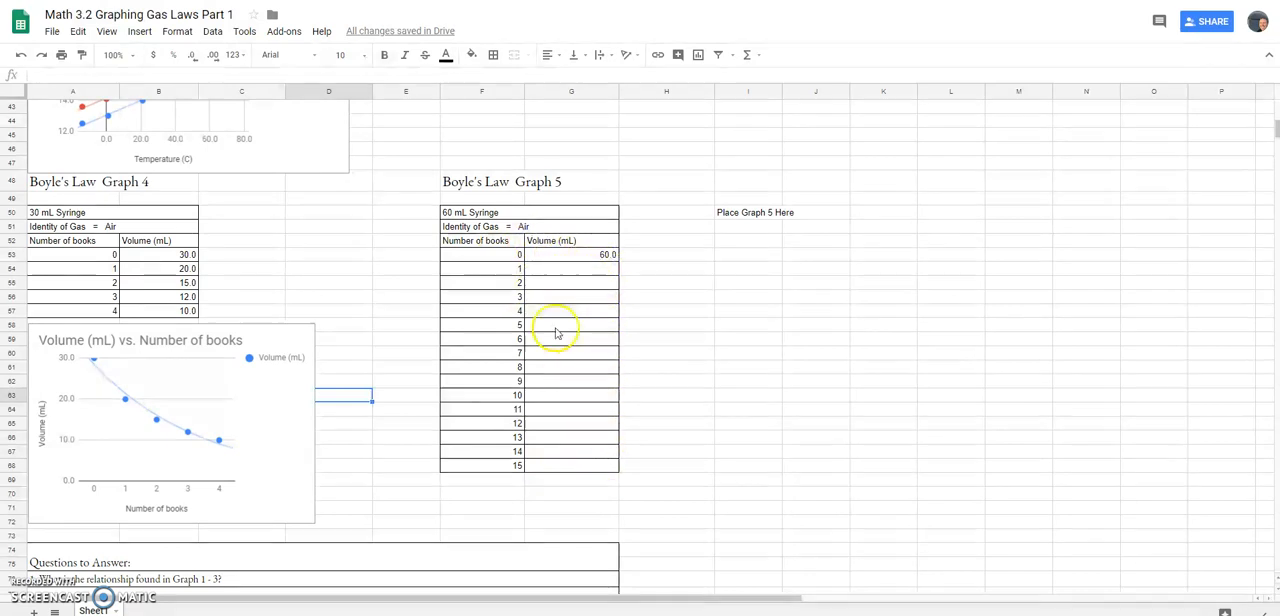
{"action": "mouse_move", "coordinate": [548, 470]}
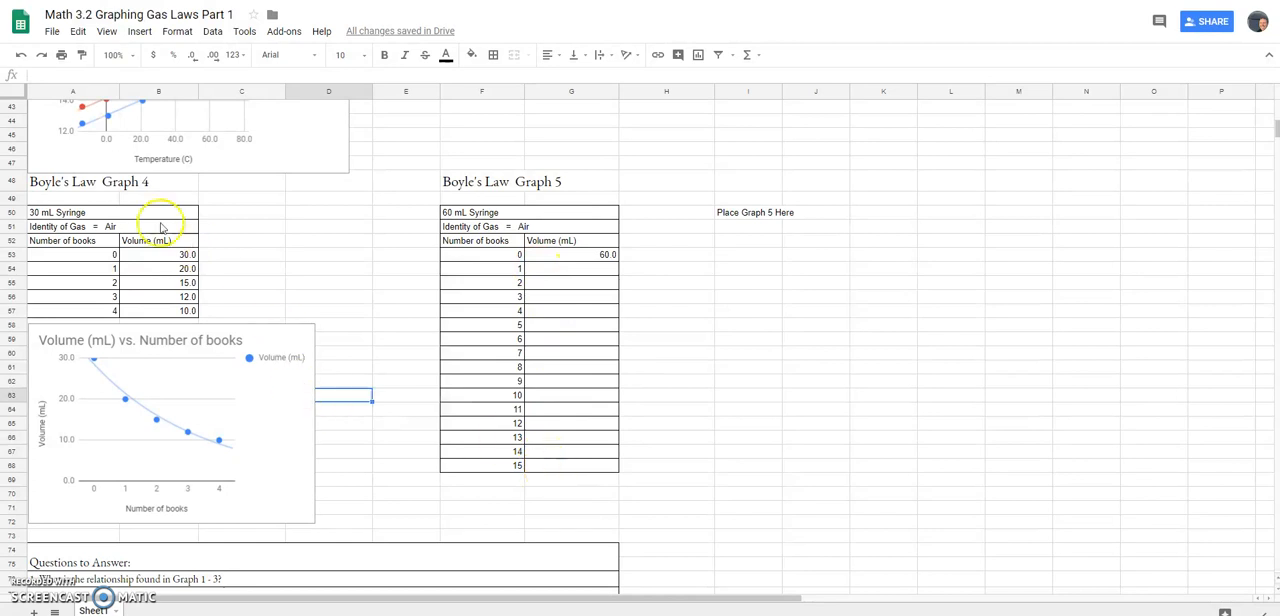
{"action": "mouse_move", "coordinate": [144, 440]}
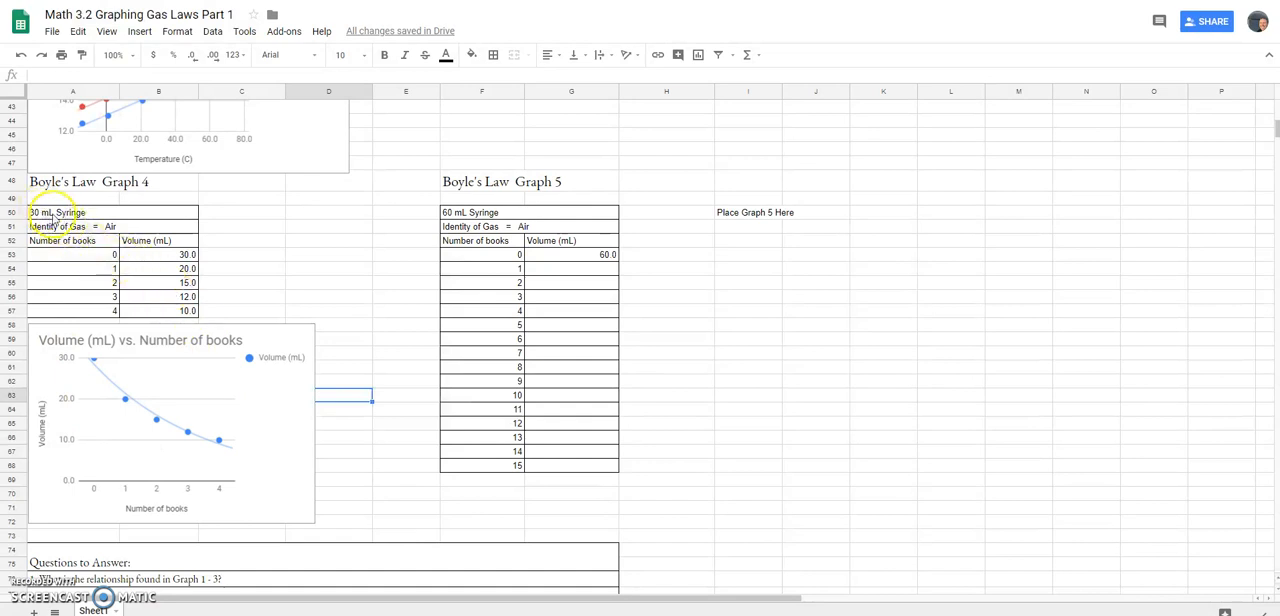
{"action": "mouse_move", "coordinate": [708, 268]}
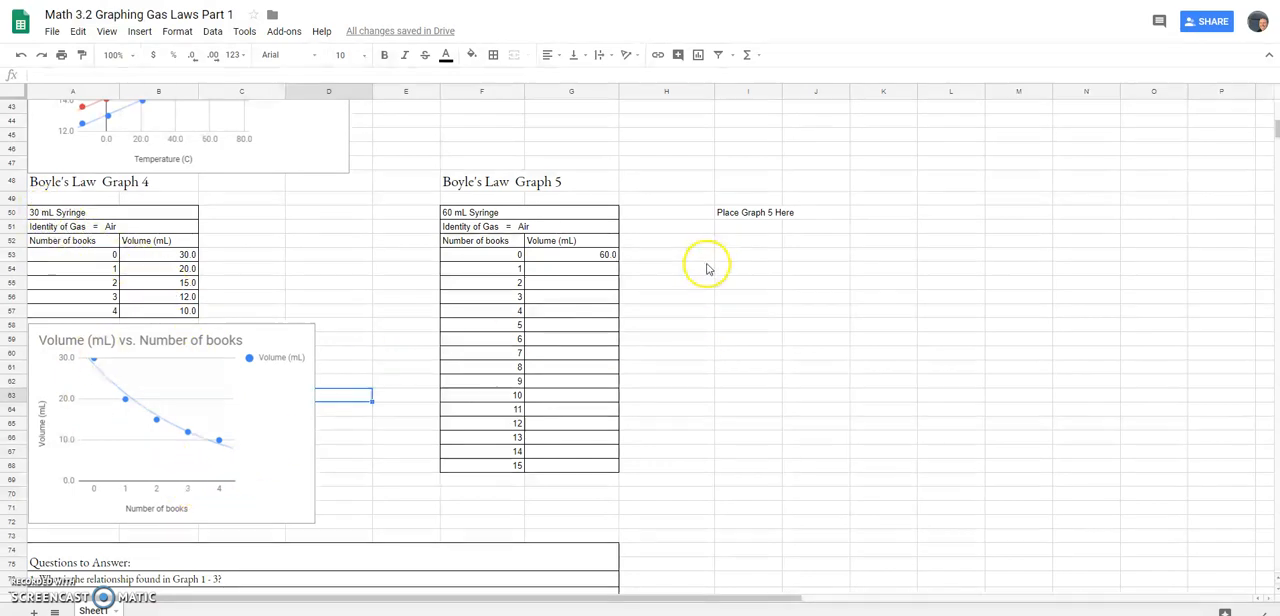
{"action": "mouse_move", "coordinate": [854, 500]}
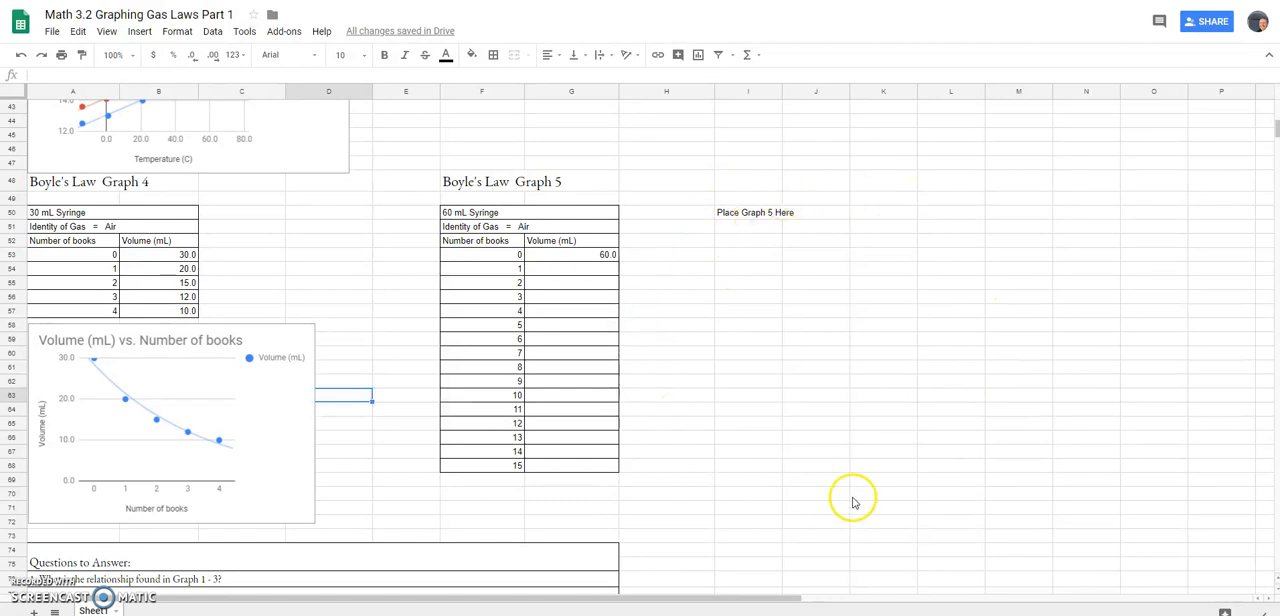
{"action": "mouse_move", "coordinate": [880, 290]}
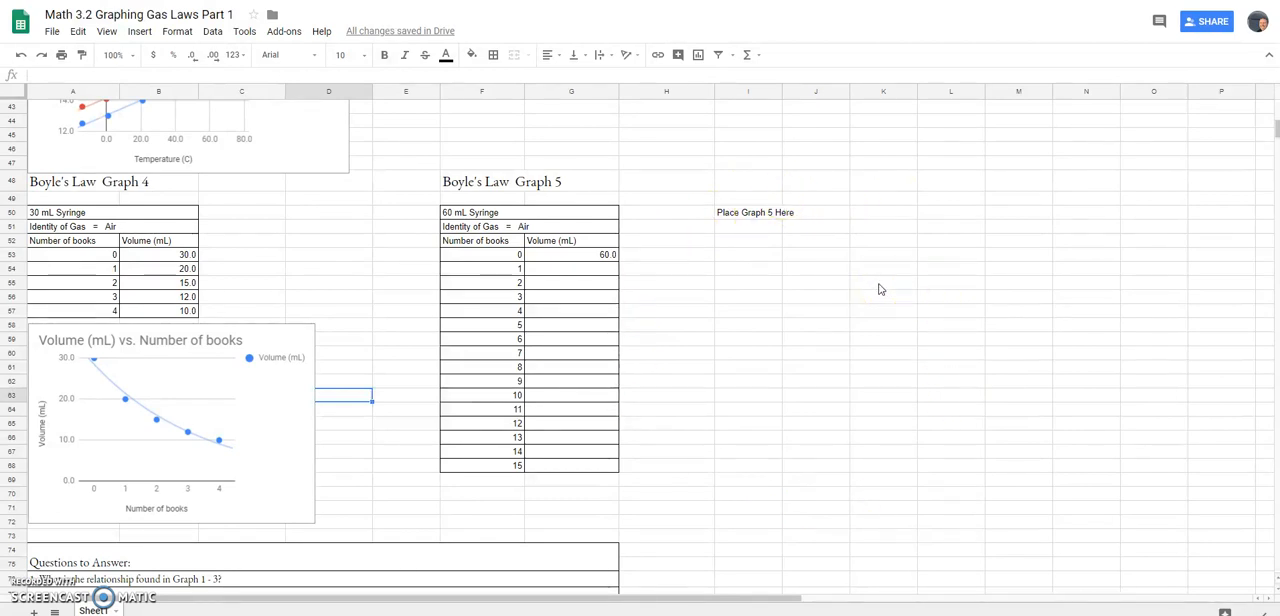
{"action": "mouse_move", "coordinate": [496, 192]}
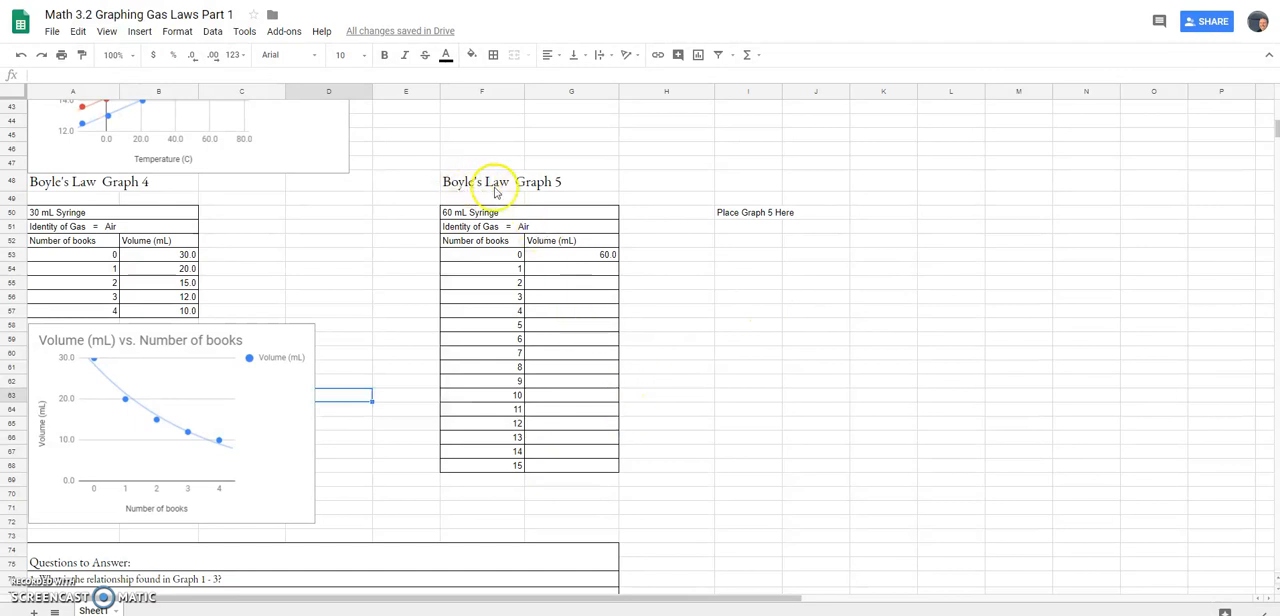
{"action": "mouse_move", "coordinate": [584, 468]}
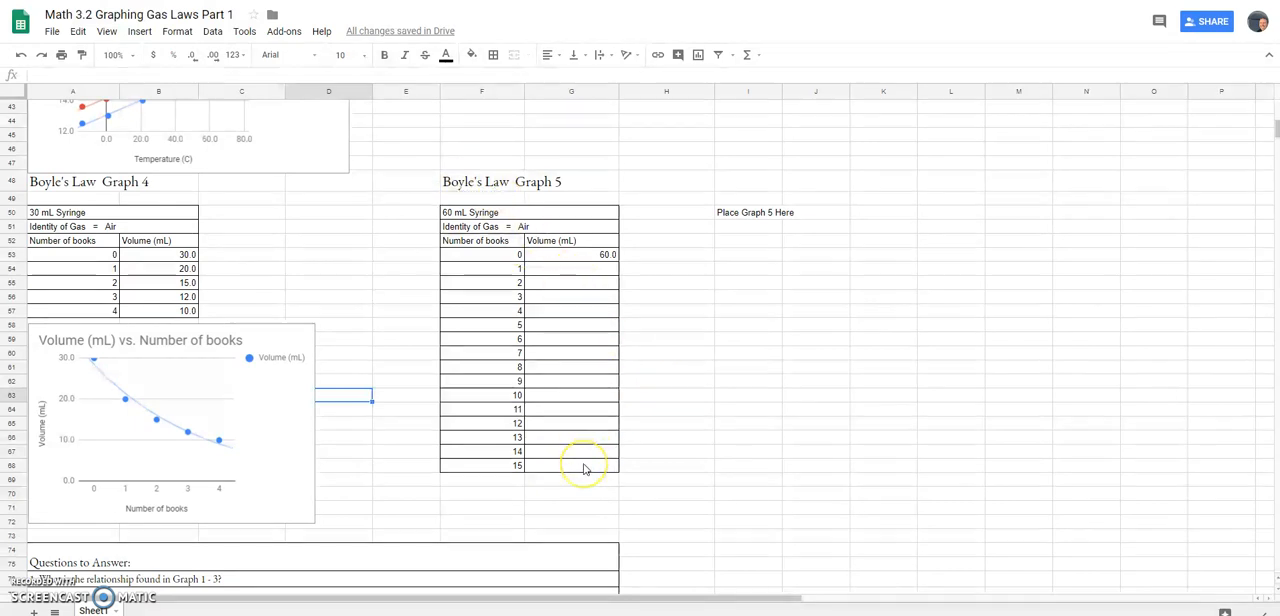
{"action": "mouse_move", "coordinate": [378, 432]}
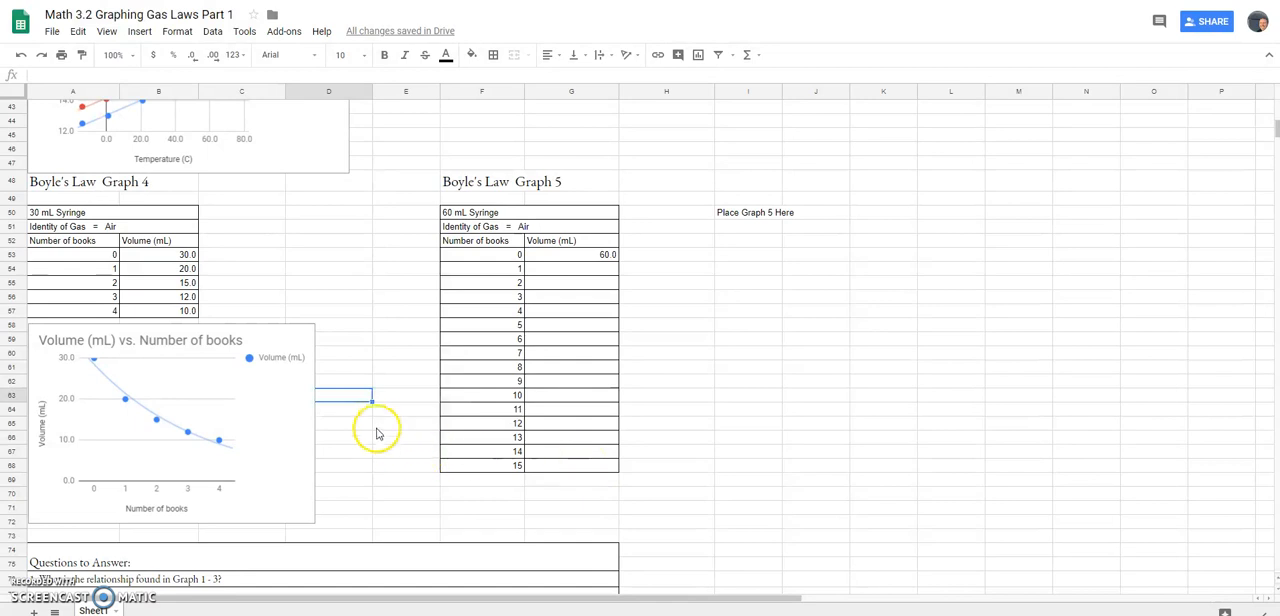
{"action": "scroll", "scroll_direction": "down", "scroll_amount": 3}
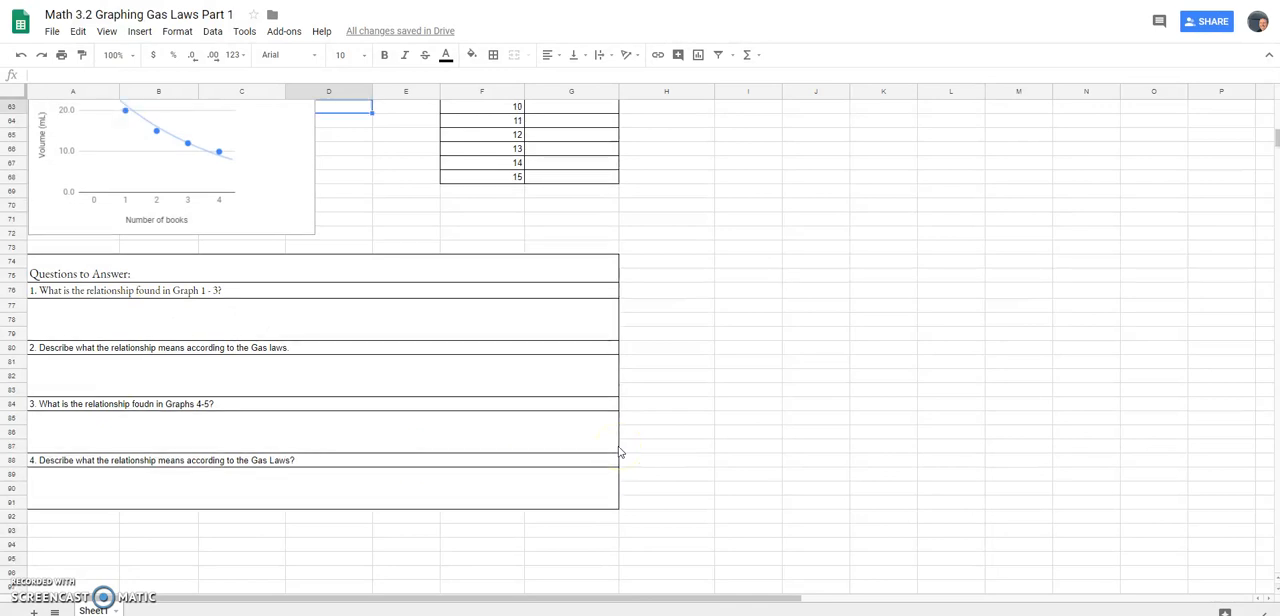
{"action": "scroll", "scroll_direction": "up", "scroll_amount": 3}
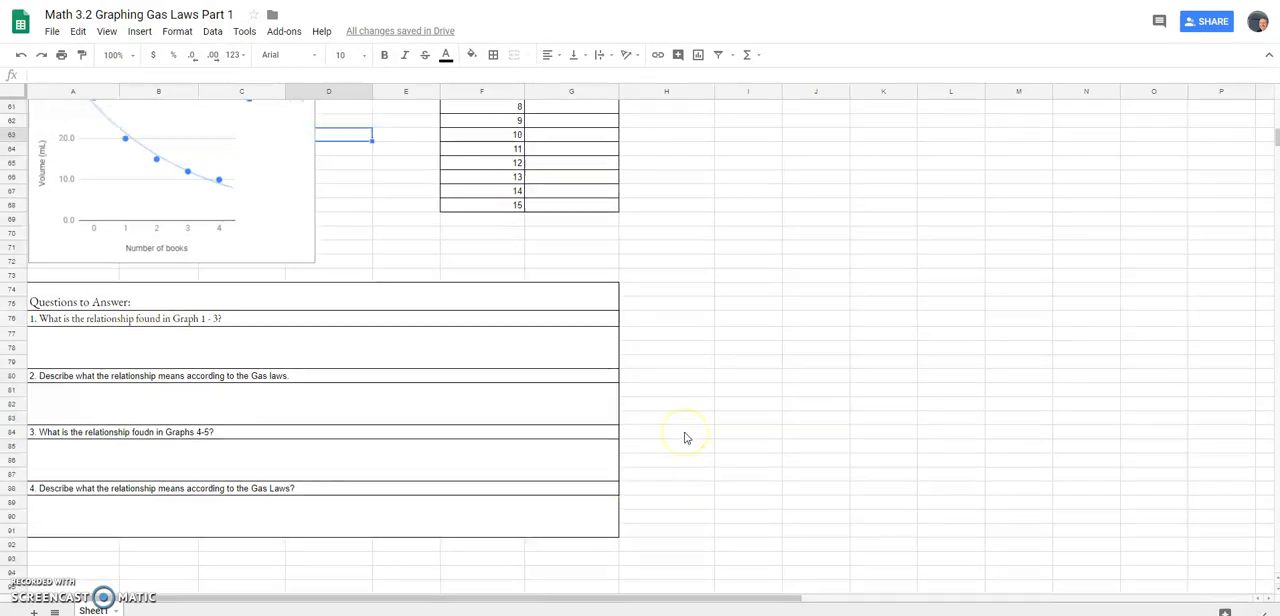
{"action": "scroll", "scroll_direction": "up", "scroll_amount": 3}
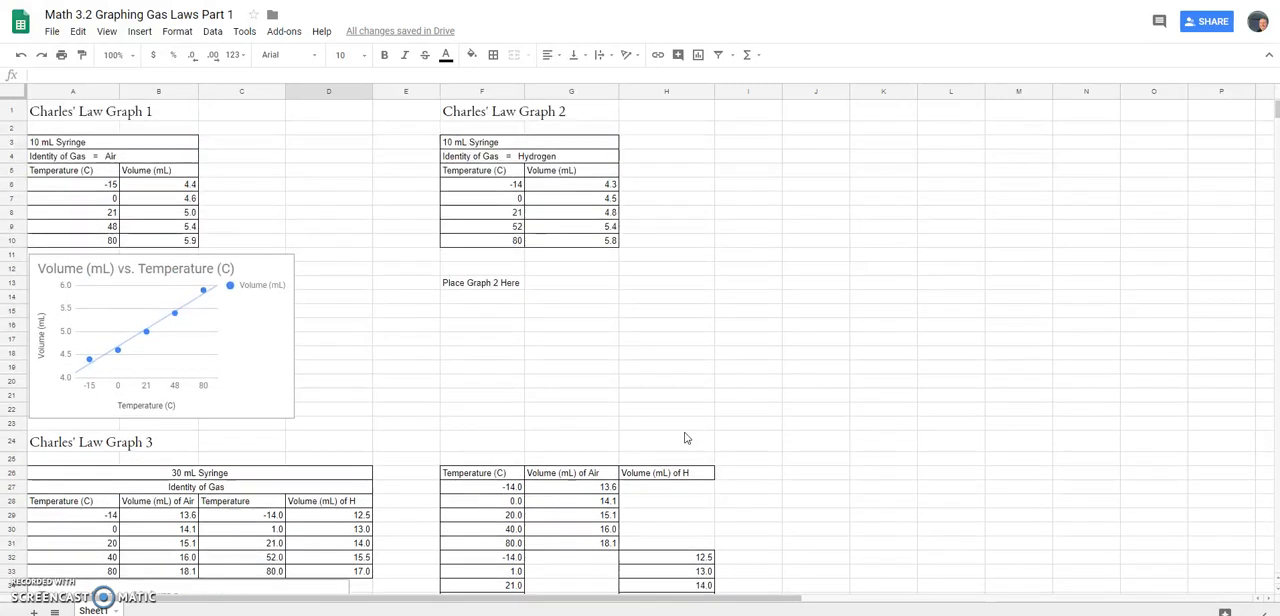
{"action": "mouse_move", "coordinate": [662, 352]}
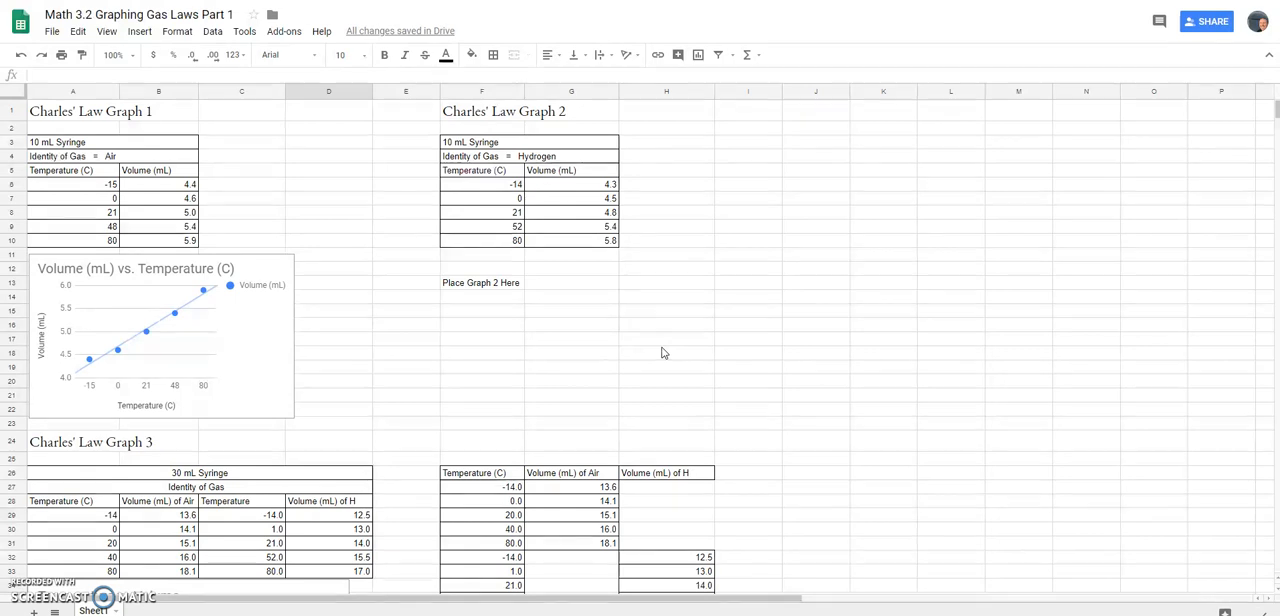
{"action": "mouse_move", "coordinate": [420, 384]}
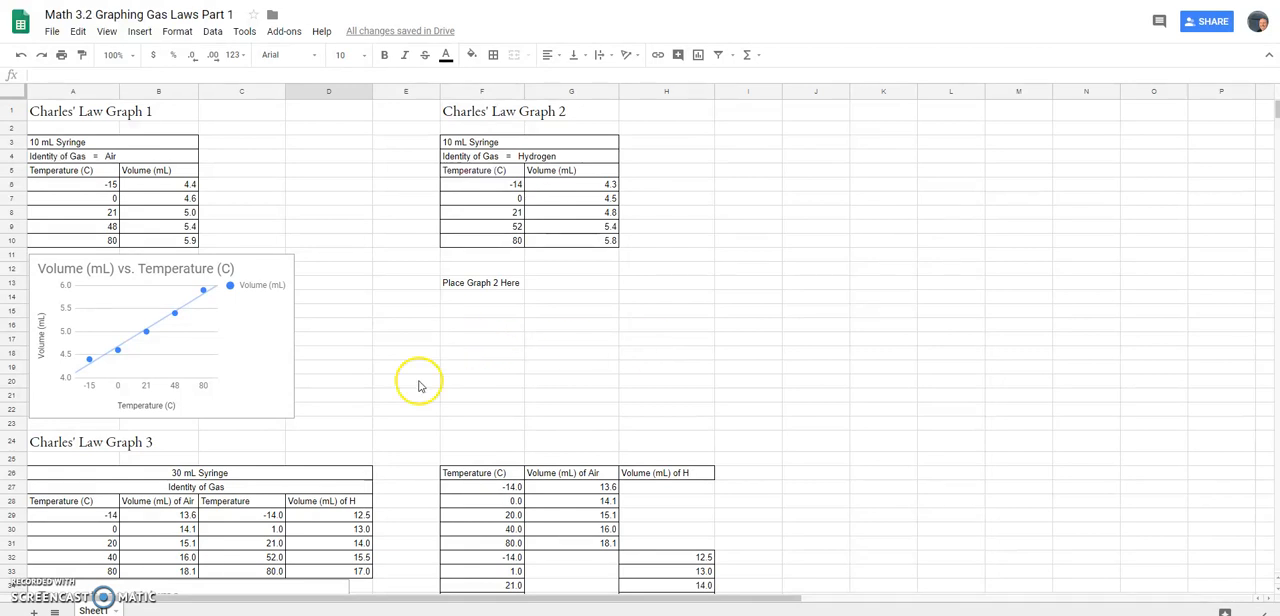